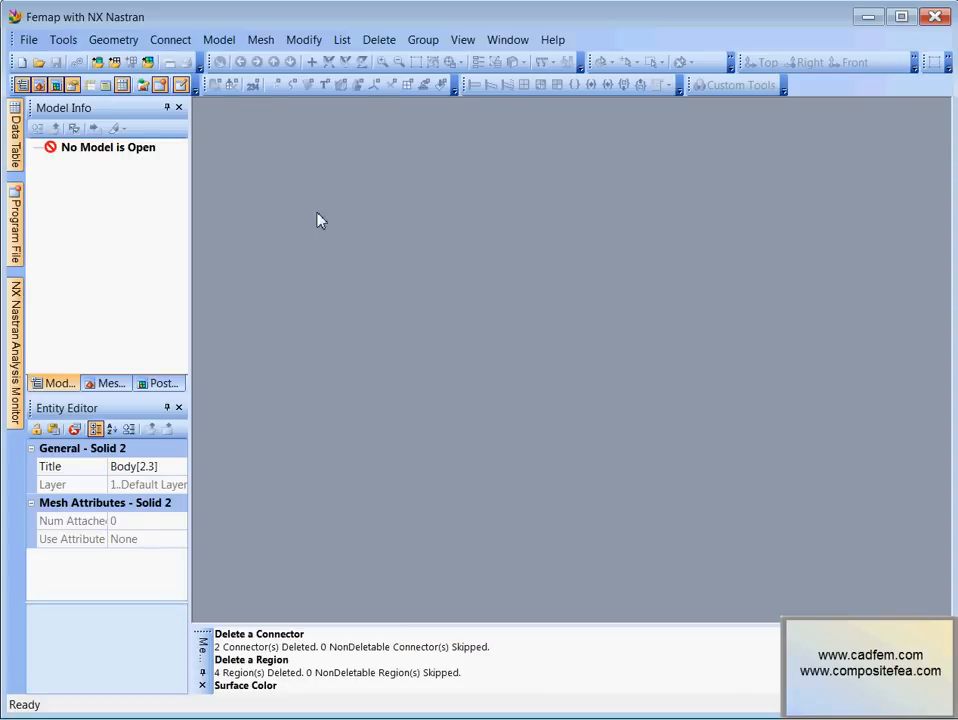
{"action": "mouse_move", "coordinate": [230, 165]}
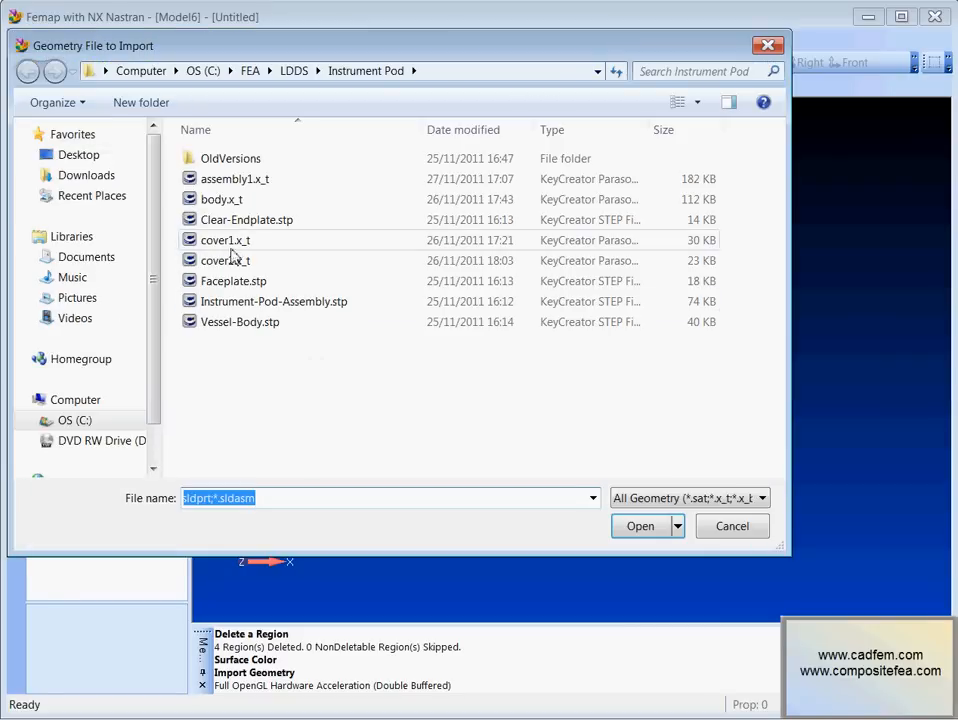
Step: Import the assembly1.x_t Parasolid geometry with the default read options
{"action": "left_click", "coordinate": [640, 526]}
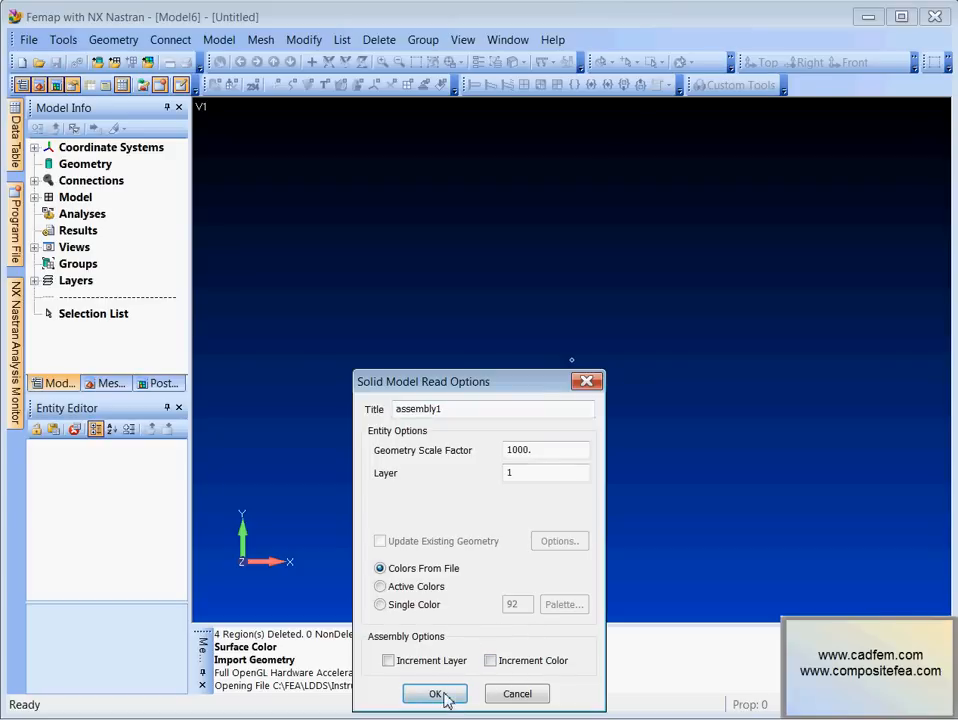
{"action": "left_click", "coordinate": [435, 693]}
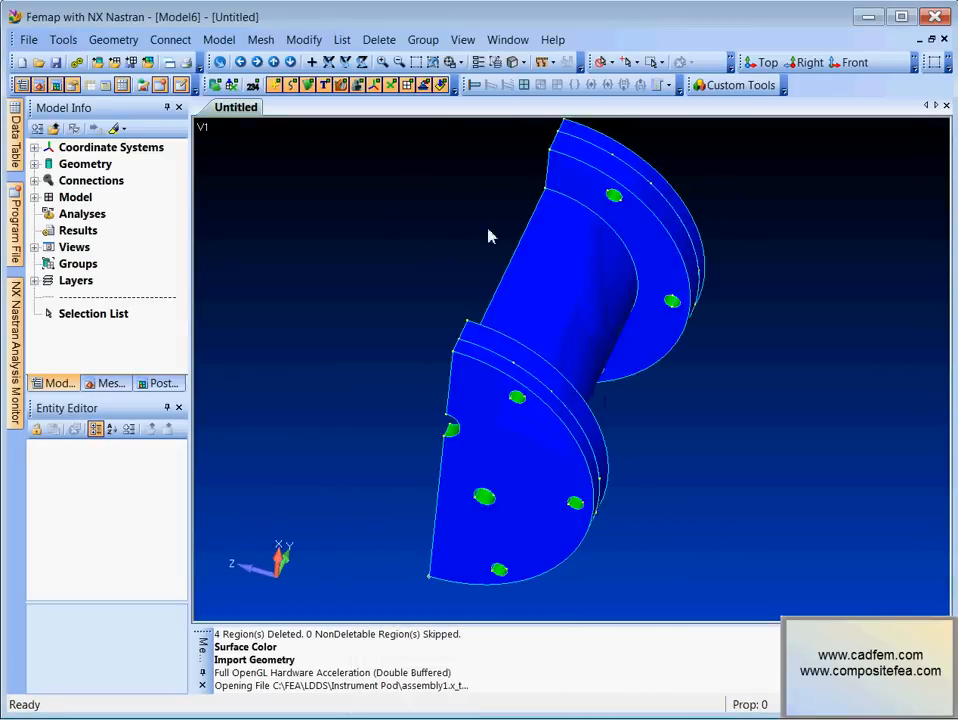
{"action": "left_click_drag", "start_coordinate": [490, 235], "coordinate": [532, 393]}
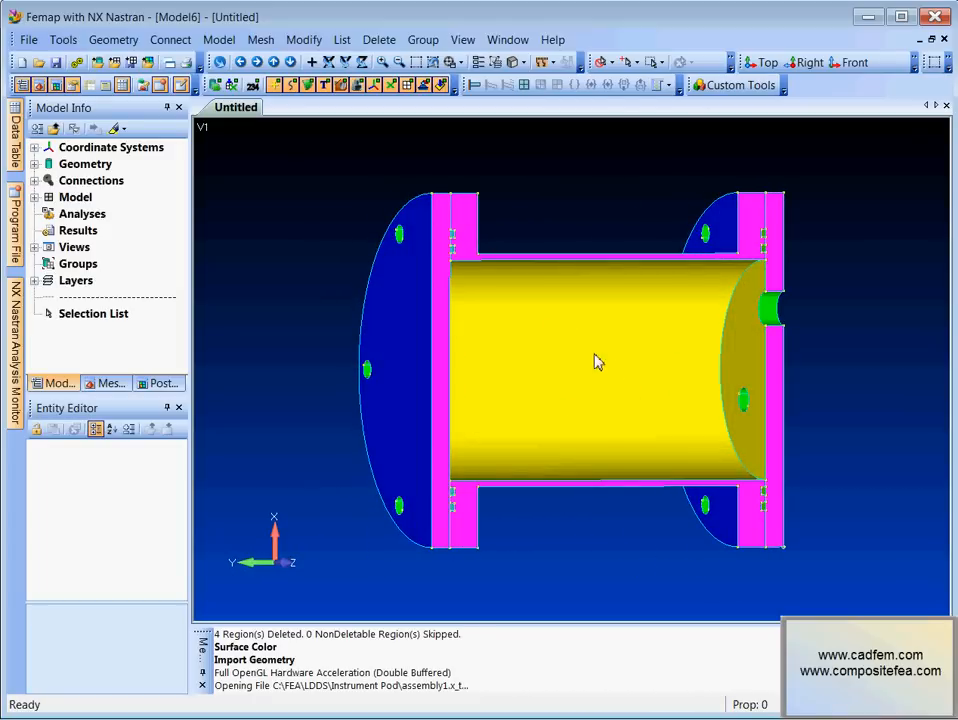
{"action": "left_click_drag", "start_coordinate": [595, 360], "coordinate": [490, 302]}
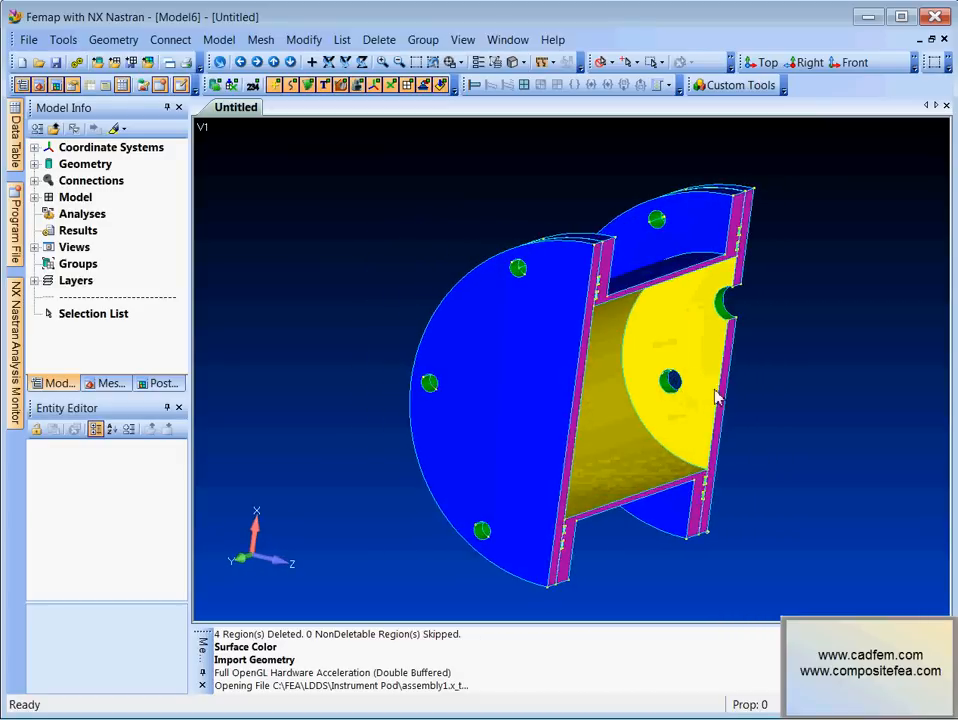
{"action": "left_click_drag", "start_coordinate": [660, 380], "coordinate": [560, 370]}
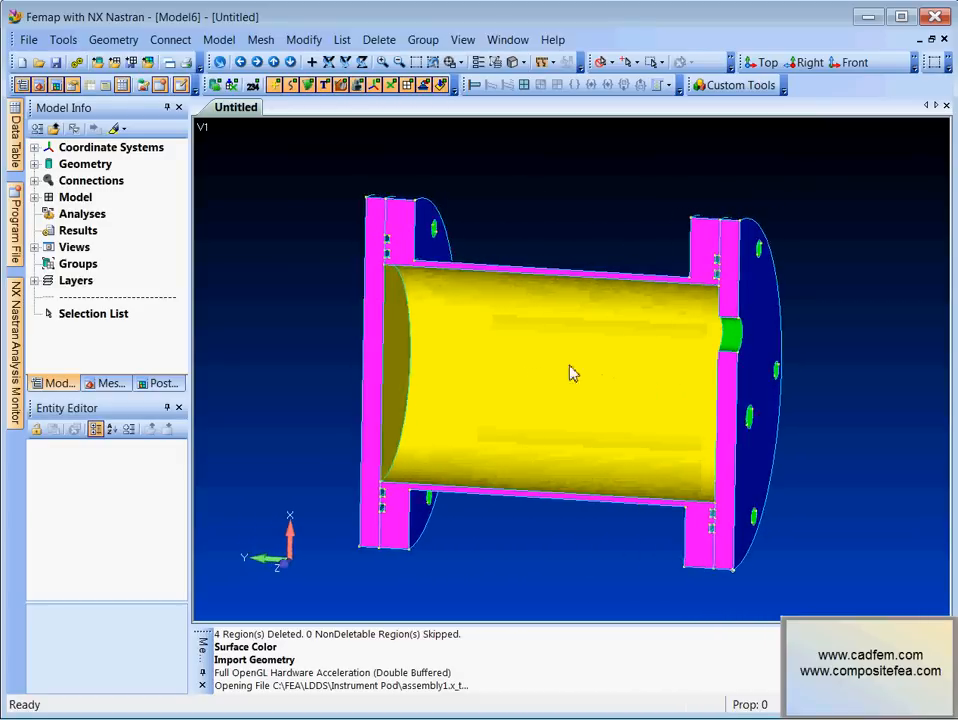
{"action": "left_click_drag", "start_coordinate": [575, 373], "coordinate": [570, 397]}
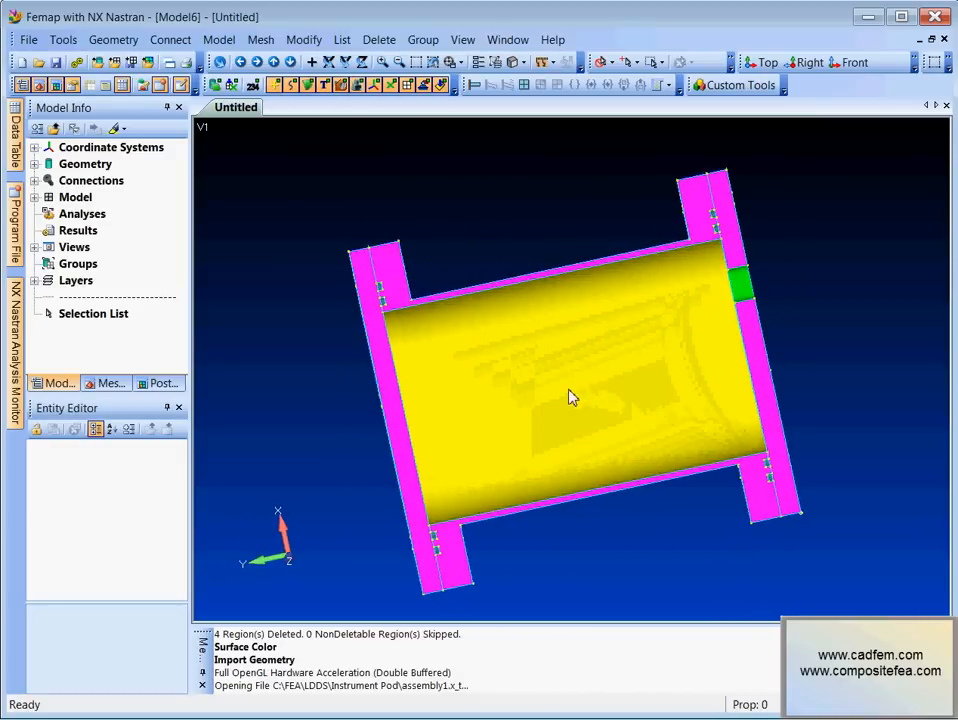
{"action": "left_click_drag", "start_coordinate": [570, 397], "coordinate": [603, 389]}
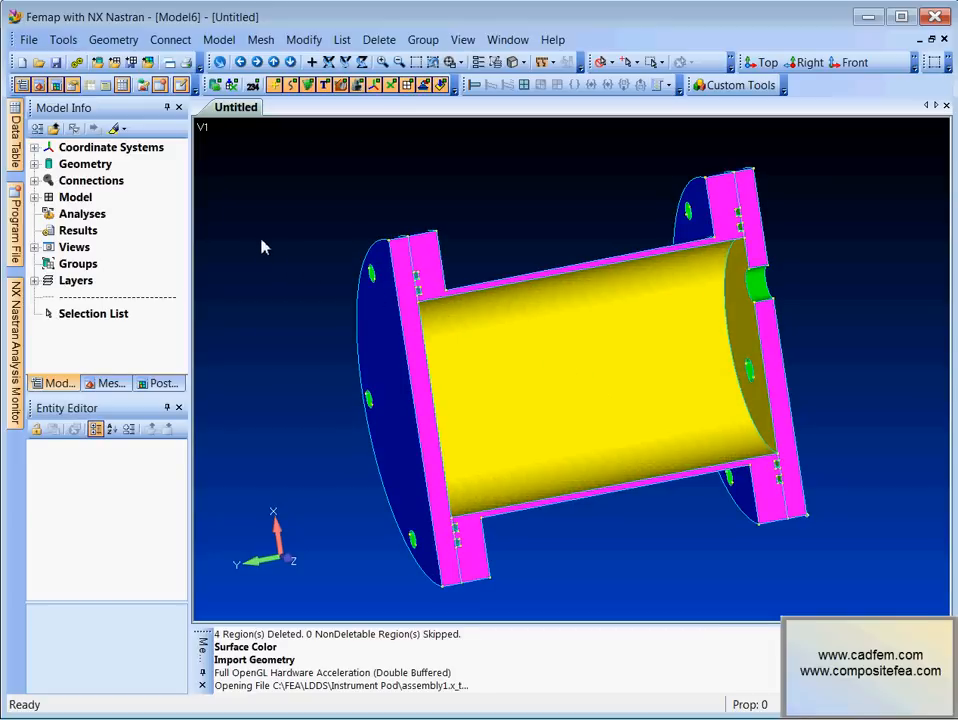
{"action": "mouse_move", "coordinate": [272, 207]}
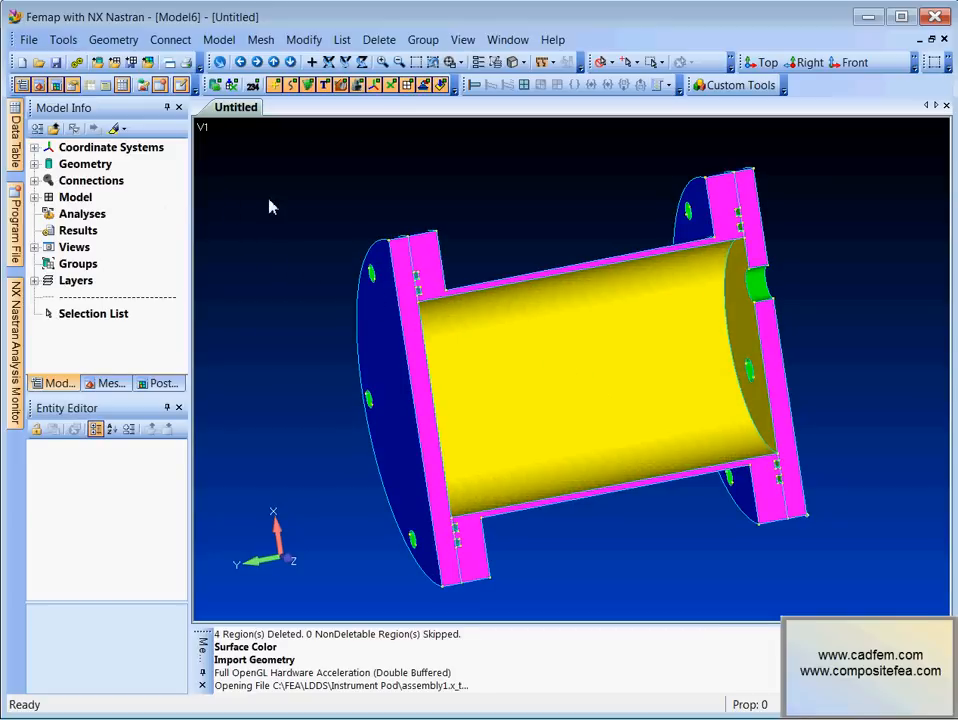
Step: Hide the Body solid and orbit to inspect the end plates
{"action": "left_click", "coordinate": [35, 163]}
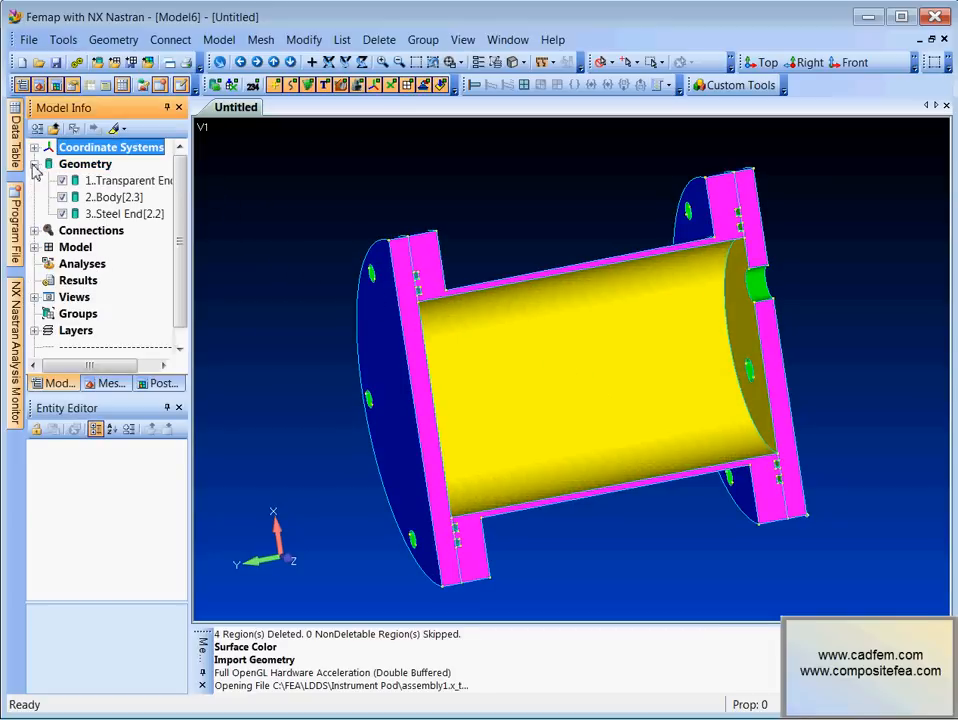
{"action": "left_click", "coordinate": [113, 197]}
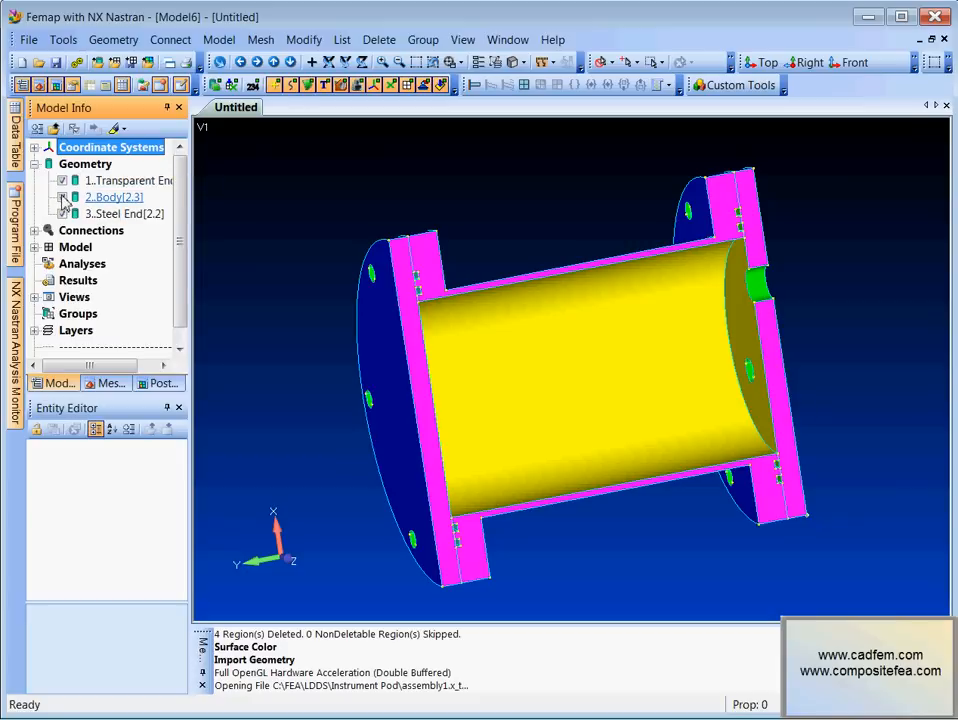
{"action": "left_click", "coordinate": [113, 196]}
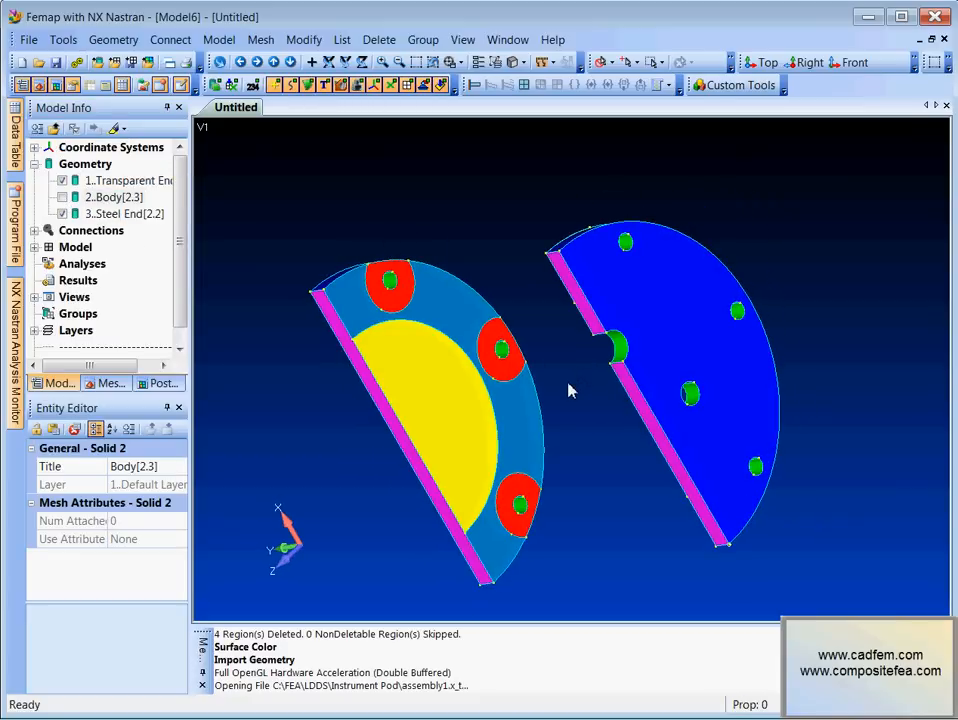
{"action": "left_click_drag", "start_coordinate": [570, 390], "coordinate": [740, 337]}
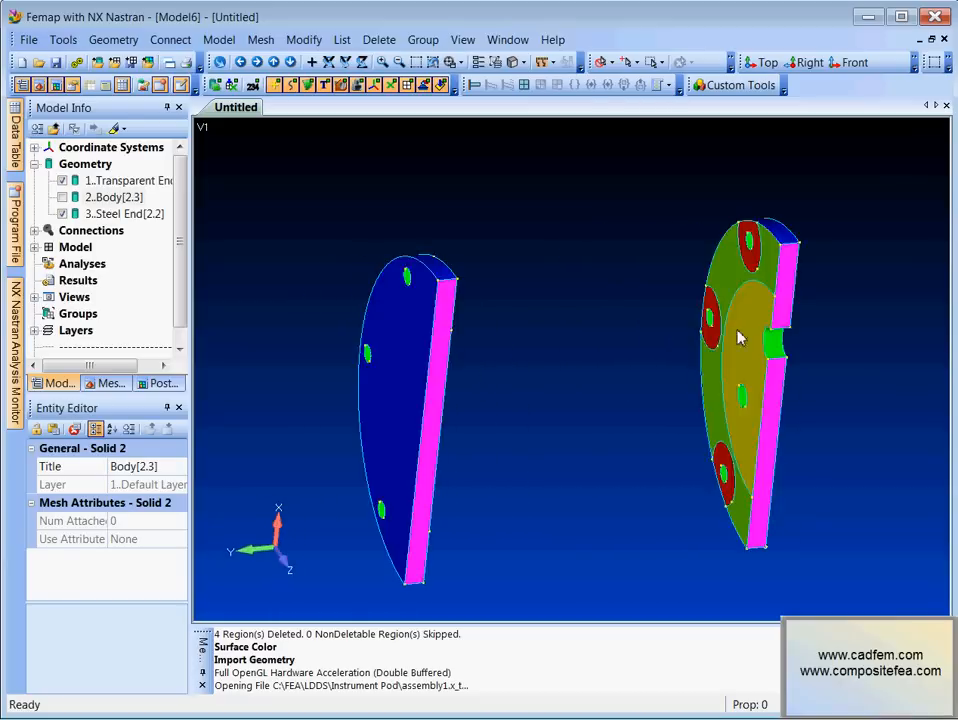
{"action": "left_click_drag", "start_coordinate": [740, 337], "coordinate": [720, 250]}
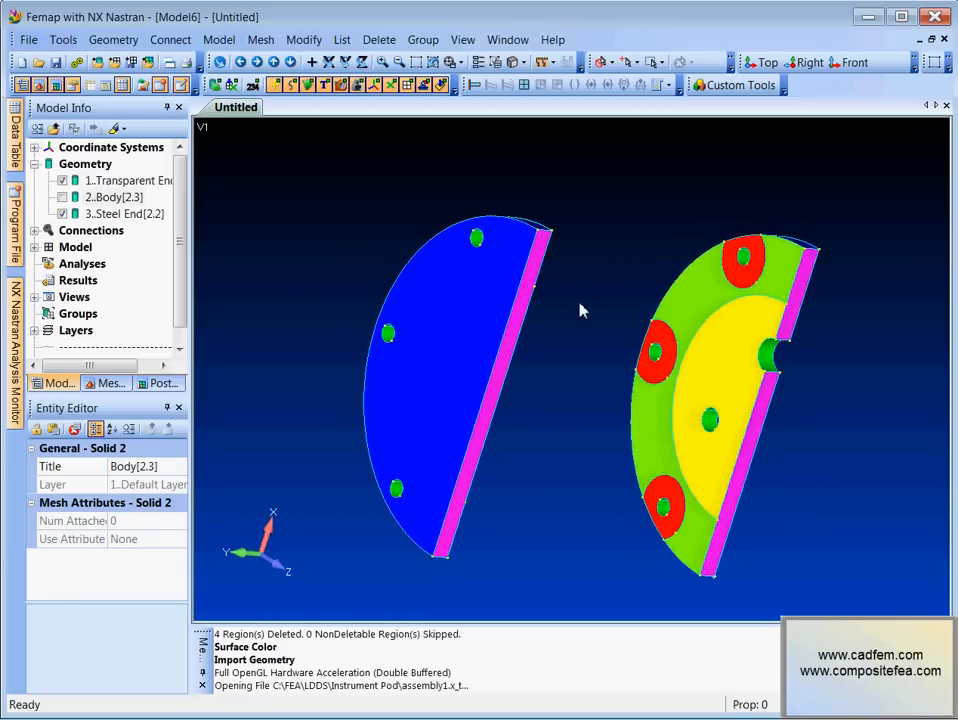
{"action": "left_click_drag", "start_coordinate": [583, 310], "coordinate": [420, 367]}
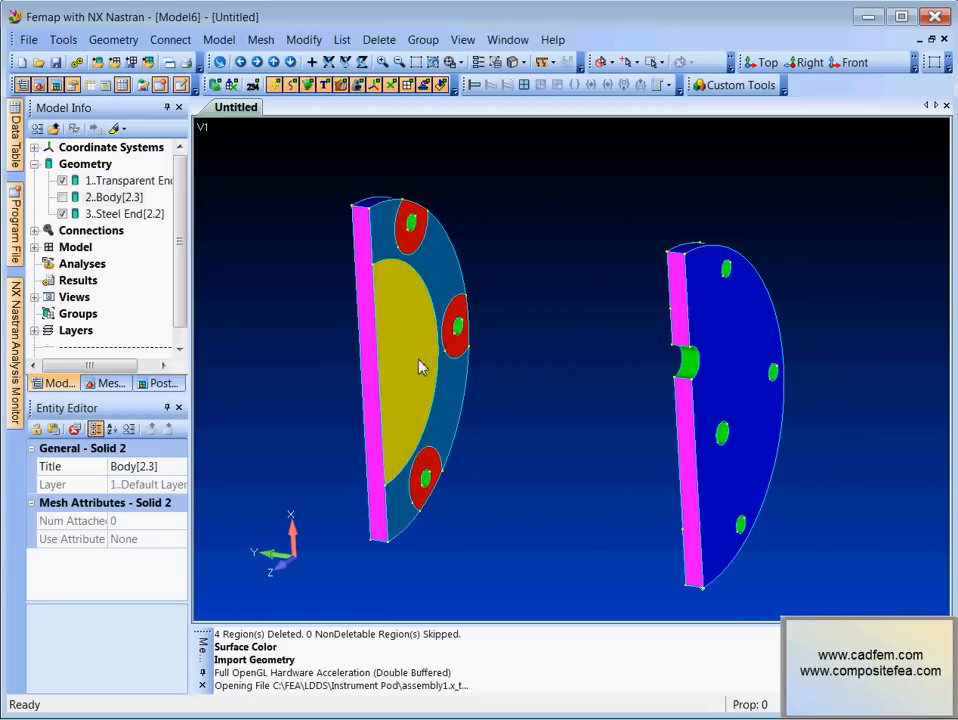
Step: Show the Body solid again and orbit around the full assembly
{"action": "left_click", "coordinate": [113, 197]}
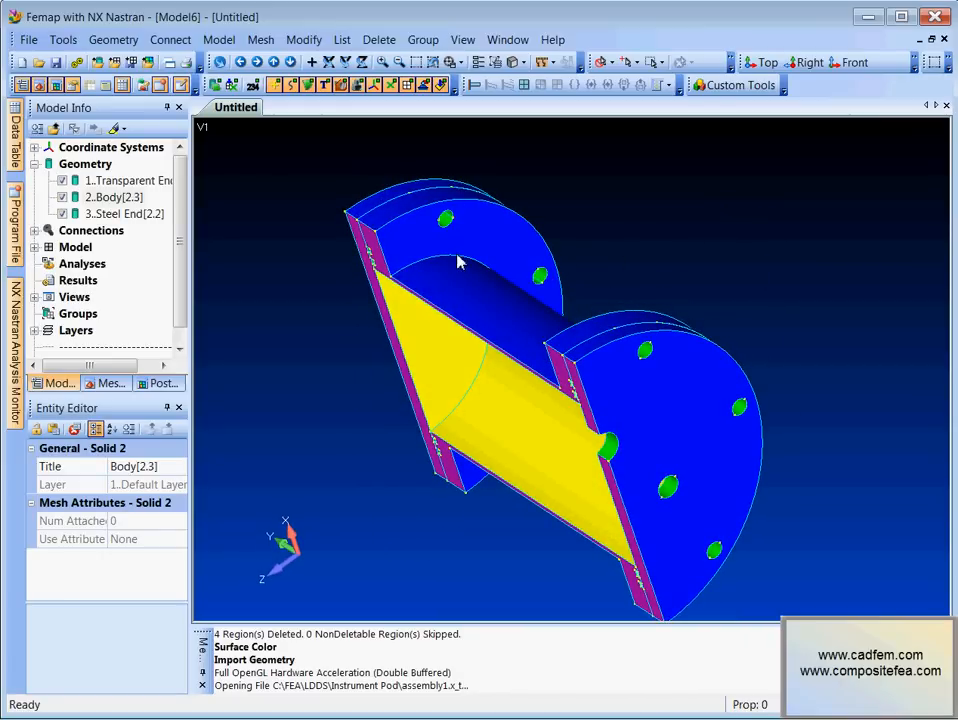
{"action": "left_click_drag", "start_coordinate": [458, 262], "coordinate": [615, 355]}
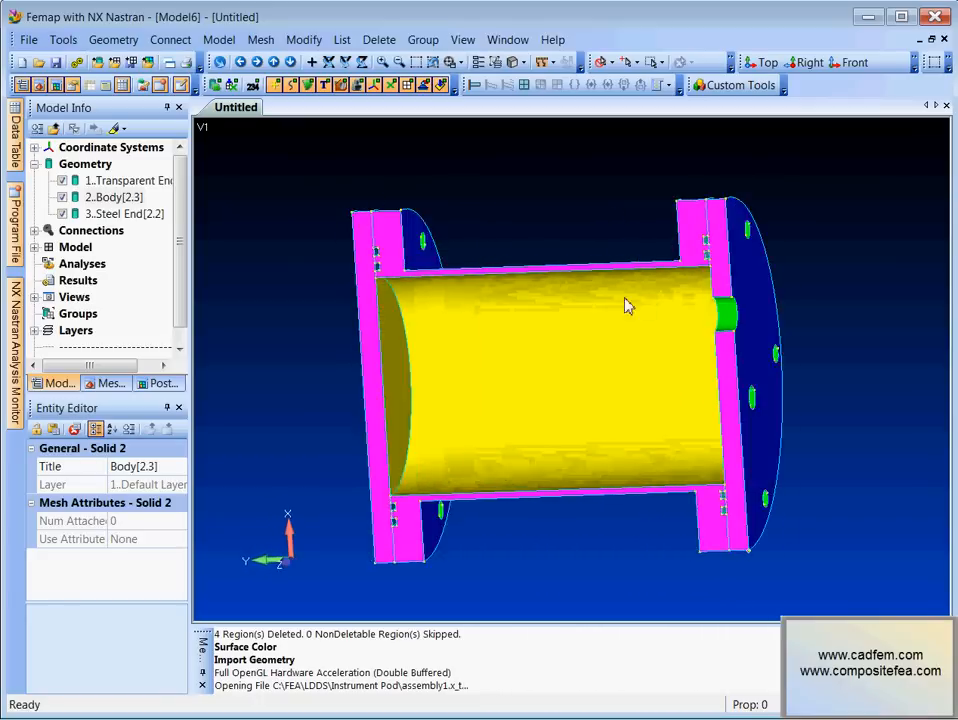
{"action": "left_click_drag", "start_coordinate": [625, 305], "coordinate": [785, 290]}
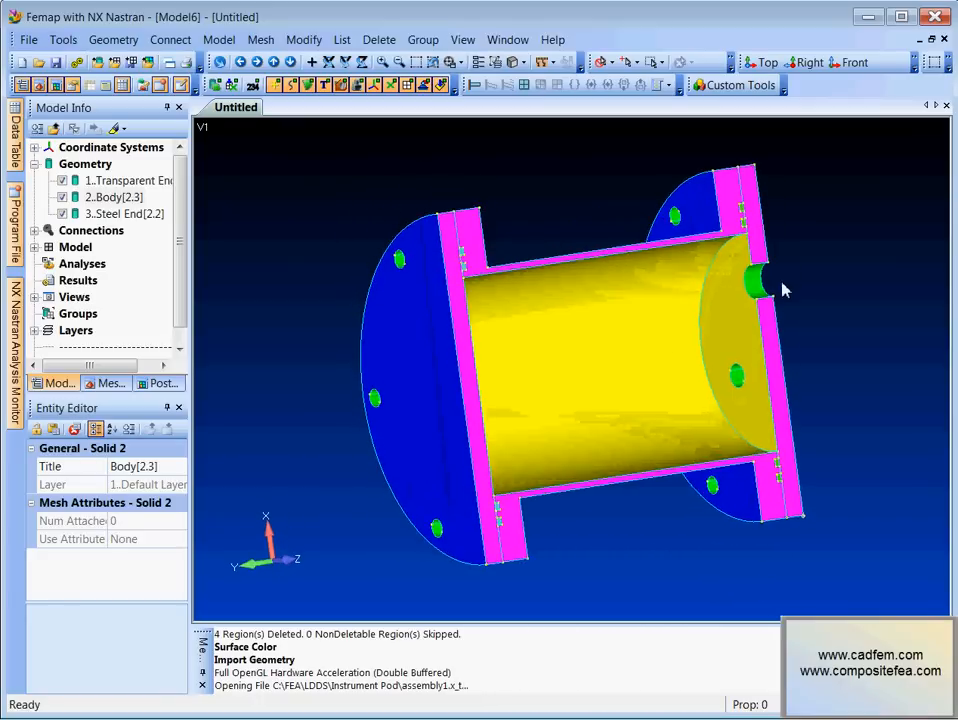
{"action": "left_click_drag", "start_coordinate": [783, 290], "coordinate": [705, 337]}
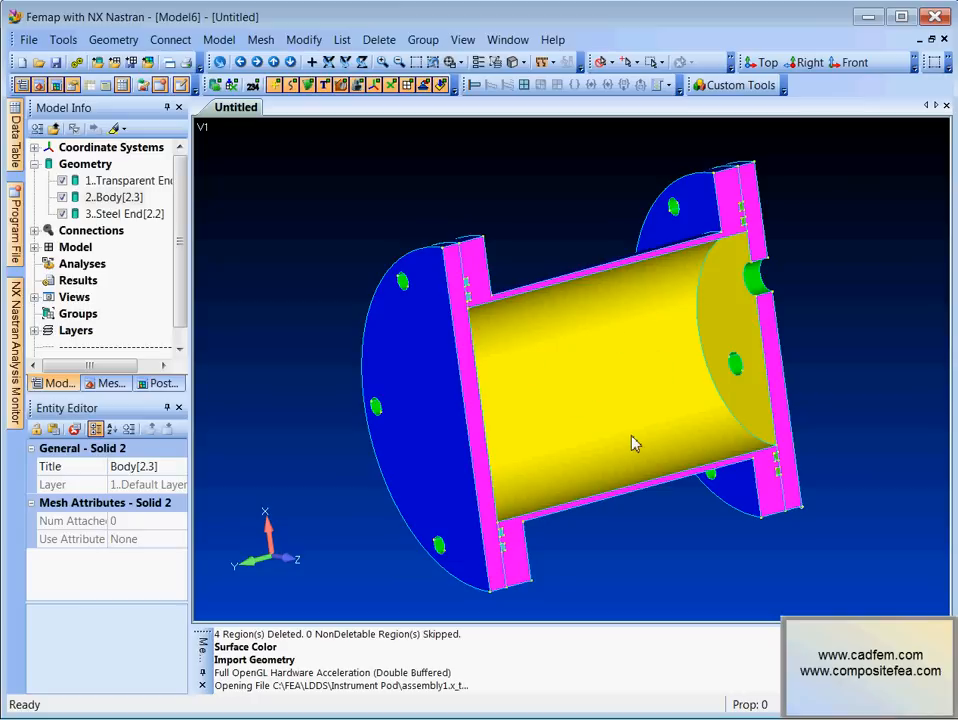
{"action": "mouse_move", "coordinate": [221, 424]}
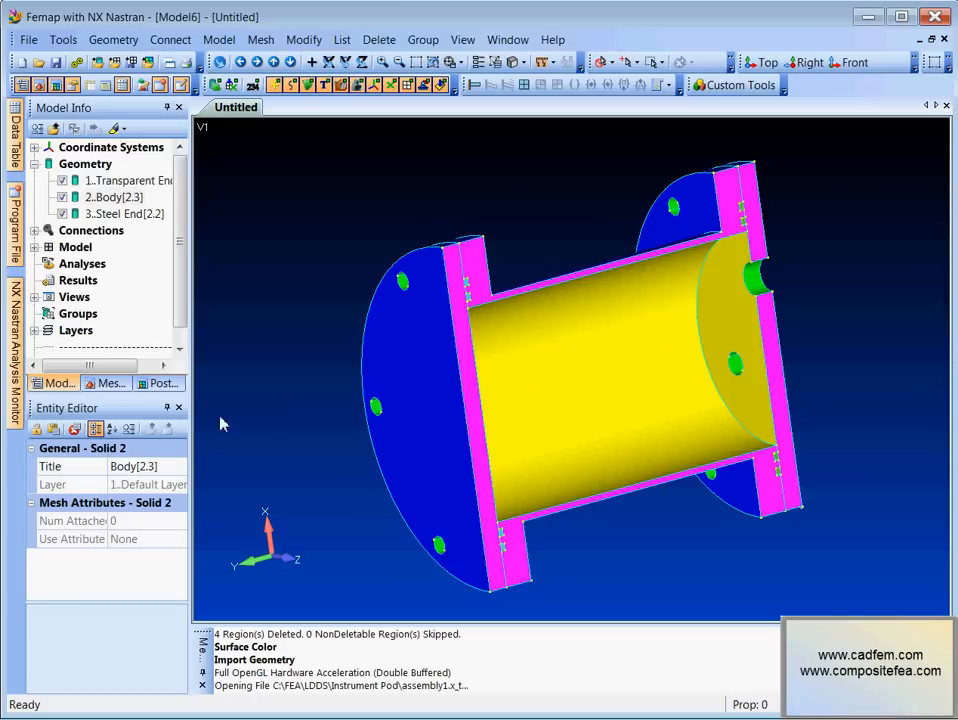
Step: Create a Restraint group holding the surfaces selected by matching colour
{"action": "right_click", "coordinate": [77, 313]}
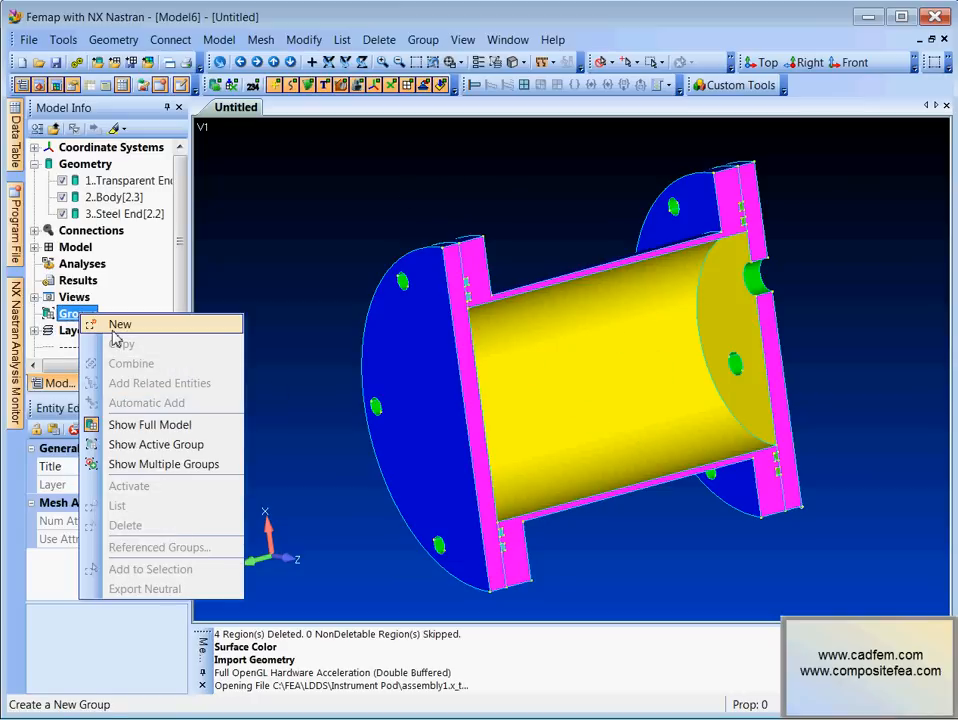
{"action": "left_click", "coordinate": [119, 324]}
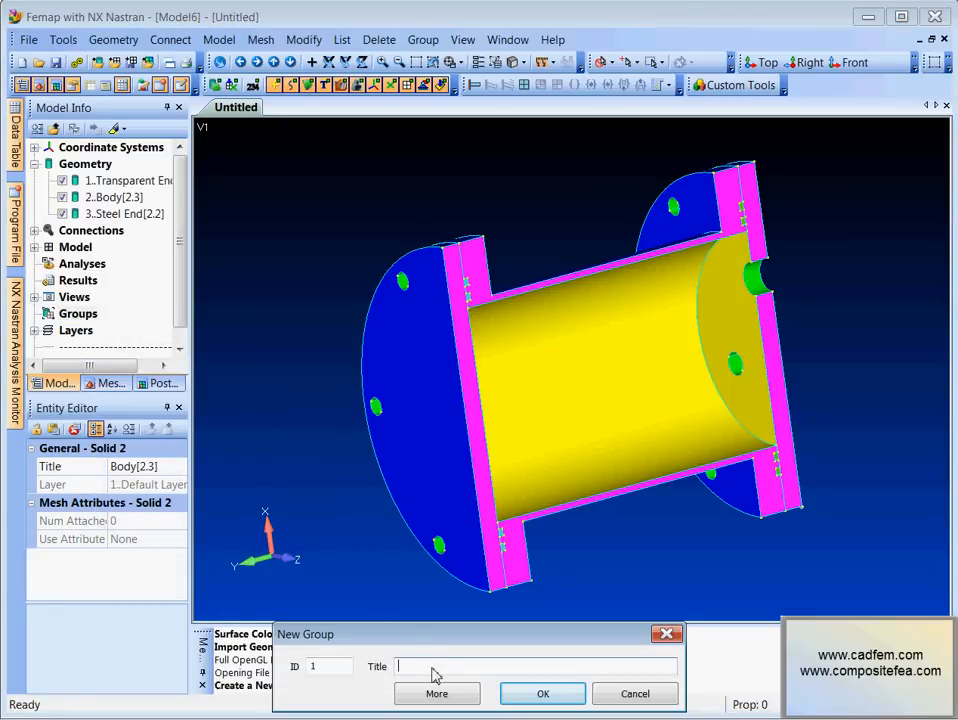
{"action": "type", "text": "Restraint"}
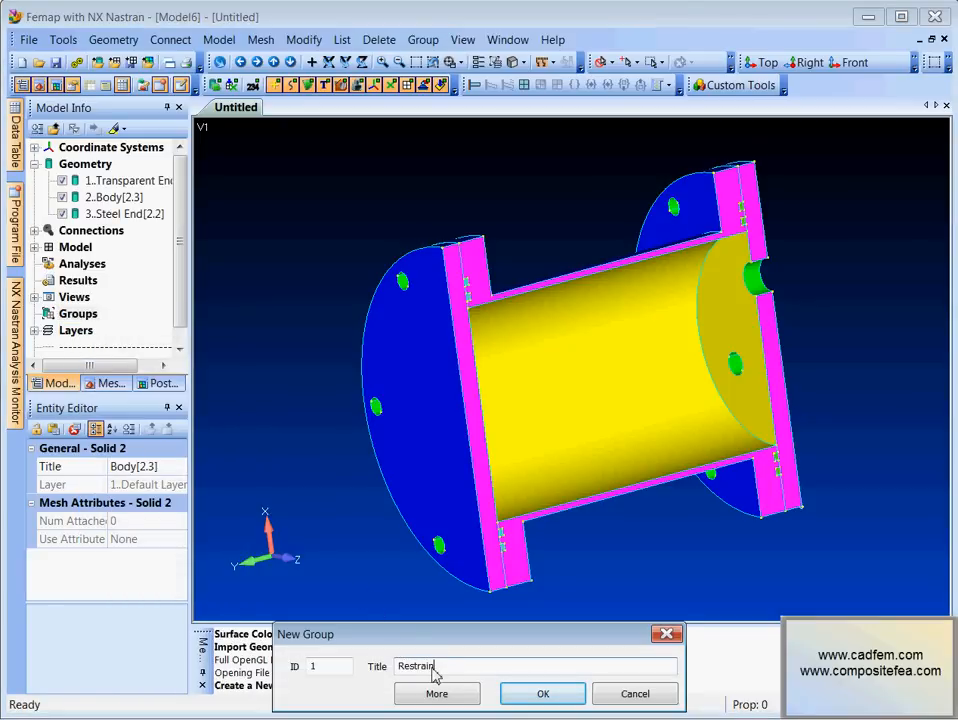
{"action": "left_click", "coordinate": [543, 693]}
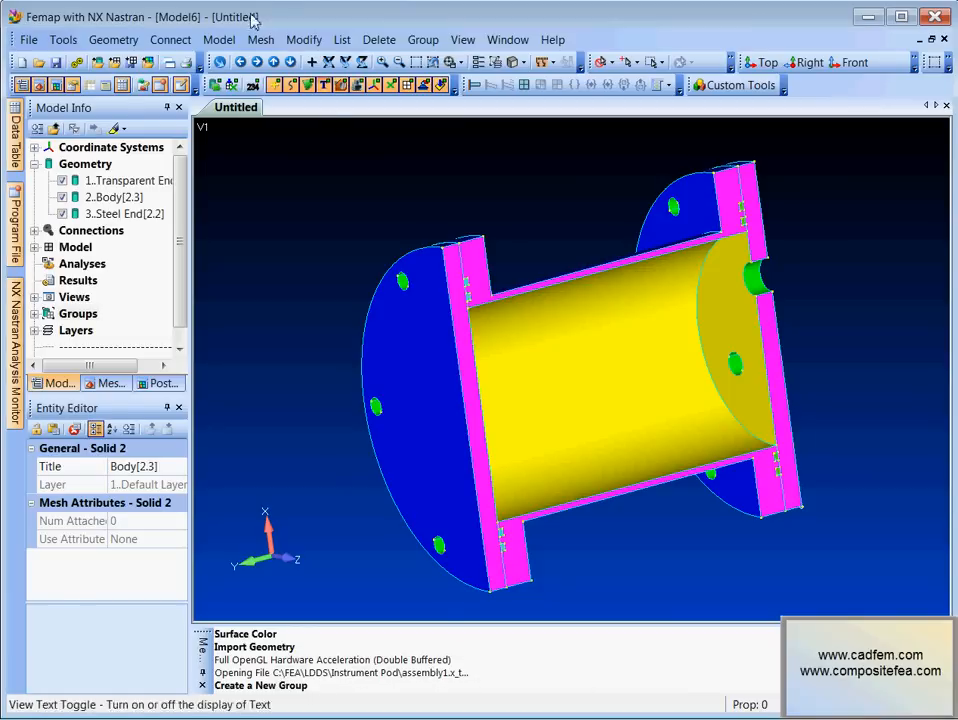
{"action": "left_click", "coordinate": [423, 39]}
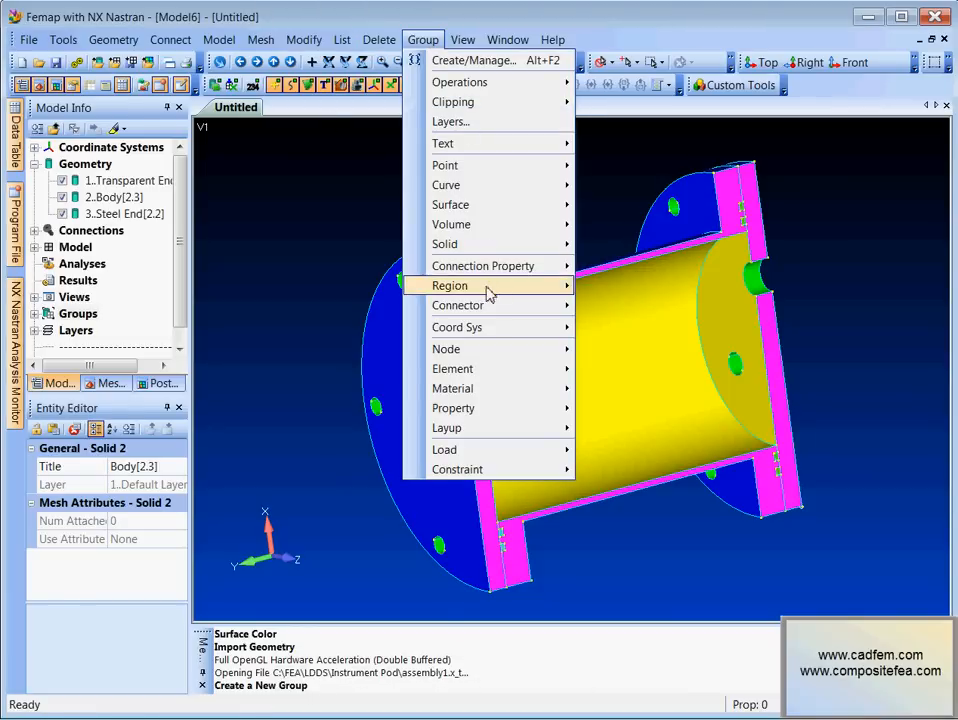
{"action": "mouse_move", "coordinate": [450, 205]}
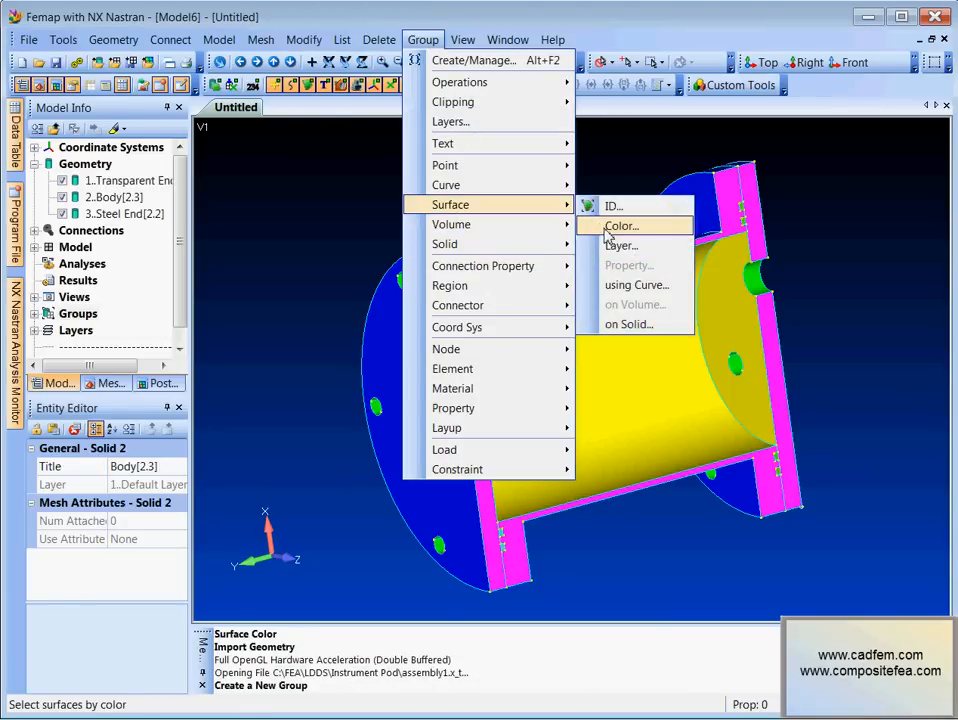
{"action": "left_click", "coordinate": [621, 225]}
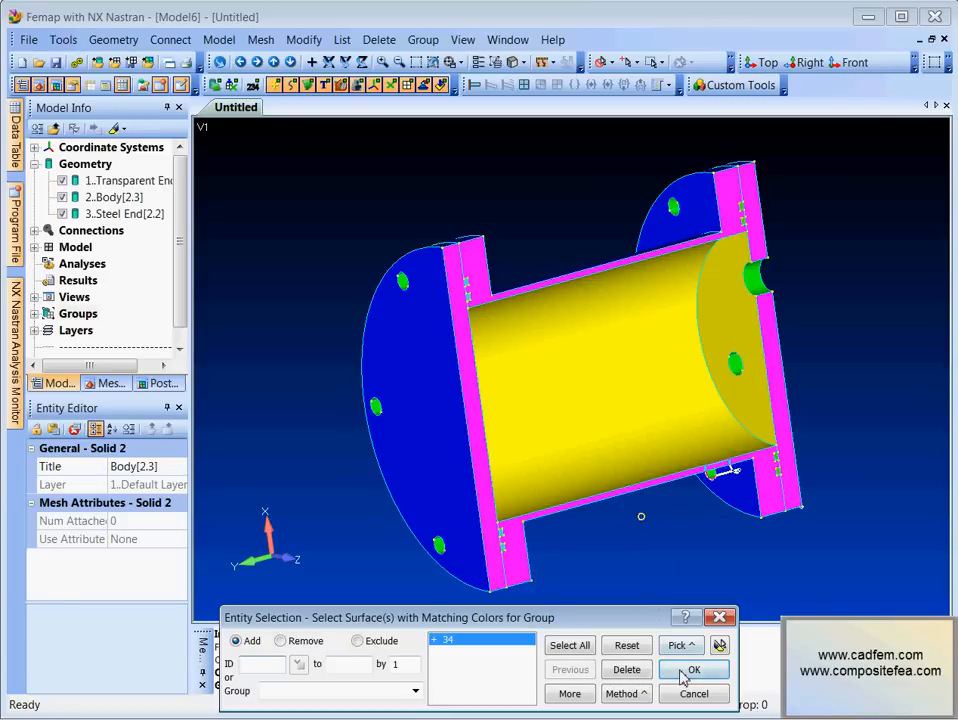
{"action": "left_click", "coordinate": [693, 669]}
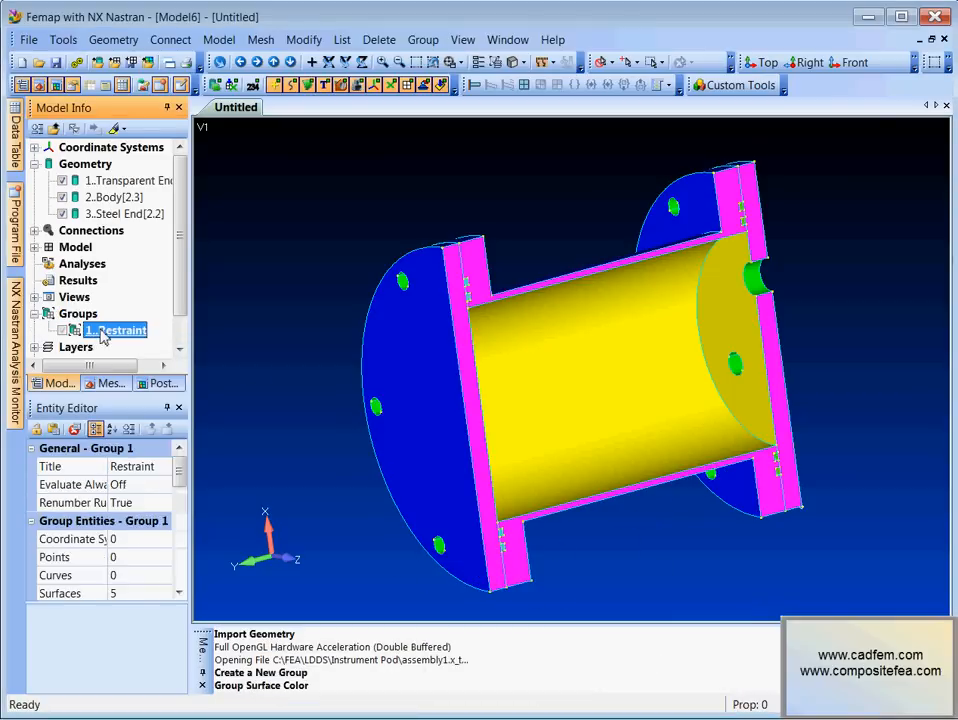
Step: Display only the Restraint group, then show the full model again
{"action": "right_click", "coordinate": [115, 330]}
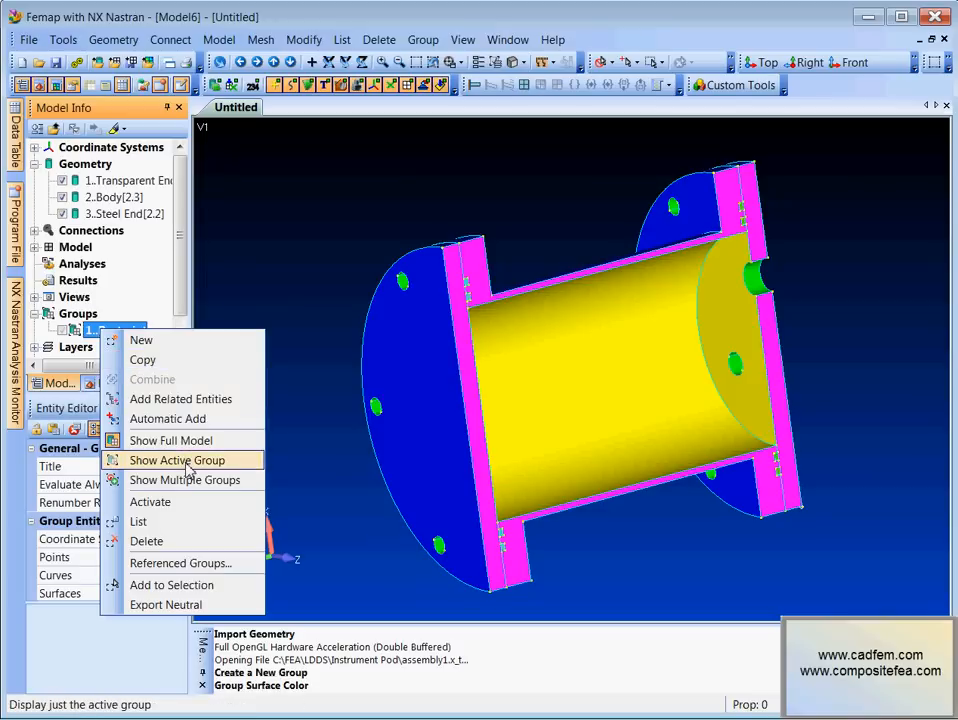
{"action": "left_click", "coordinate": [177, 460]}
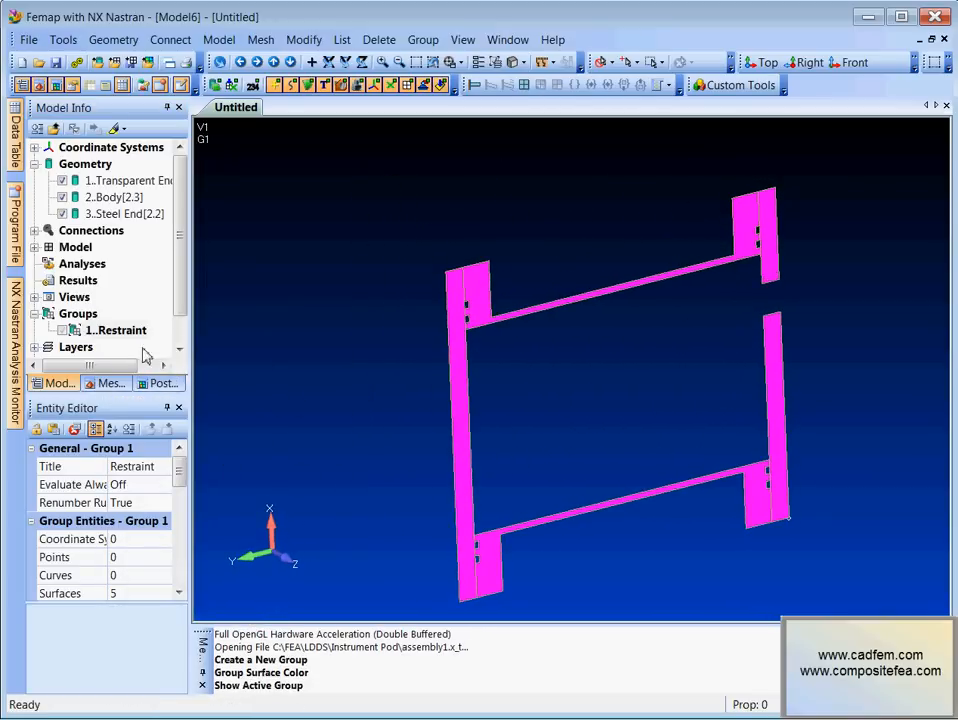
{"action": "right_click", "coordinate": [77, 313]}
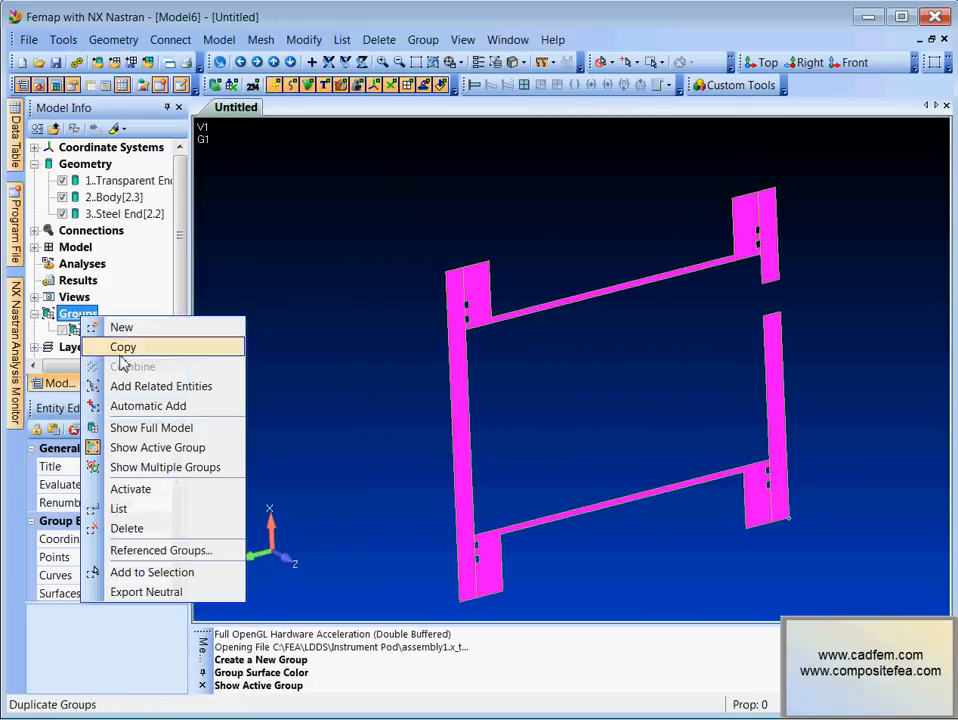
{"action": "left_click", "coordinate": [122, 347]}
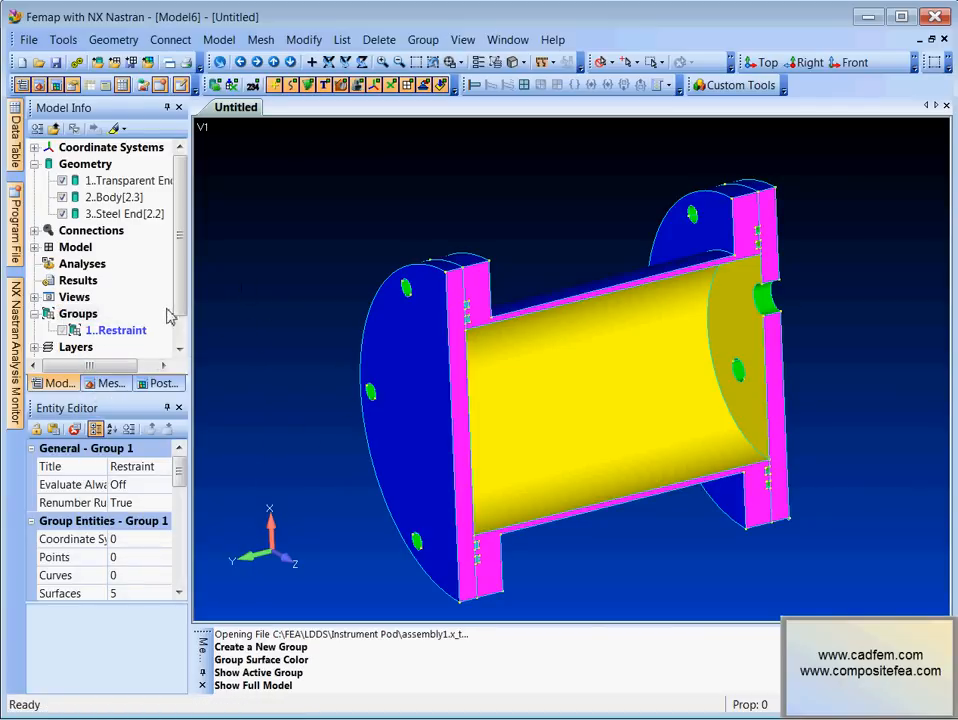
Step: Create group 'Pressure' from the yellow surfaces by colour, then show the full assembly
{"action": "right_click", "coordinate": [78, 313]}
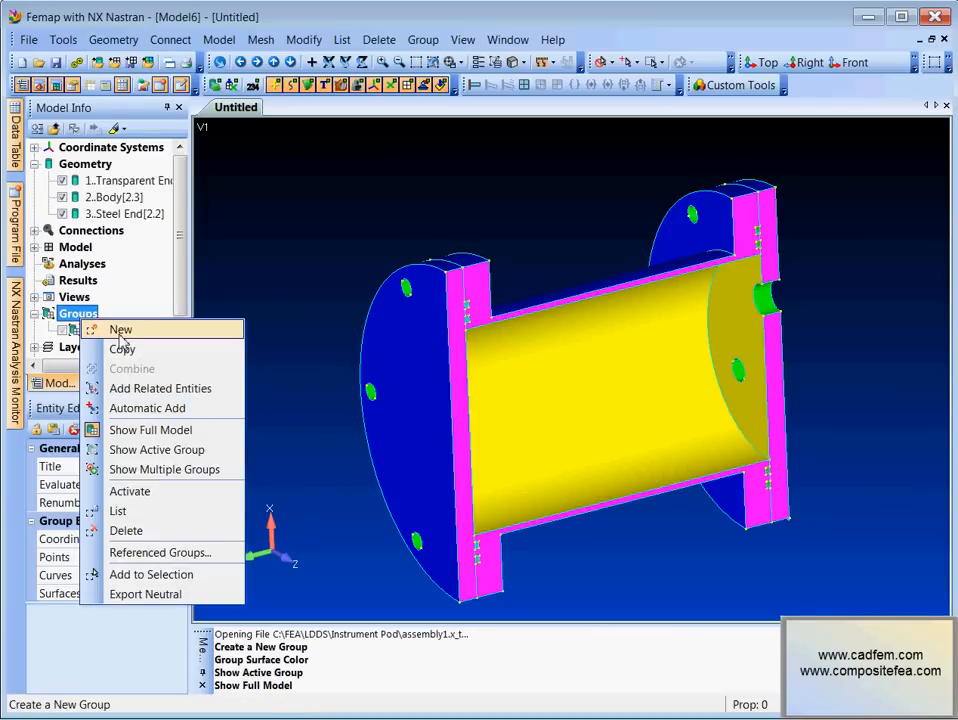
{"action": "left_click", "coordinate": [121, 329]}
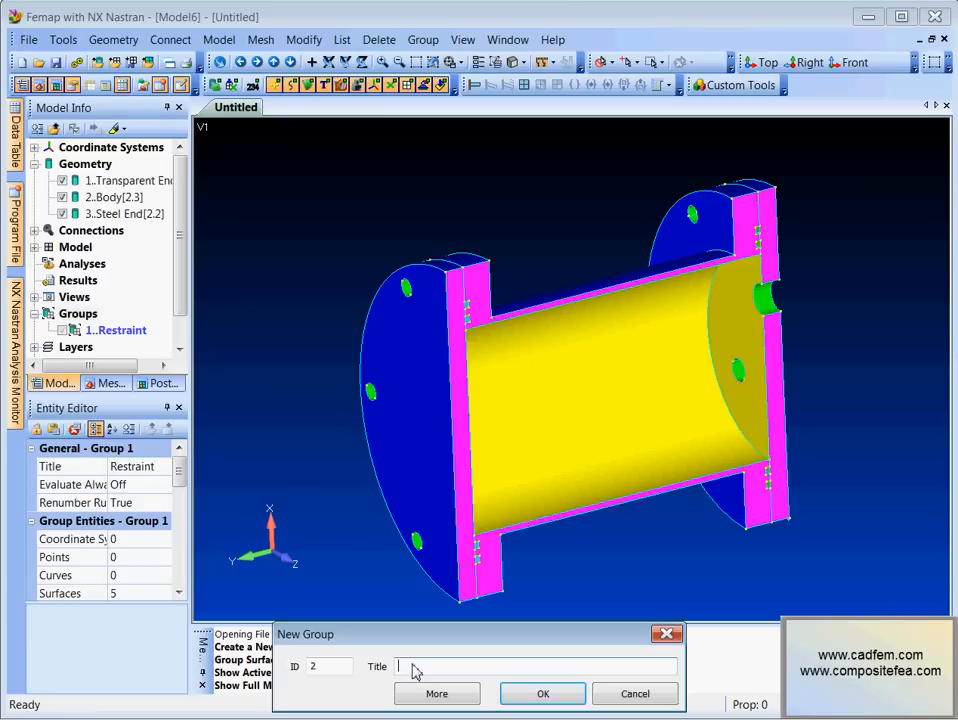
{"action": "type", "text": "P"}
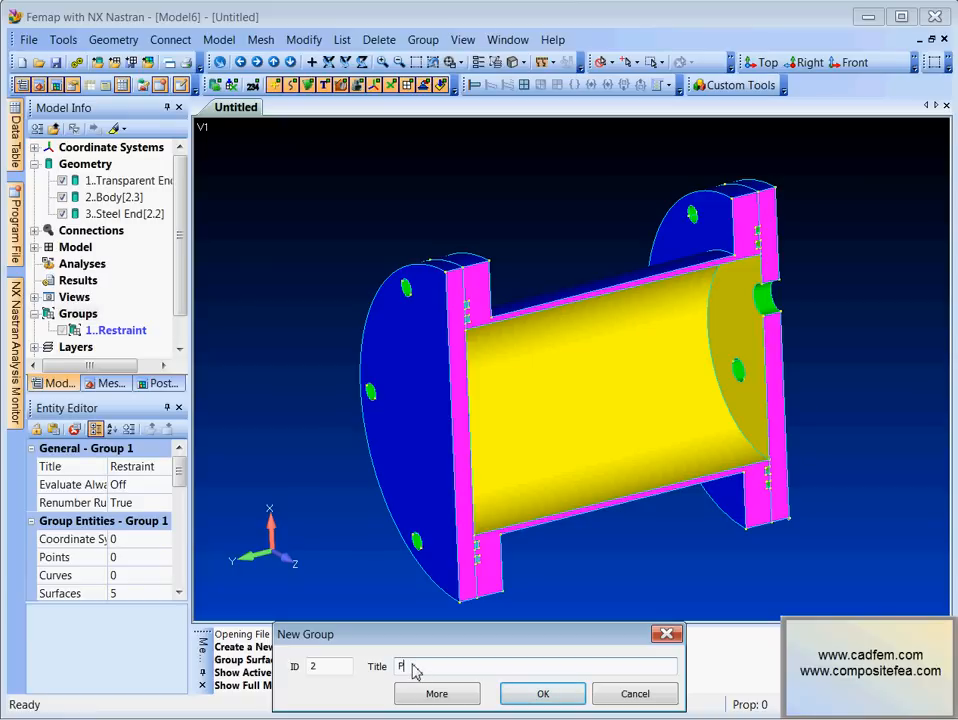
{"action": "type", "text": "ress"}
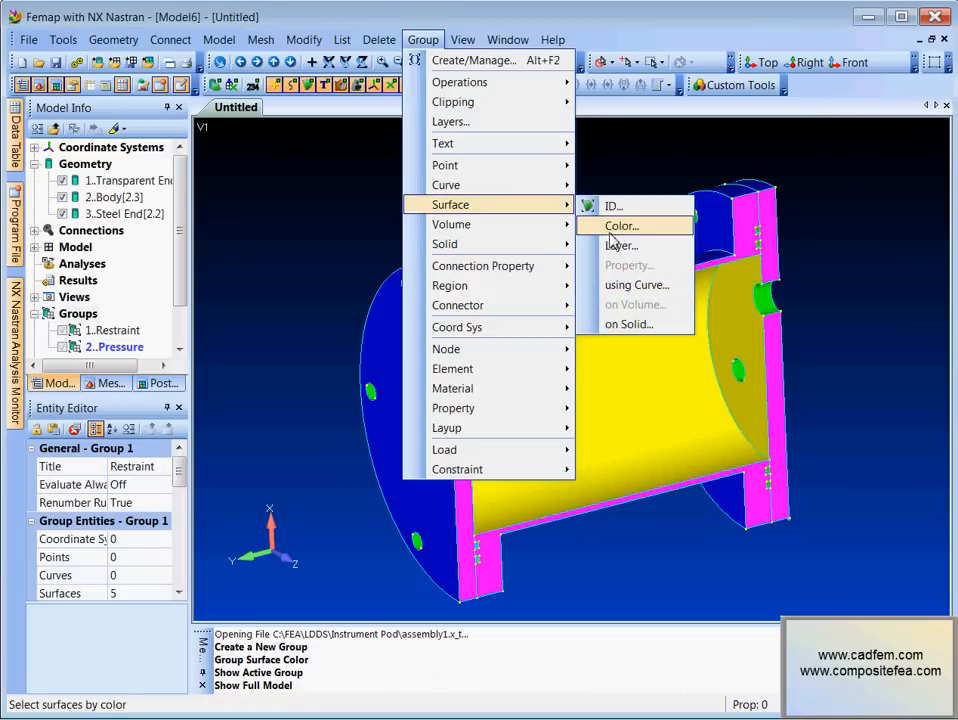
{"action": "left_click", "coordinate": [620, 225]}
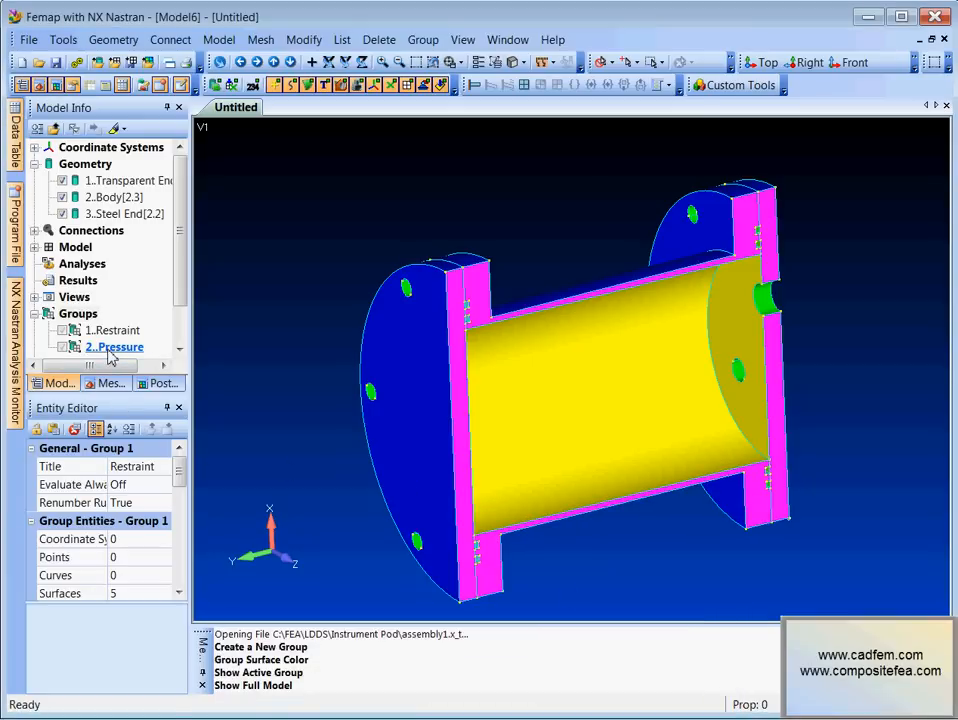
{"action": "left_click", "coordinate": [120, 346]}
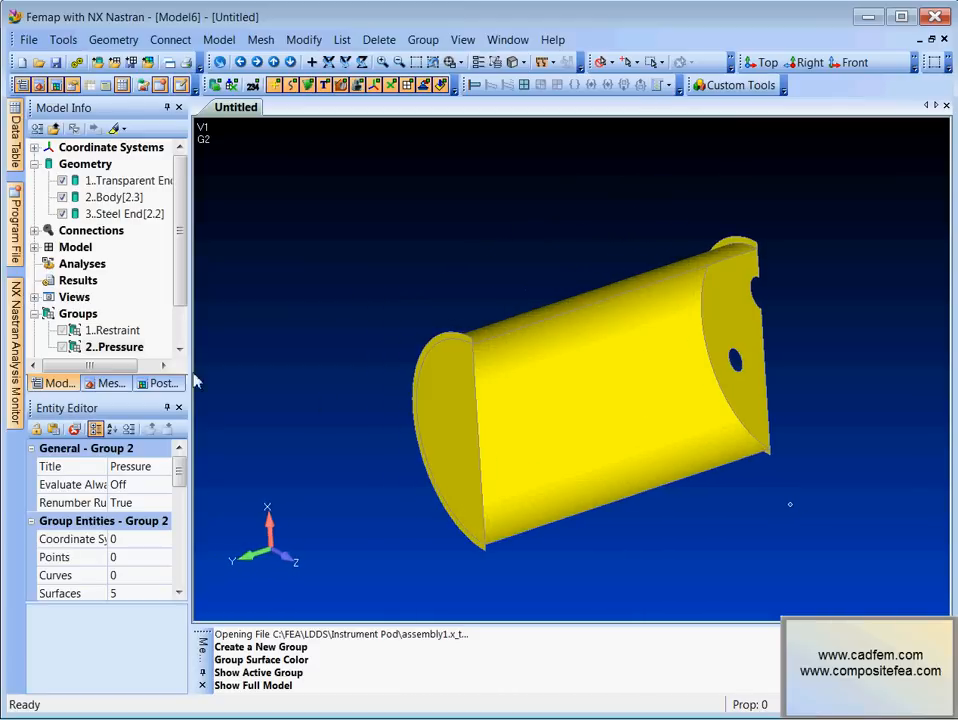
{"action": "left_click", "coordinate": [77, 313]}
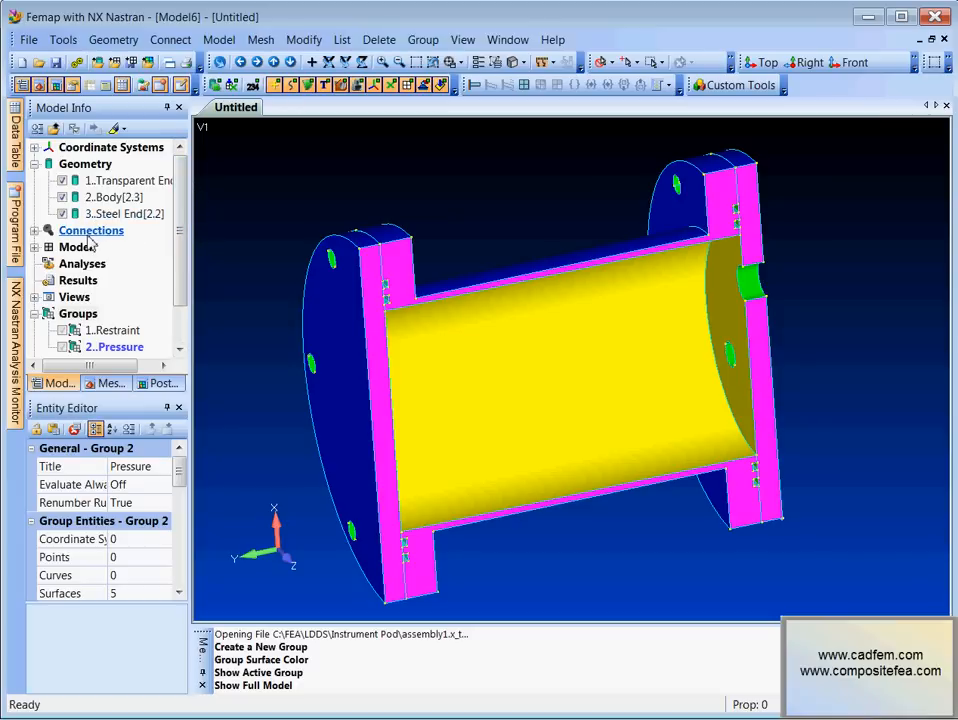
Step: Run automatic glued face-to-face connection detection on all three solids
{"action": "right_click", "coordinate": [91, 230]}
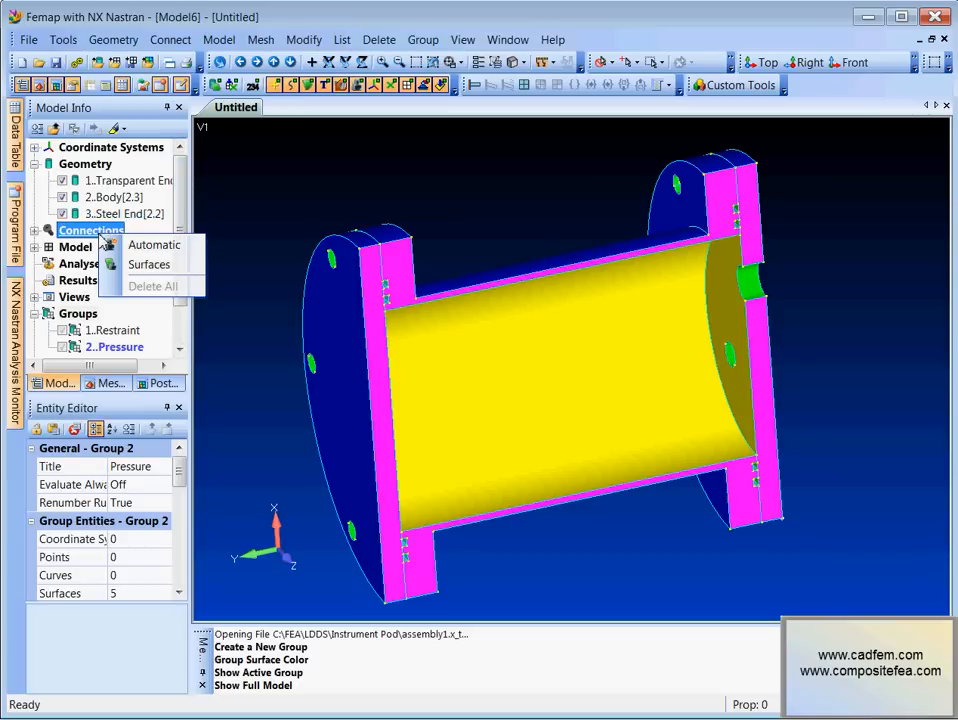
{"action": "left_click", "coordinate": [153, 245]}
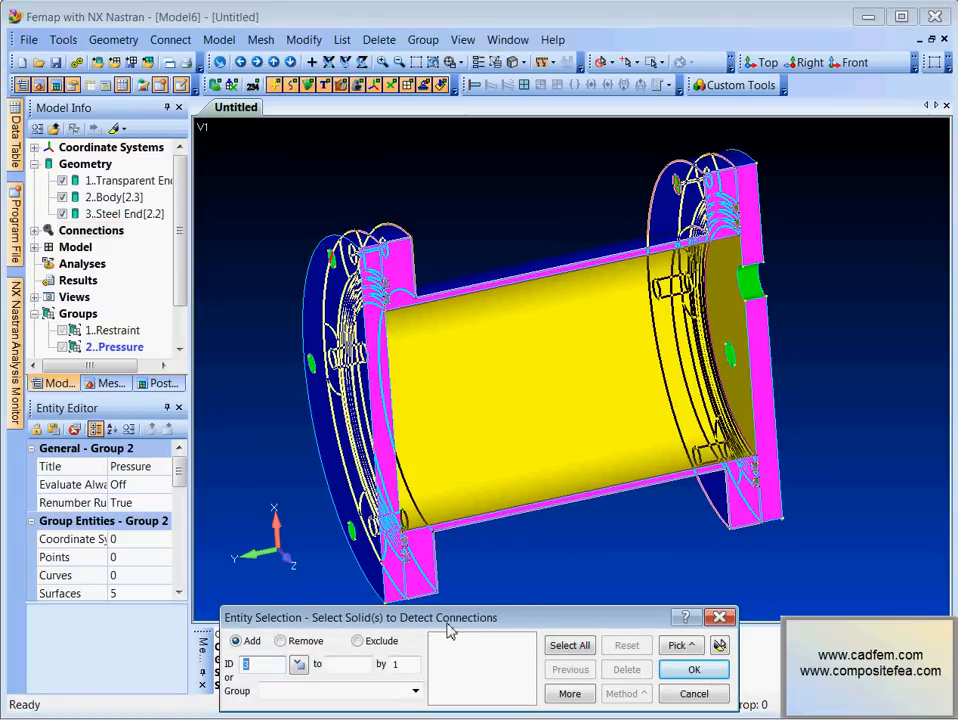
{"action": "left_click", "coordinate": [570, 645]}
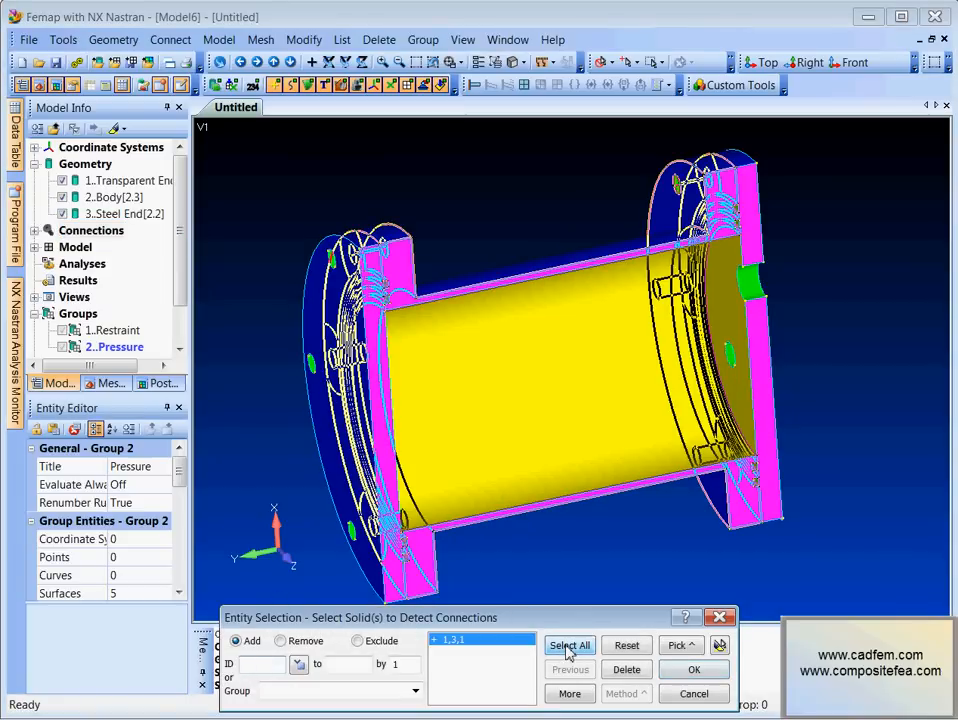
{"action": "left_click", "coordinate": [694, 669]}
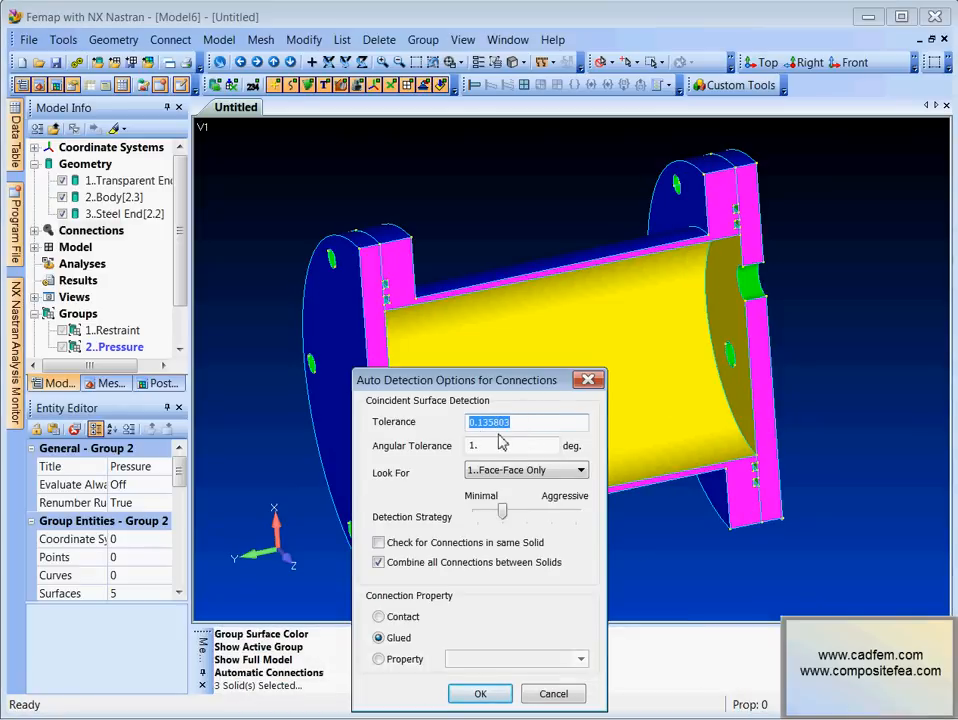
{"action": "mouse_move", "coordinate": [481, 440]}
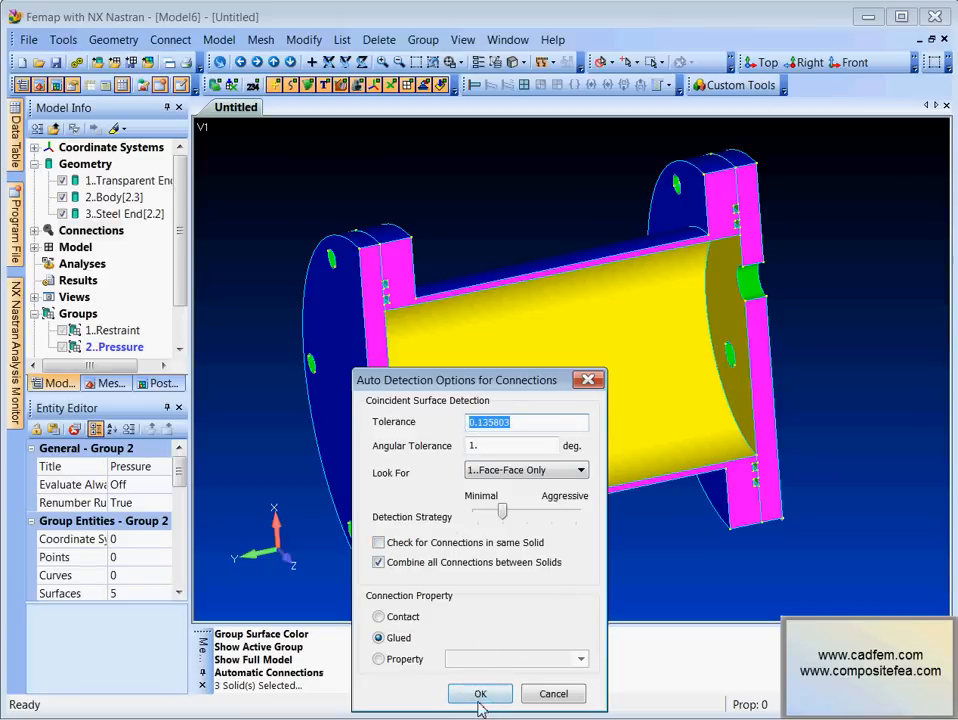
{"action": "left_click", "coordinate": [480, 693]}
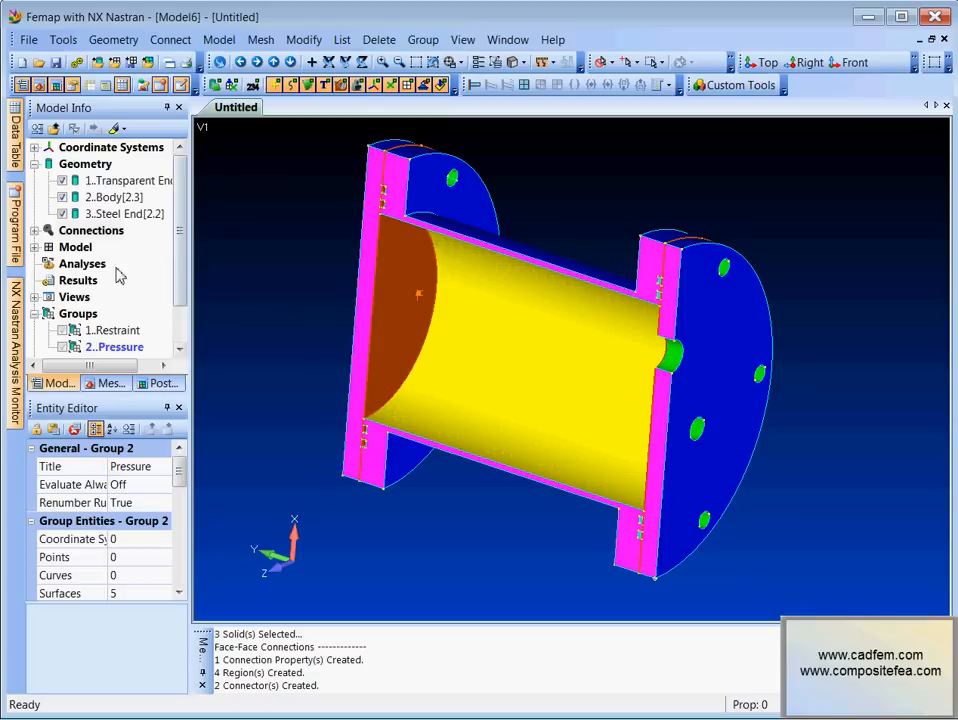
Step: Show the master and slave regions of connectors Region 1-2 and Region 3-4
{"action": "left_click", "coordinate": [36, 230]}
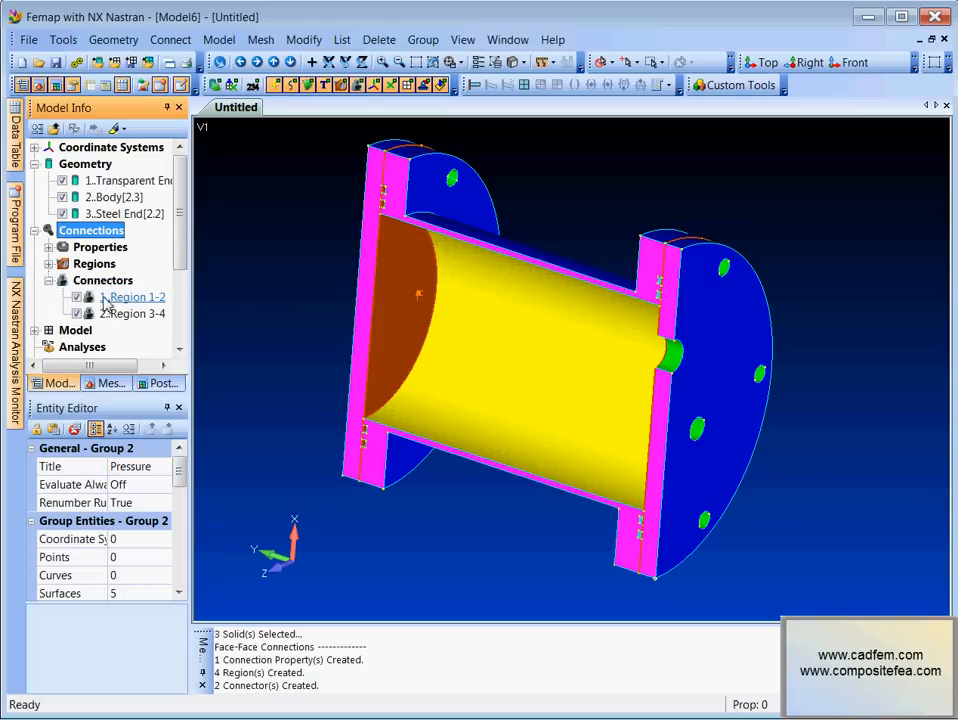
{"action": "right_click", "coordinate": [130, 297]}
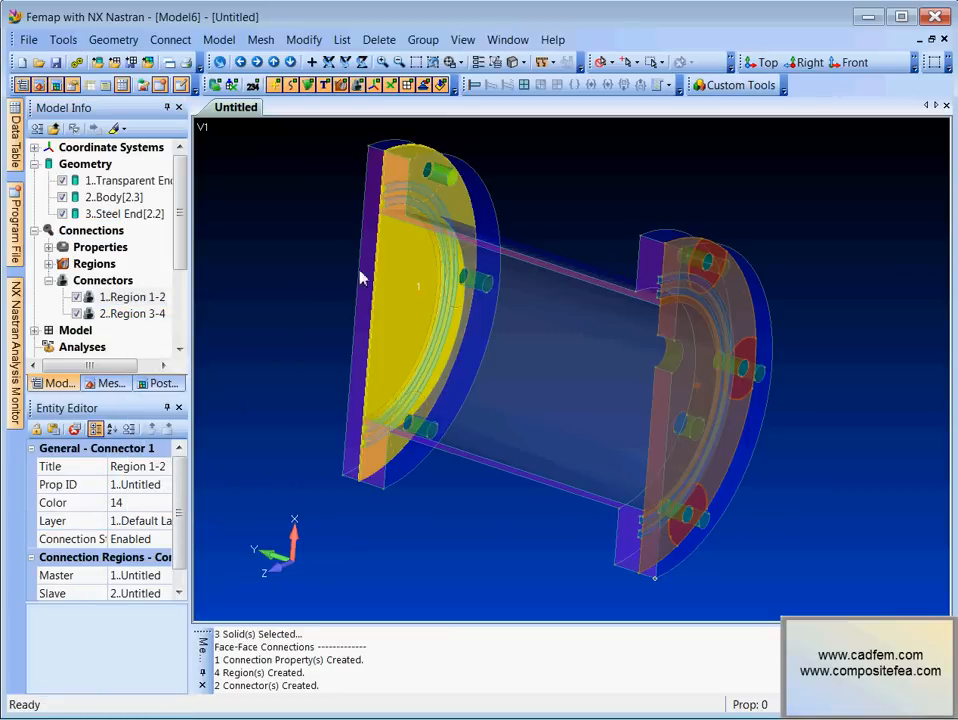
{"action": "mouse_move", "coordinate": [447, 408]}
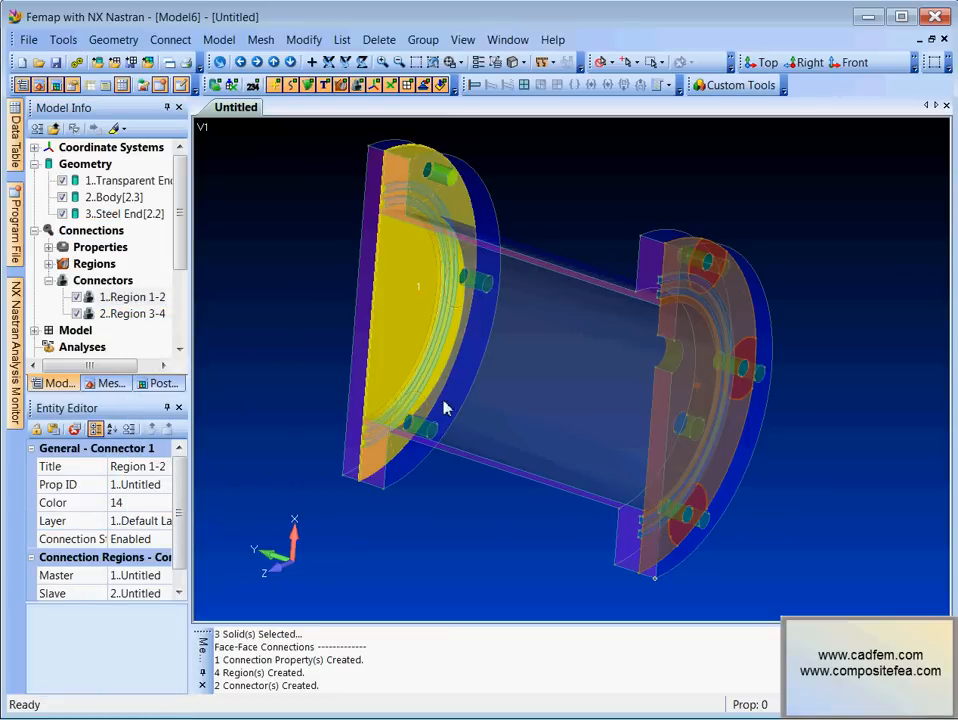
{"action": "left_click", "coordinate": [131, 297]}
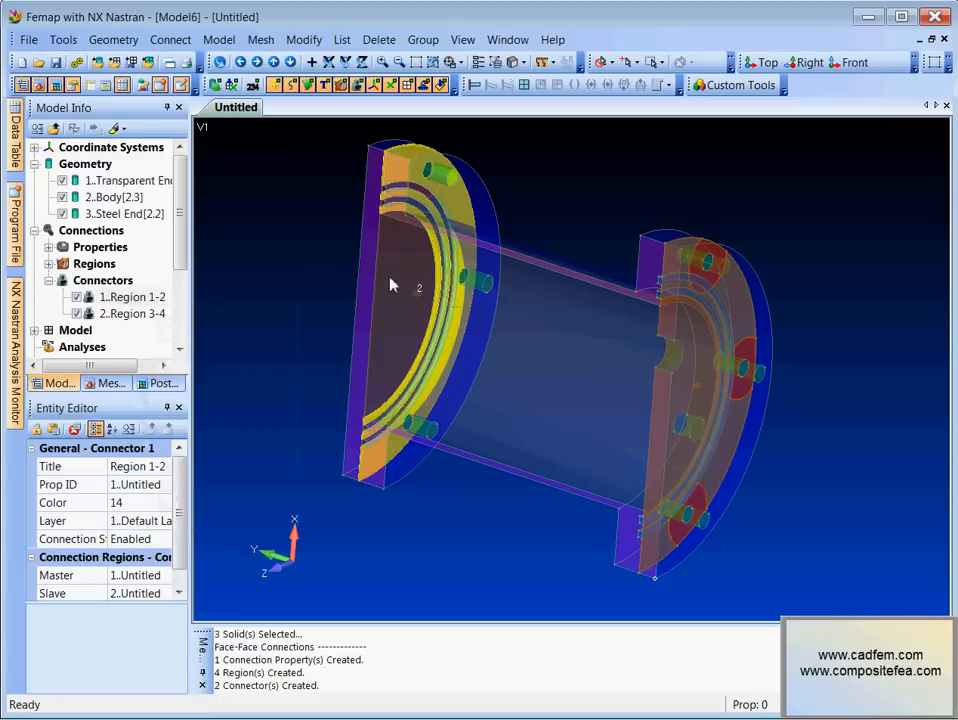
{"action": "mouse_move", "coordinate": [115, 420]}
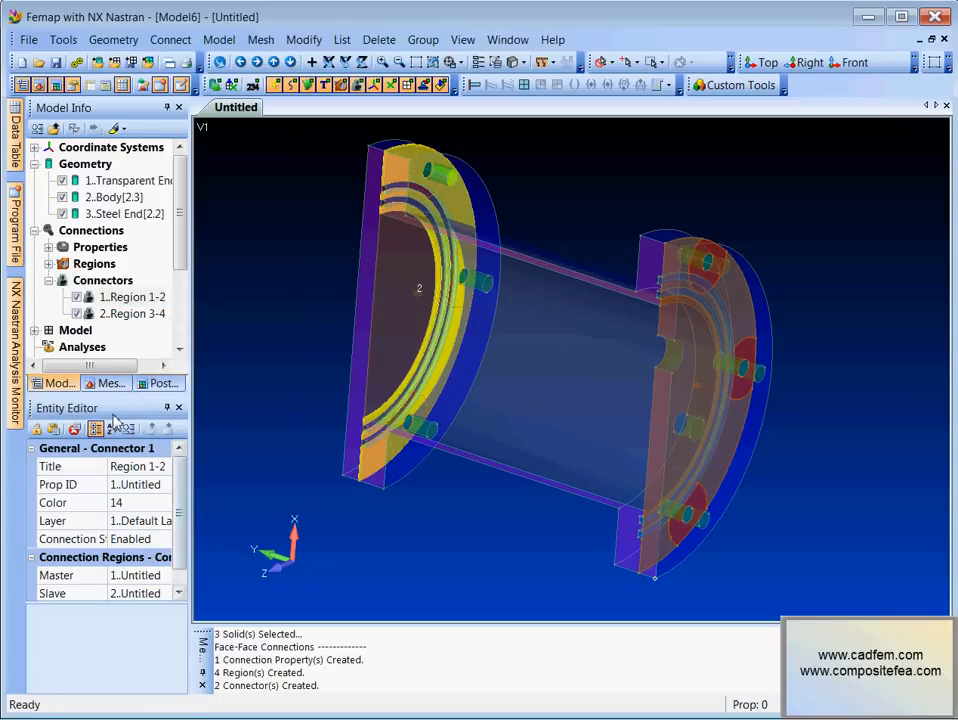
{"action": "right_click", "coordinate": [132, 313]}
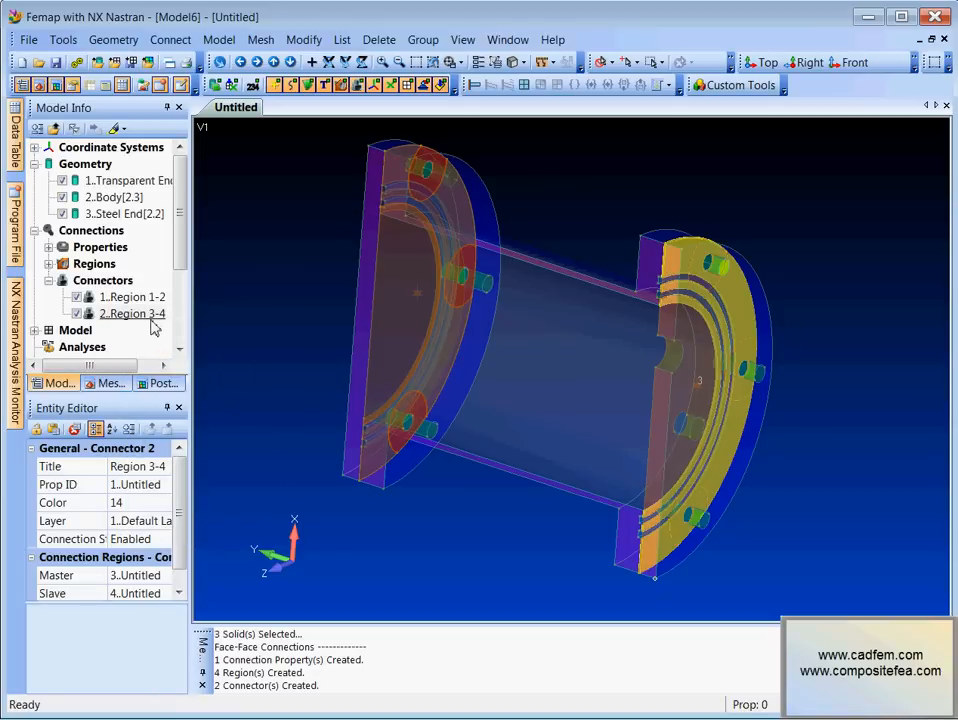
{"action": "right_click", "coordinate": [131, 313]}
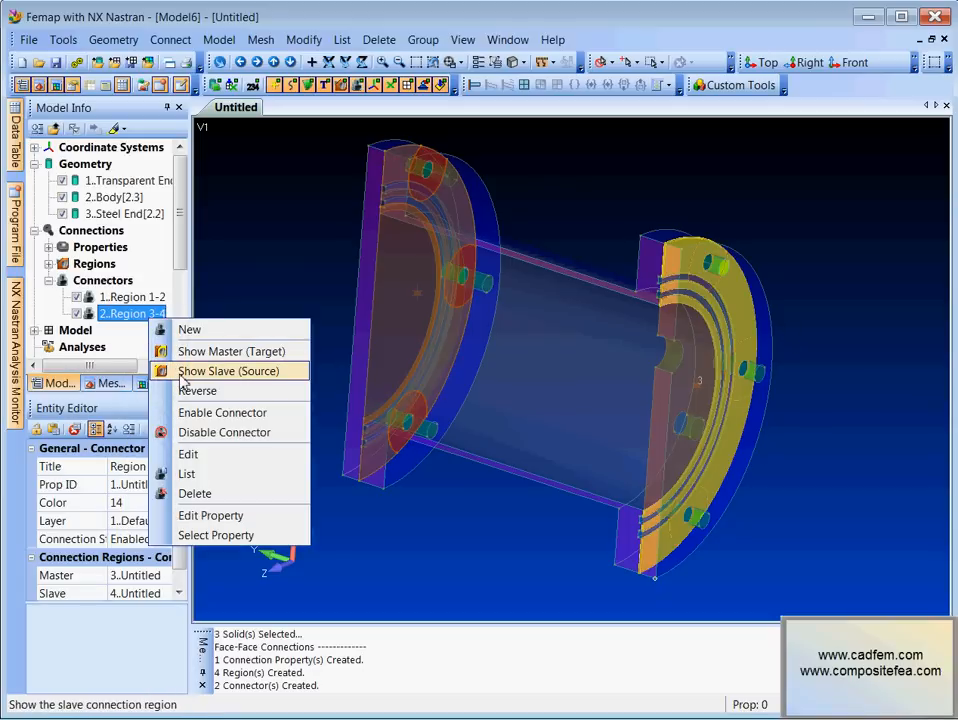
{"action": "left_click", "coordinate": [229, 371]}
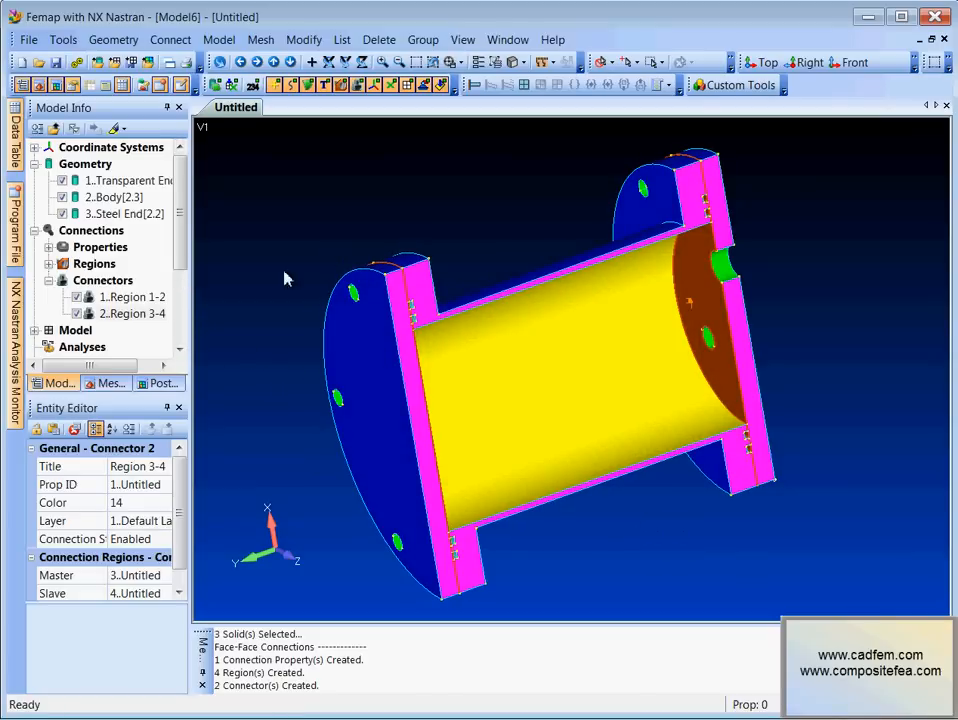
{"action": "mouse_move", "coordinate": [240, 95]}
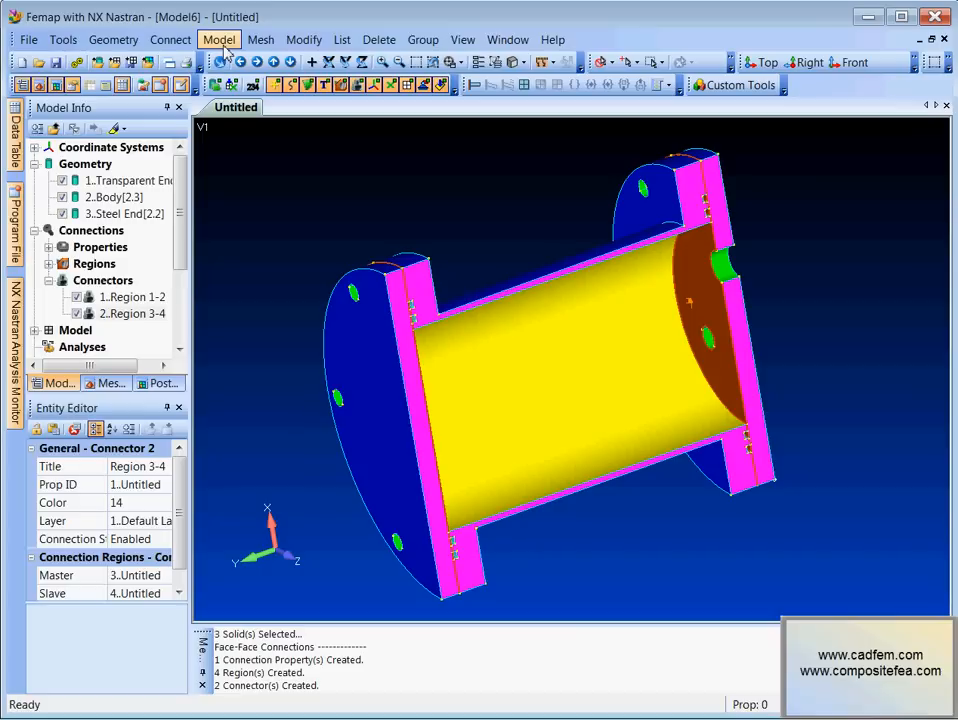
Step: Create a new constraint set named Cs1
{"action": "left_click", "coordinate": [219, 39]}
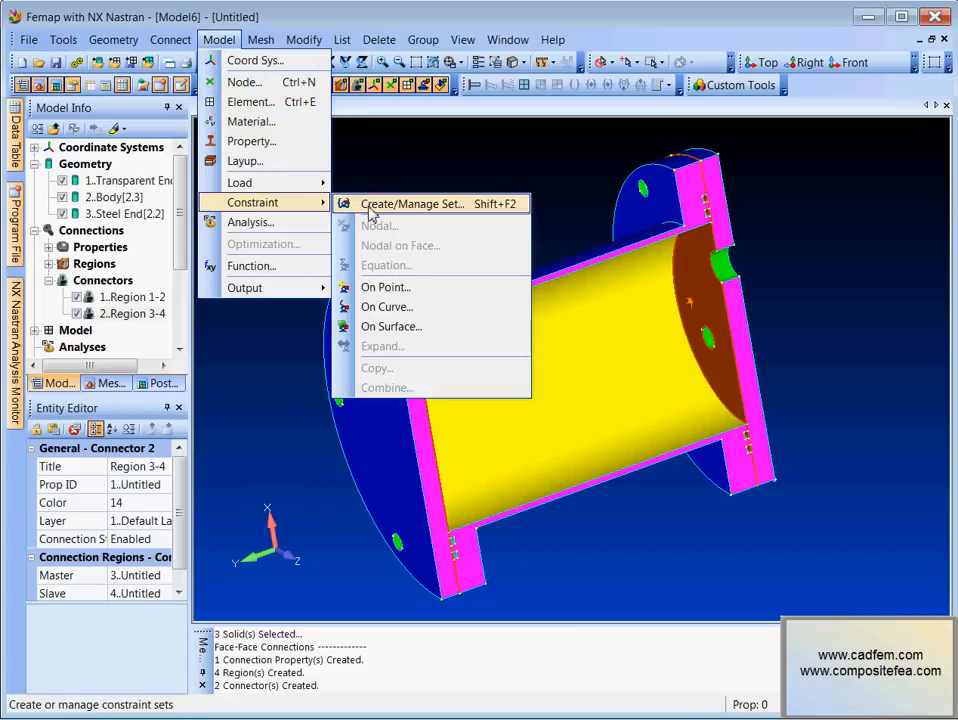
{"action": "left_click", "coordinate": [411, 203]}
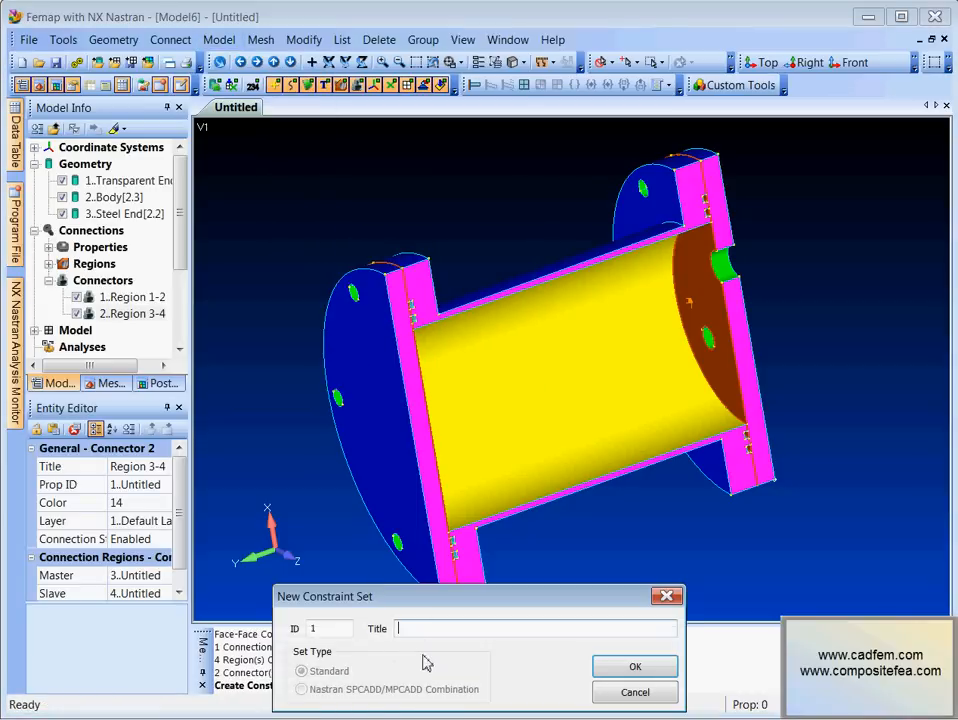
{"action": "type", "text": "C"}
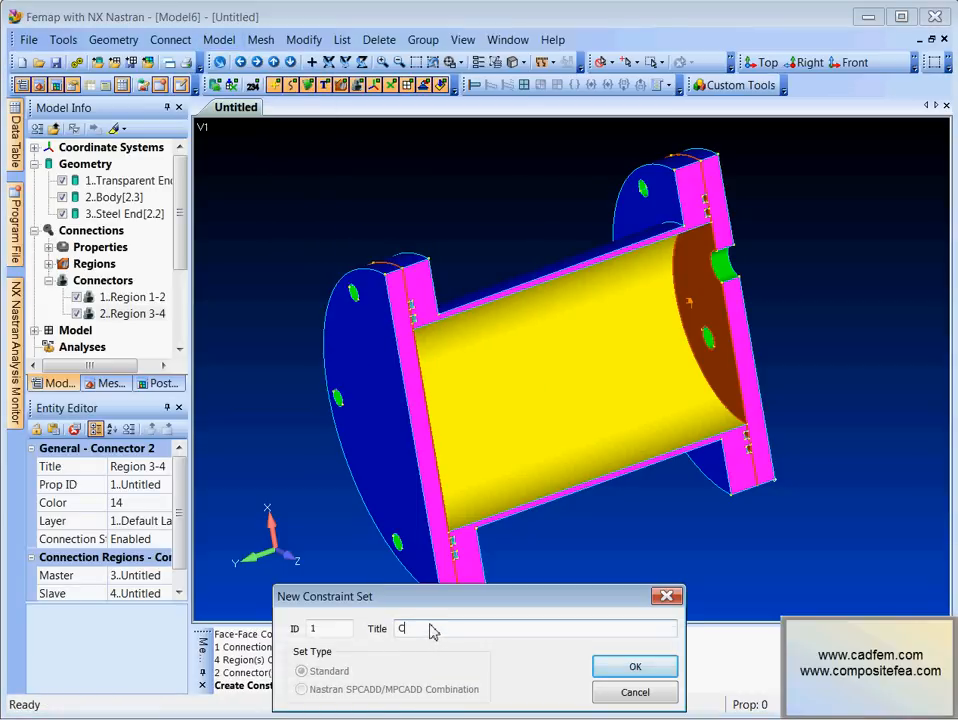
{"action": "type", "text": "s1"}
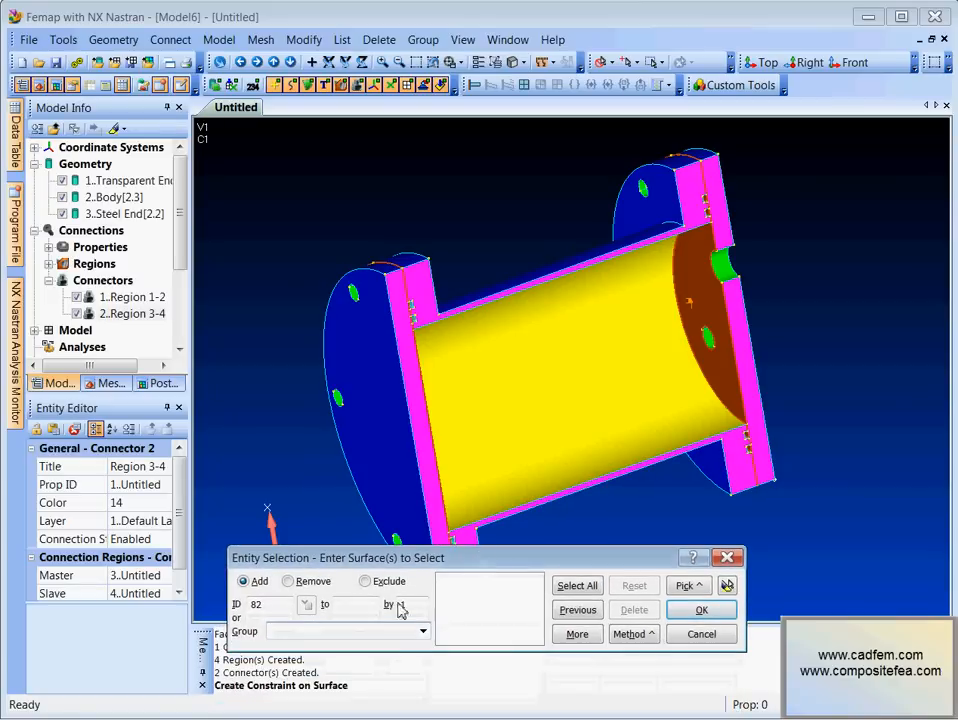
Step: Restrain TZ, RX and RY on the five magenta surfaces in an arbitrary CSys
{"action": "left_click", "coordinate": [422, 631]}
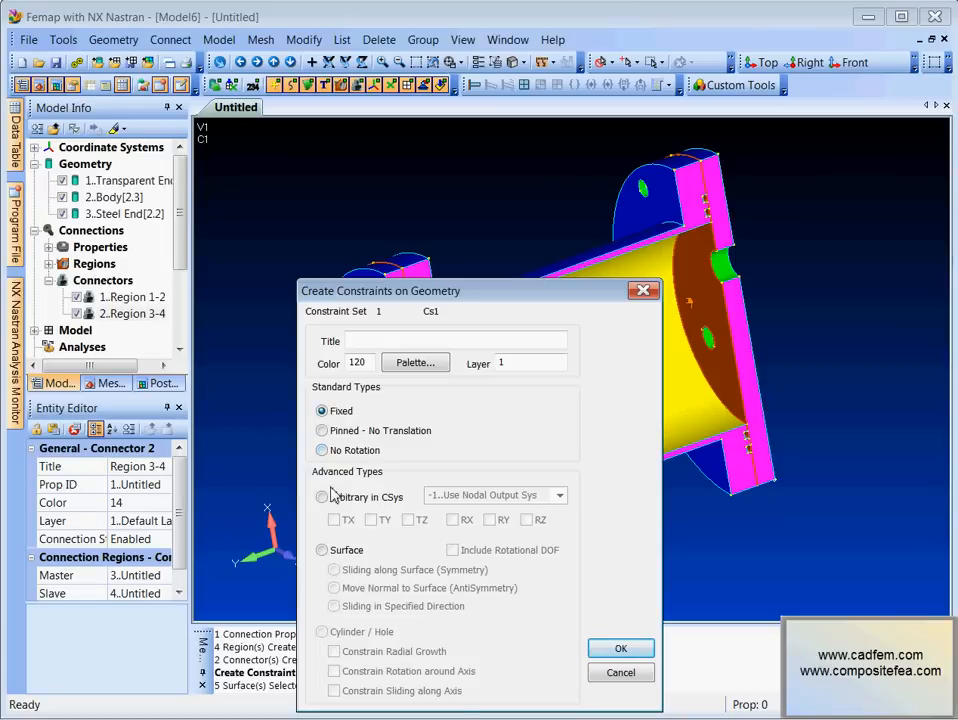
{"action": "left_click", "coordinate": [322, 496]}
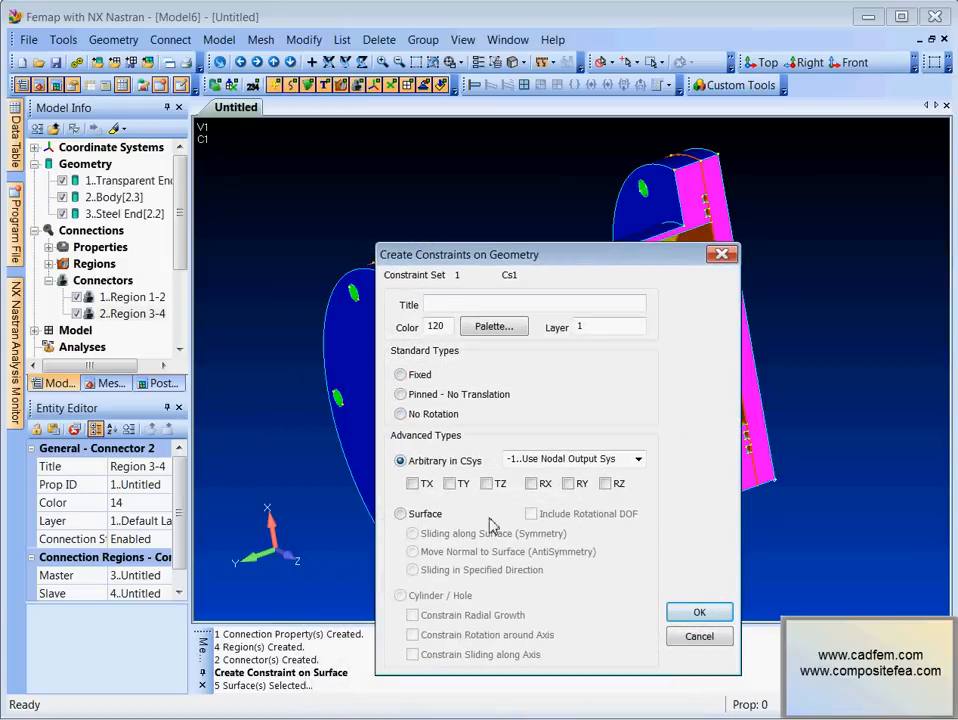
{"action": "left_click", "coordinate": [487, 483]}
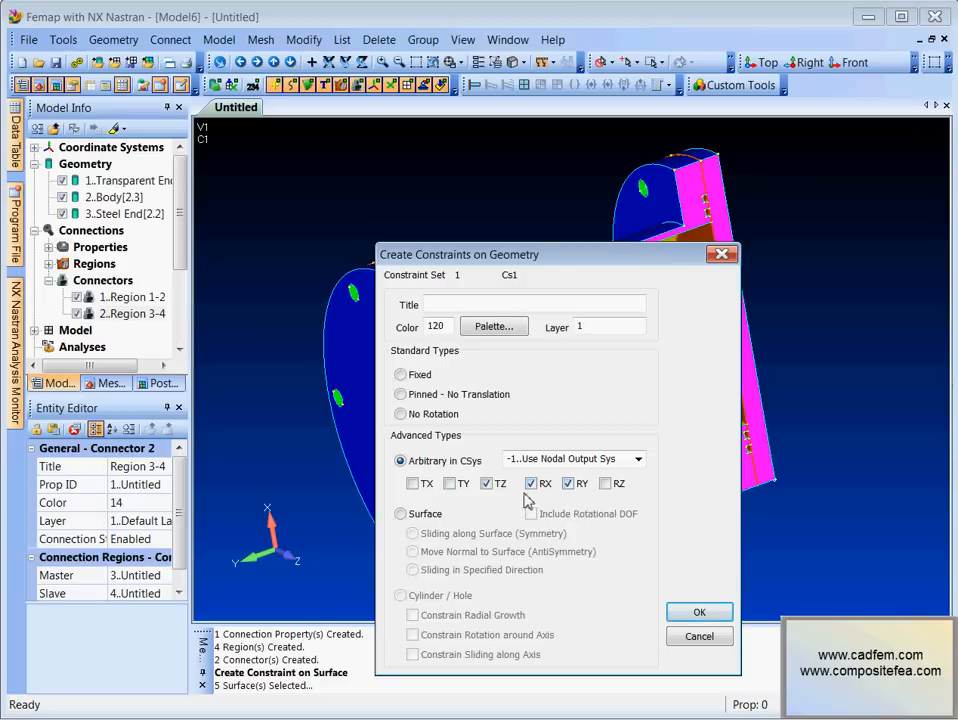
{"action": "left_click", "coordinate": [699, 611]}
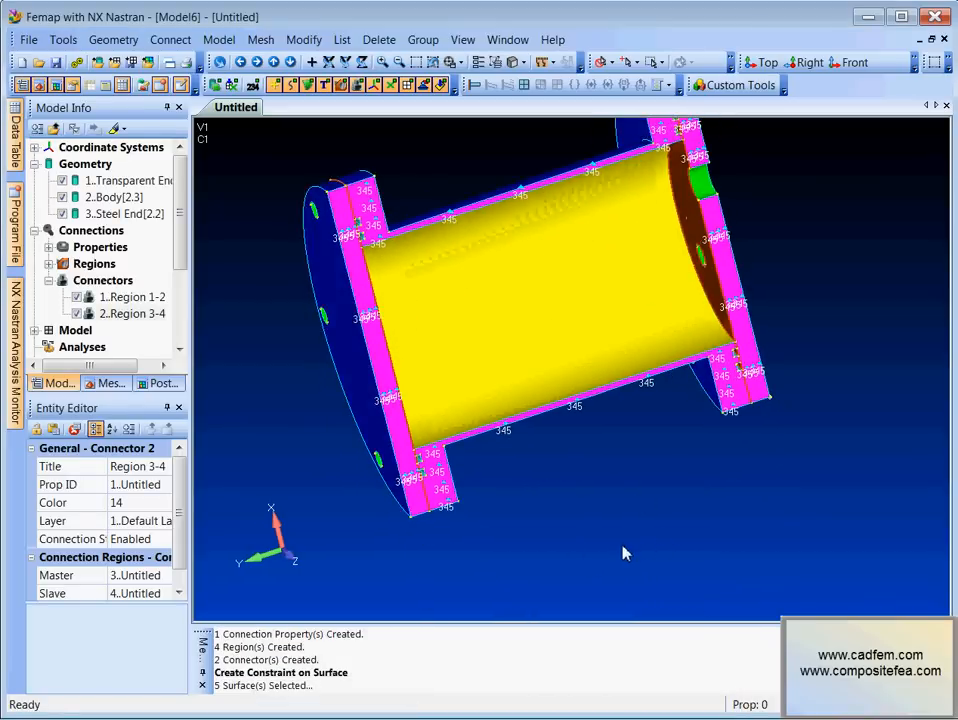
{"action": "left_click_drag", "start_coordinate": [625, 553], "coordinate": [337, 358]}
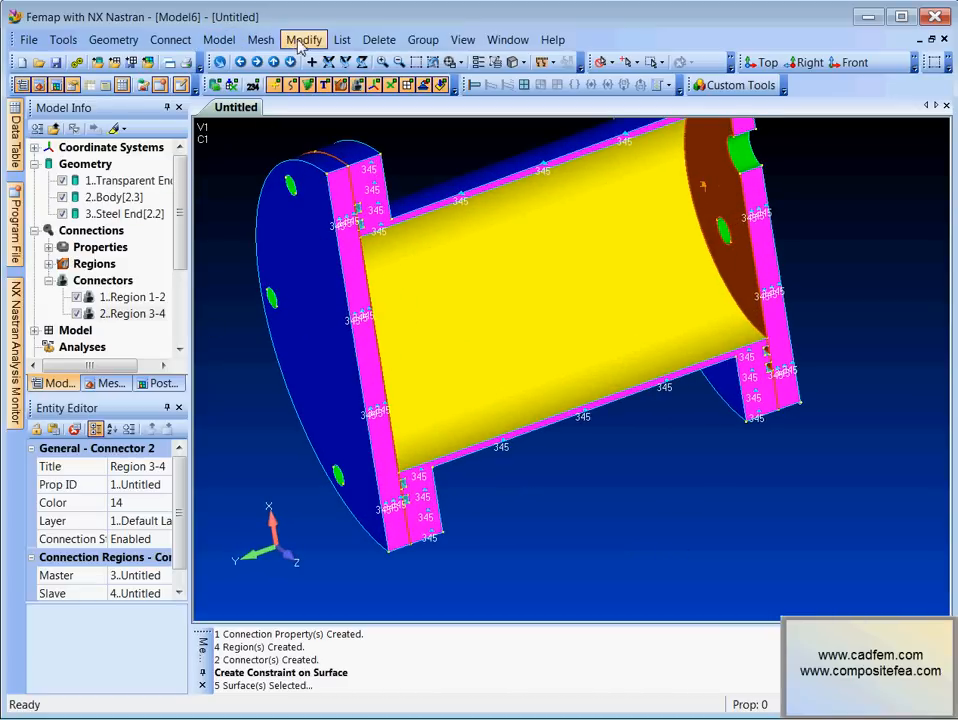
Step: Constrain points 122 and 83 in X translation
{"action": "left_click", "coordinate": [219, 39]}
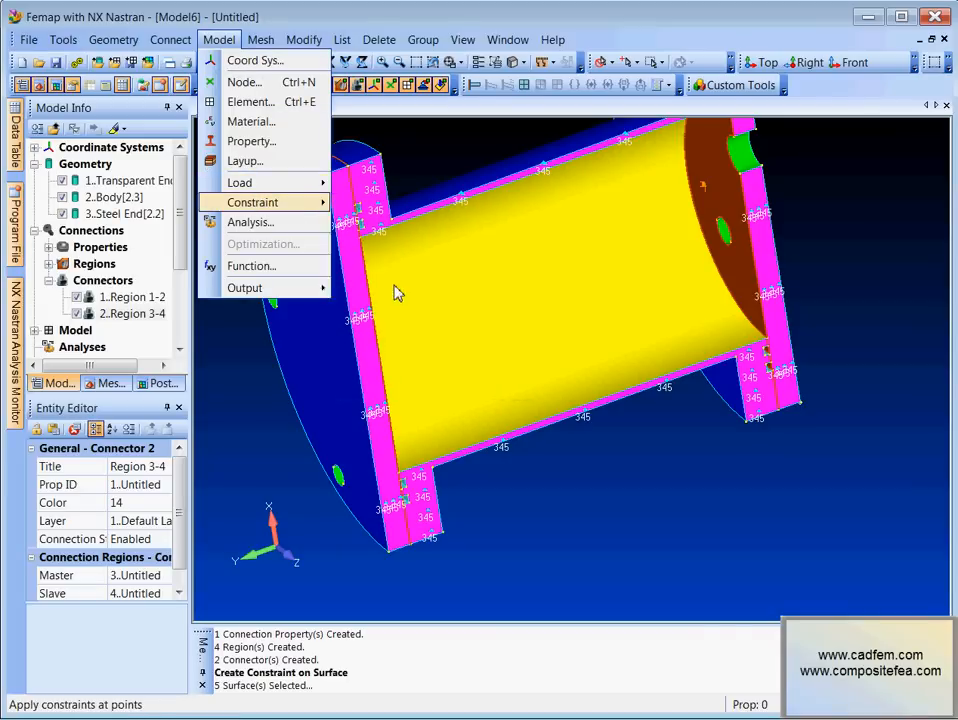
{"action": "left_click", "coordinate": [253, 202]}
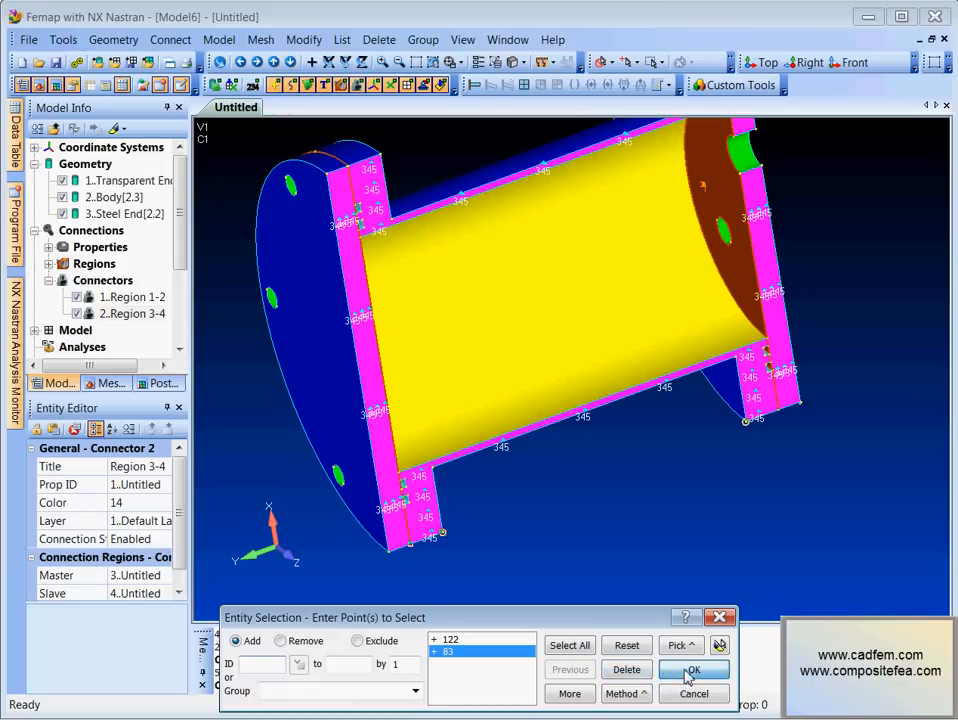
{"action": "left_click", "coordinate": [693, 670]}
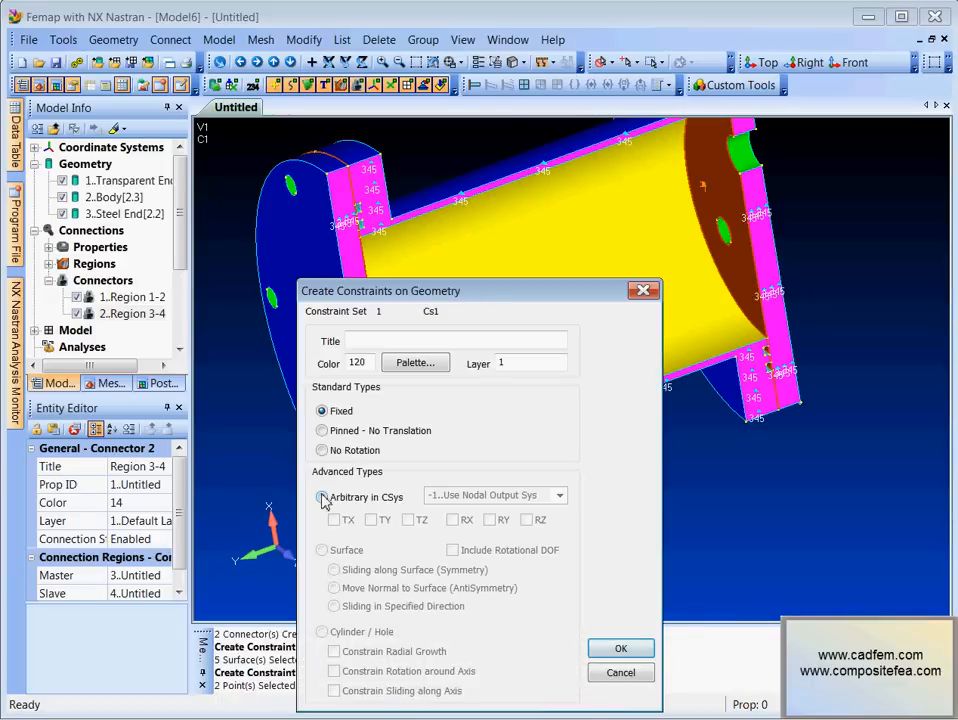
{"action": "left_click", "coordinate": [620, 649]}
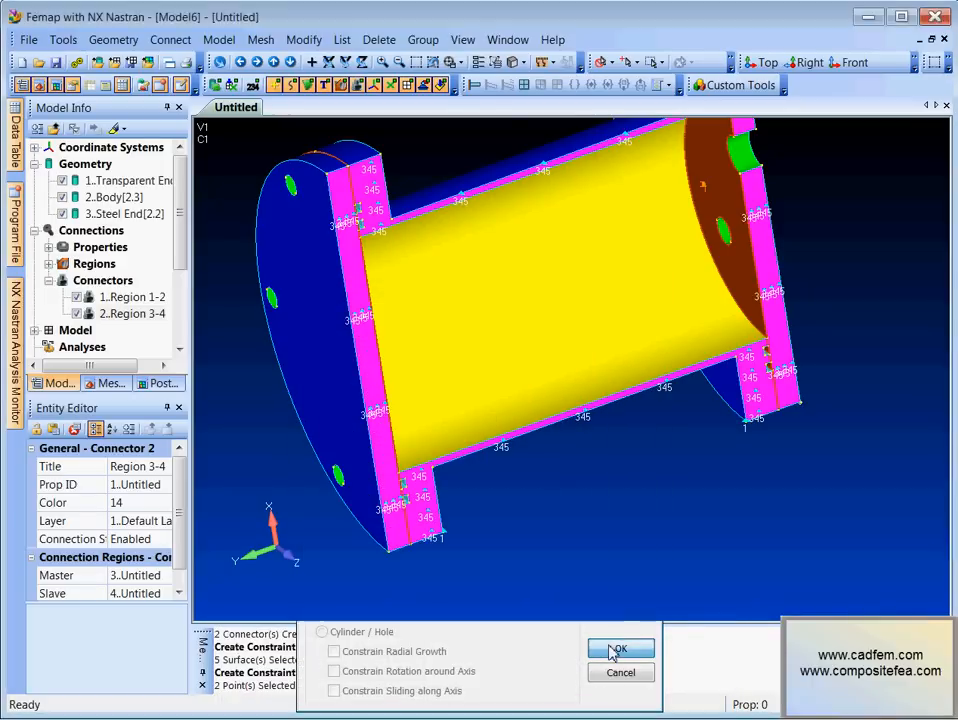
Step: Constrain point 88 in Y translation
{"action": "left_click", "coordinate": [620, 649]}
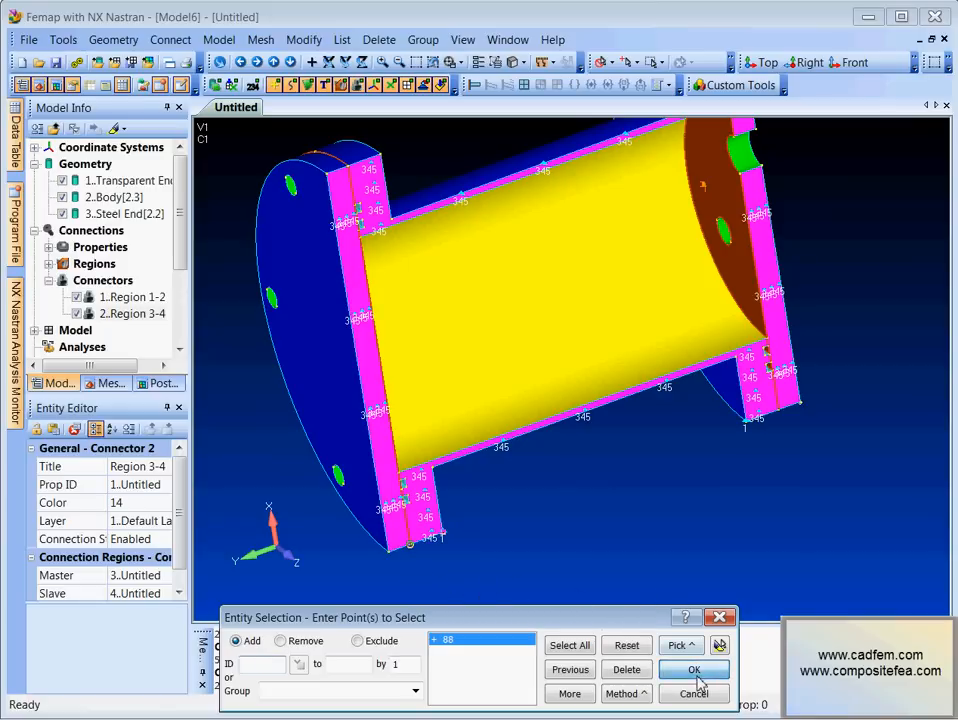
{"action": "left_click", "coordinate": [694, 669]}
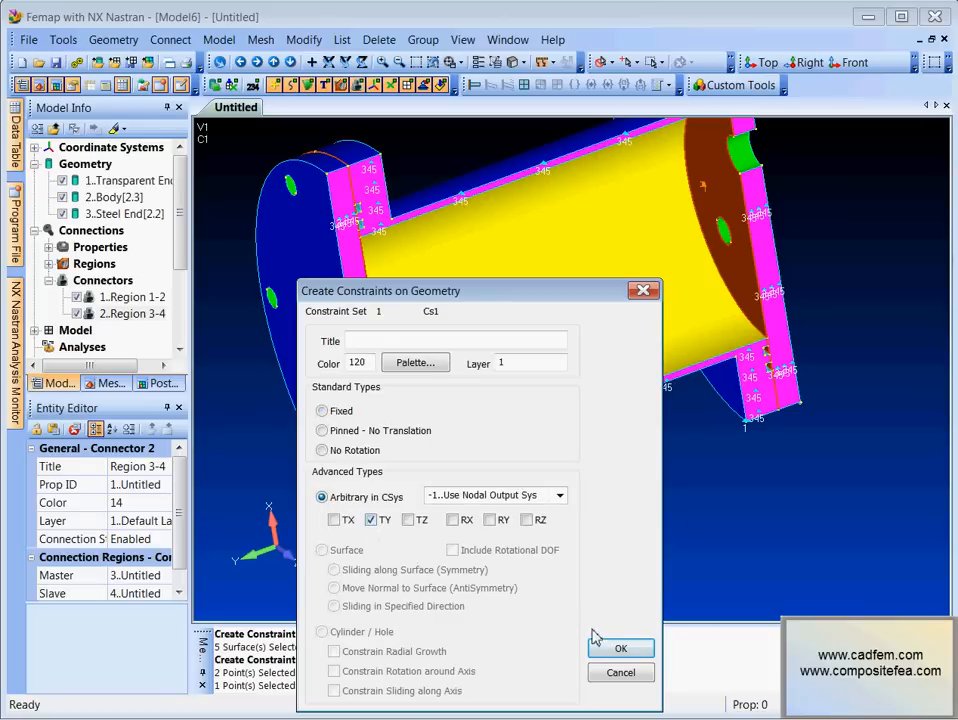
{"action": "left_click", "coordinate": [620, 648]}
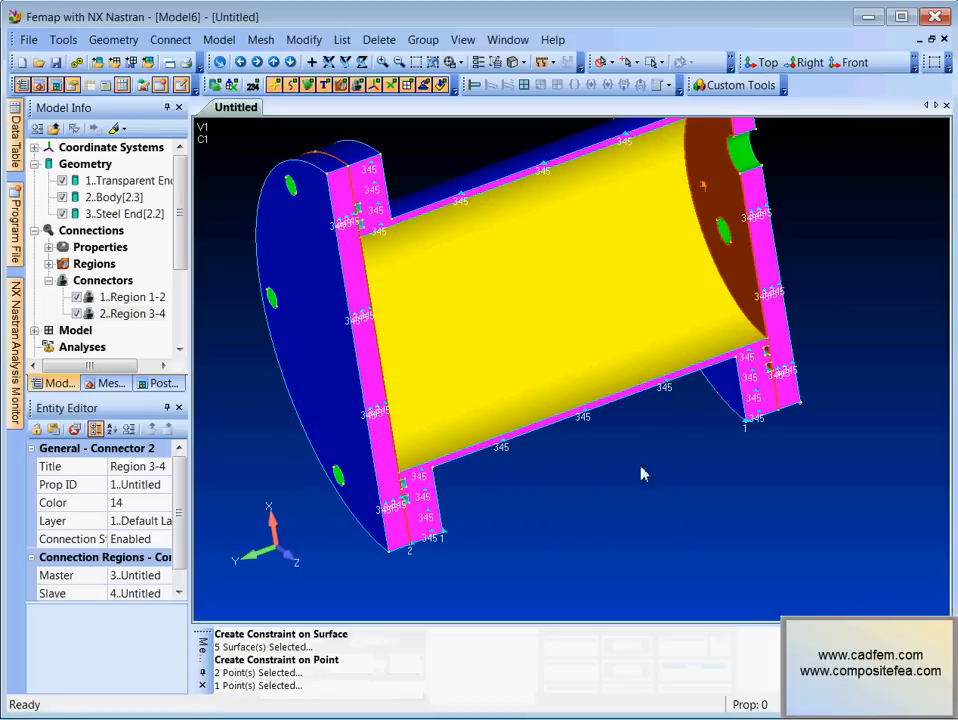
{"action": "left_click_drag", "start_coordinate": [640, 470], "coordinate": [615, 440]}
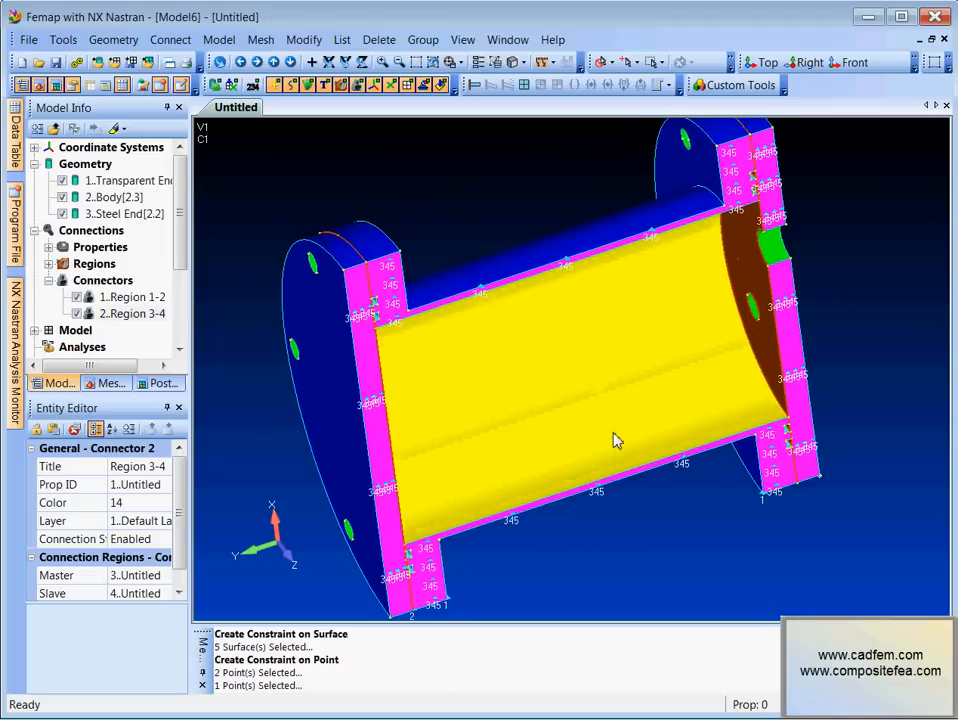
{"action": "left_click", "coordinate": [219, 39]}
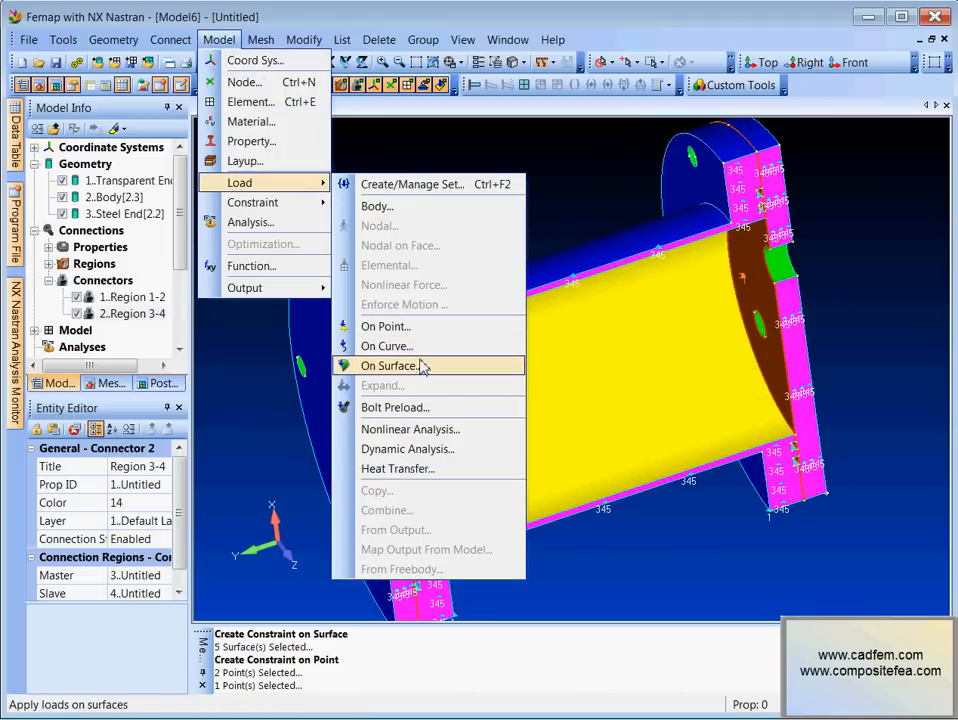
Step: In new load set Lc1, apply normal pressure 1 to the Pressure group surfaces
{"action": "left_click", "coordinate": [389, 365]}
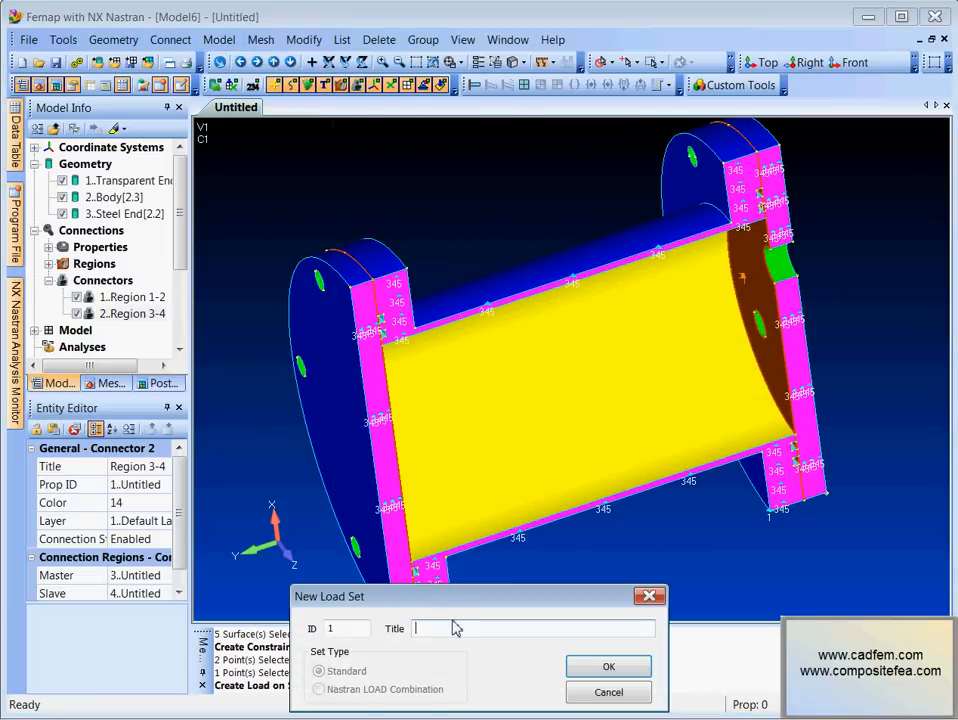
{"action": "type", "text": "L"}
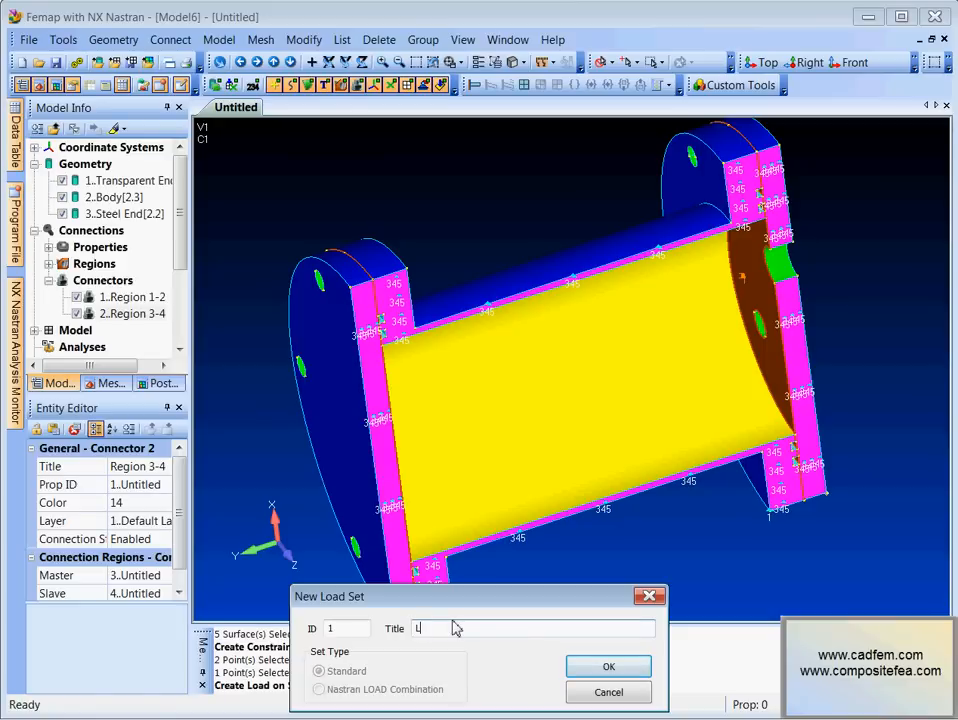
{"action": "type", "text": "c1"}
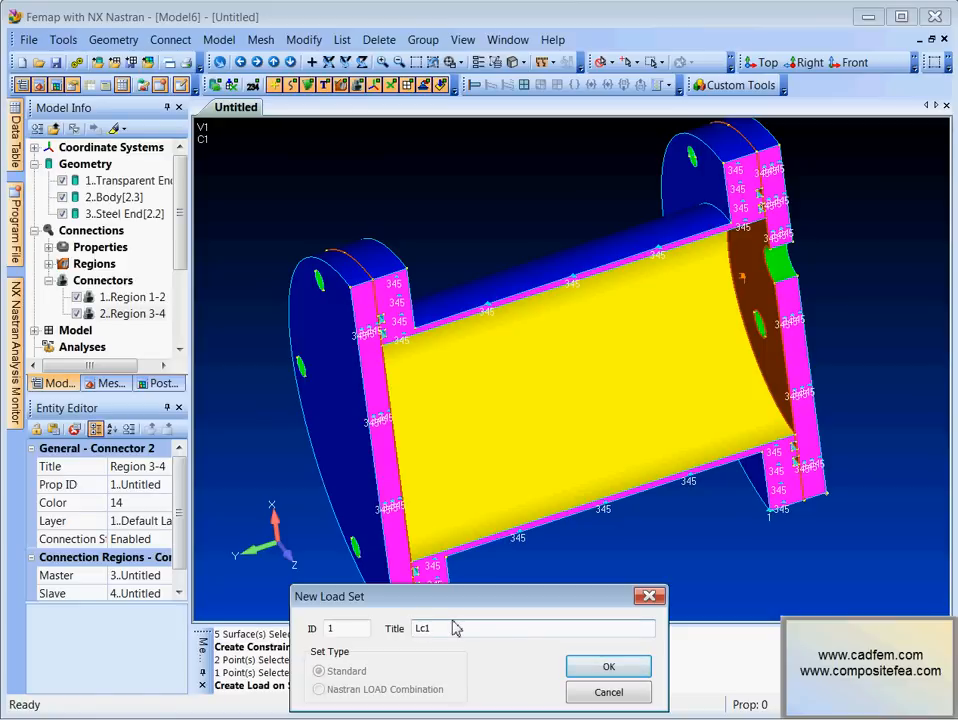
{"action": "left_click", "coordinate": [608, 667]}
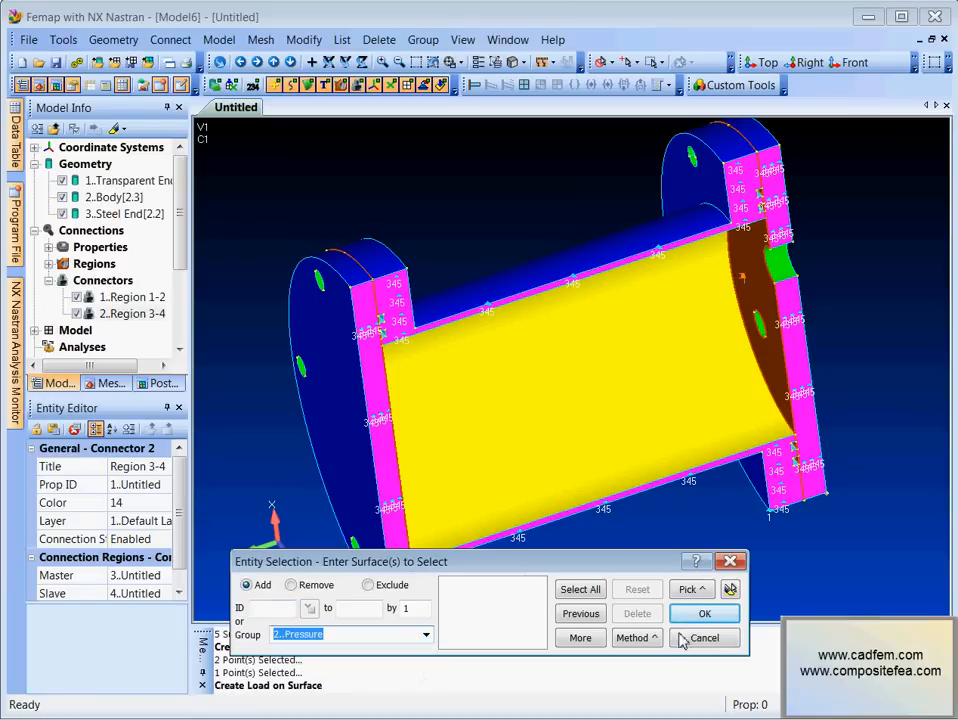
{"action": "left_click", "coordinate": [704, 613]}
{"action": "type", "text": "1"}
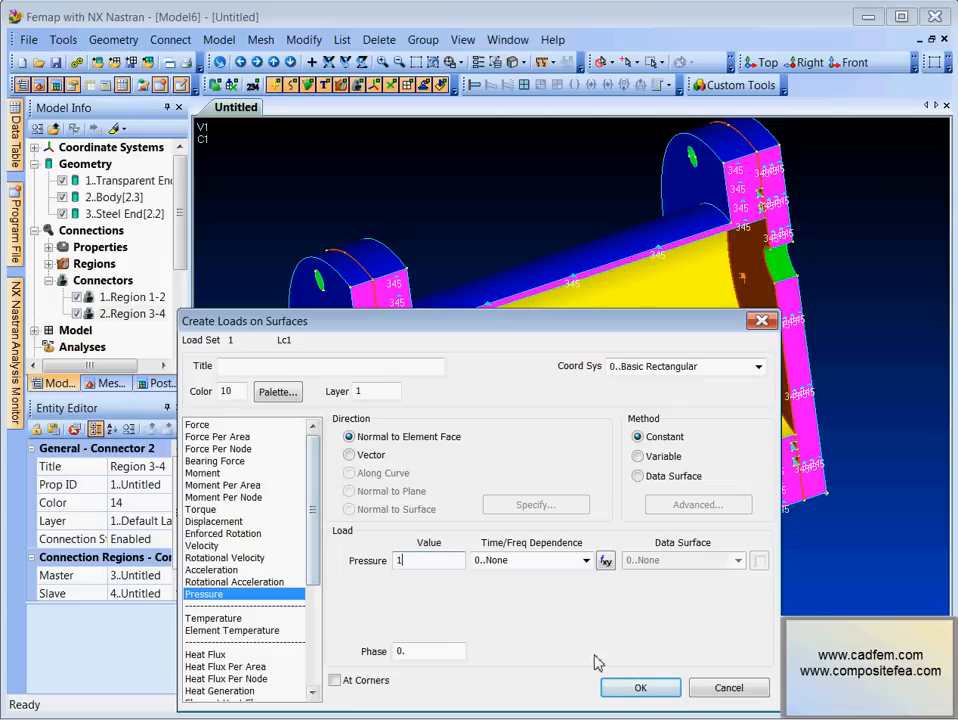
{"action": "left_click", "coordinate": [640, 687]}
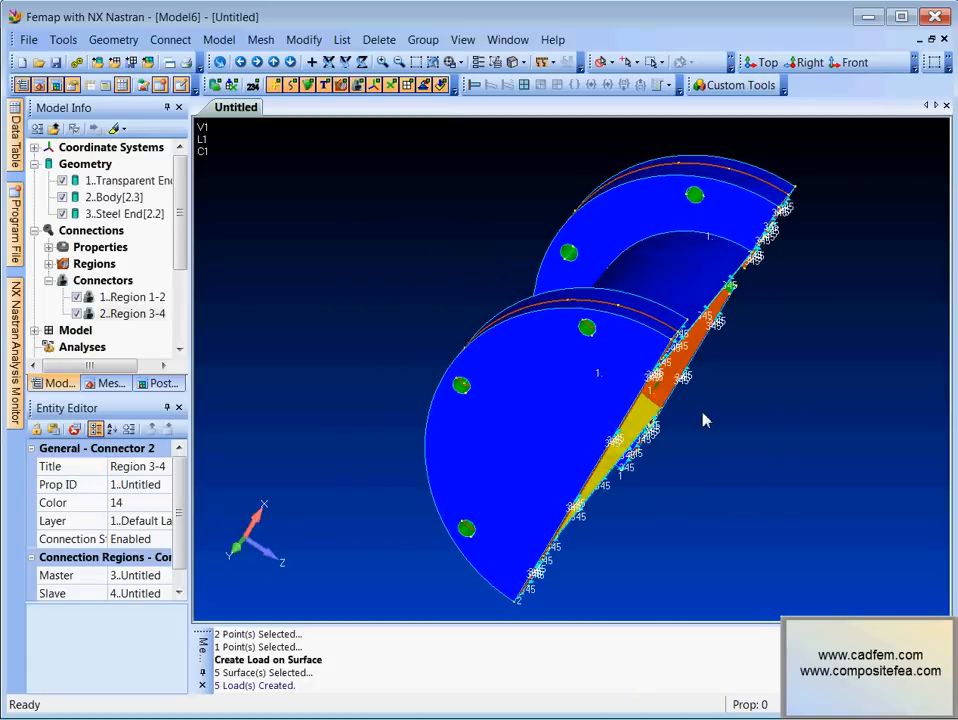
{"action": "left_click", "coordinate": [275, 62]}
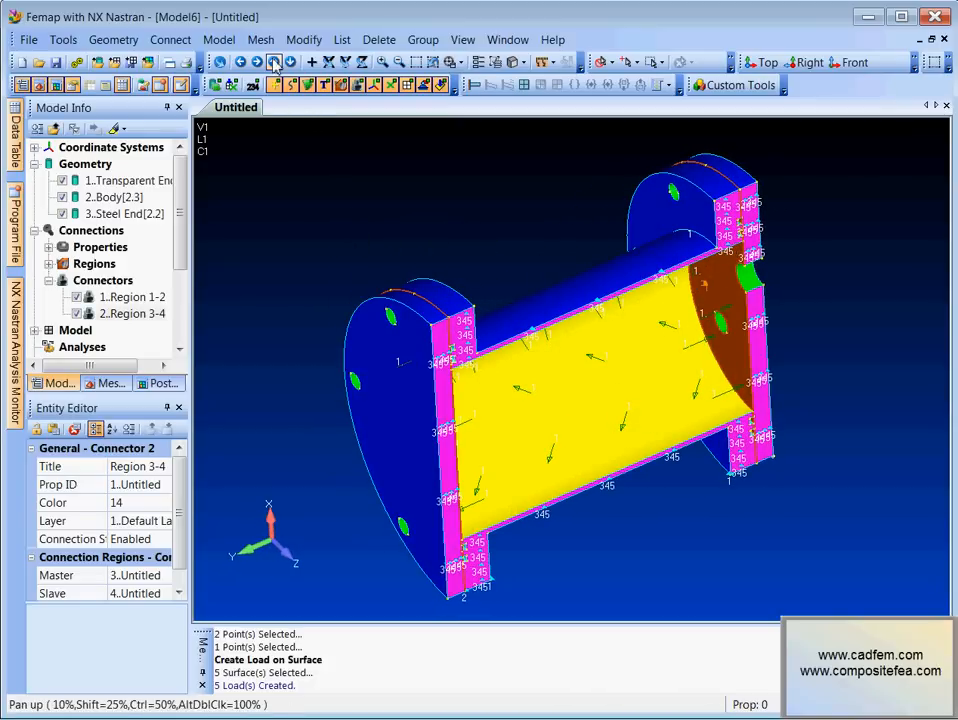
{"action": "left_click", "coordinate": [260, 39]}
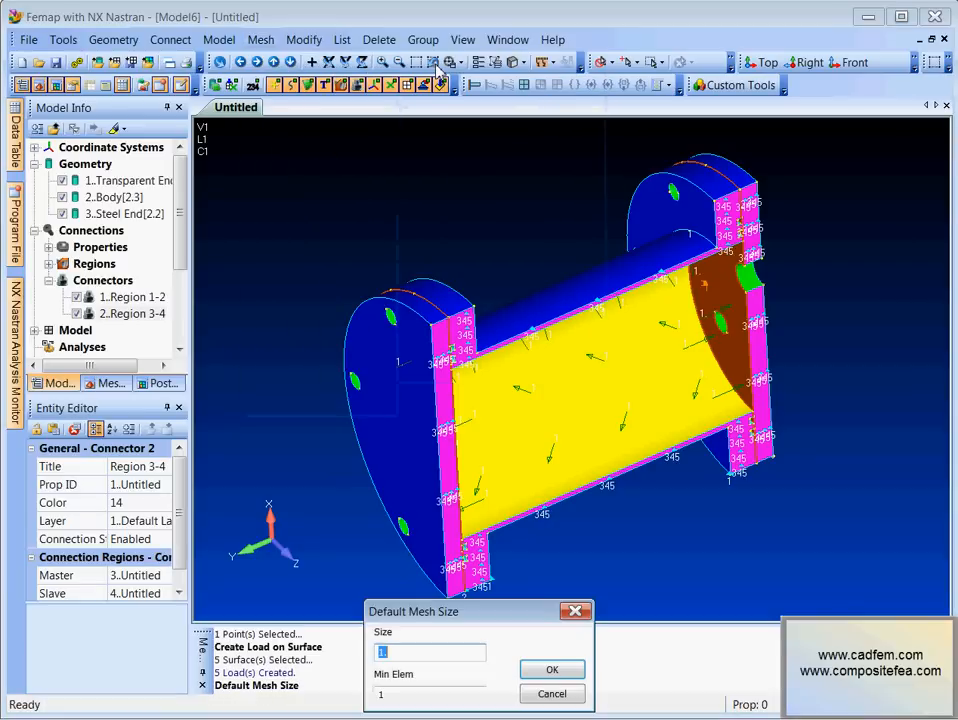
Step: Set the default mesh size to 5 and select all three solids for tet meshing
{"action": "type", "text": "5"}
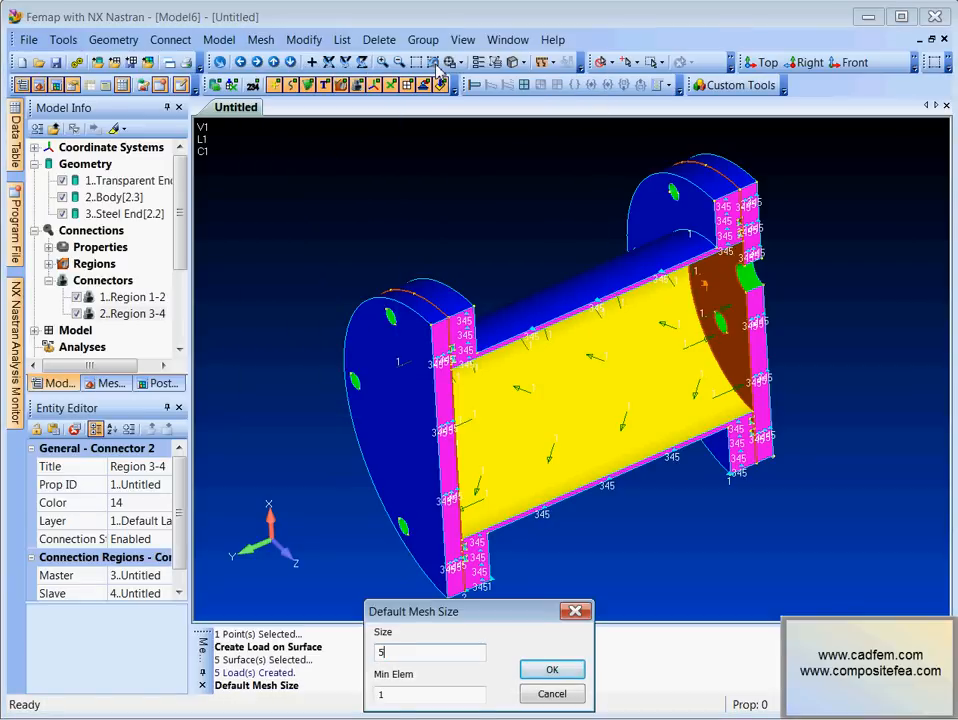
{"action": "mouse_move", "coordinate": [552, 669]}
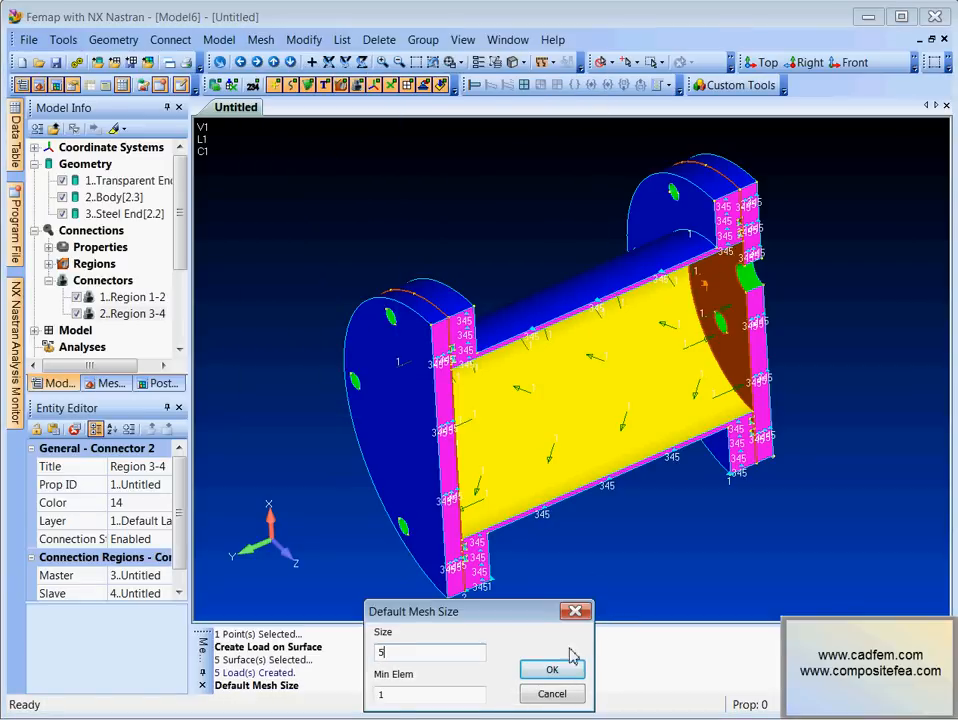
{"action": "left_click", "coordinate": [551, 669]}
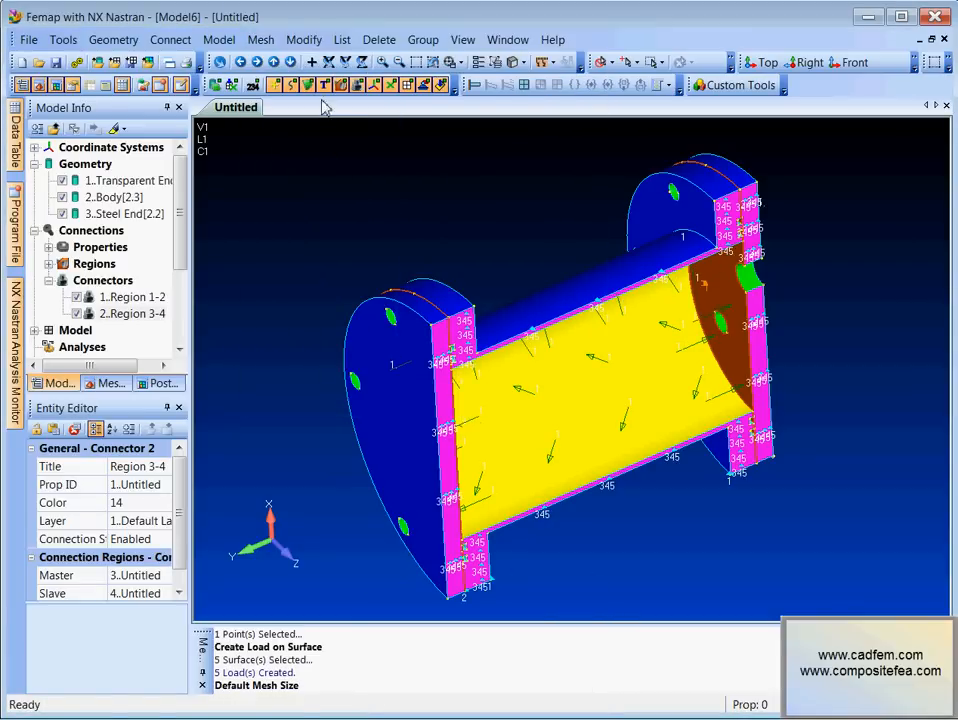
{"action": "left_click", "coordinate": [261, 39]}
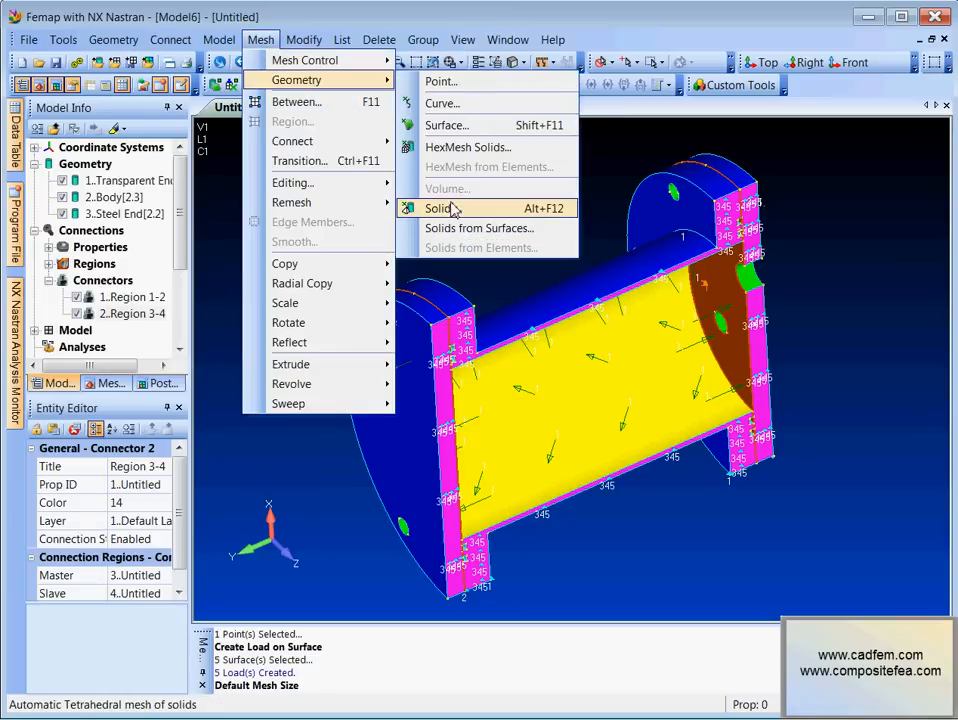
{"action": "left_click", "coordinate": [438, 208]}
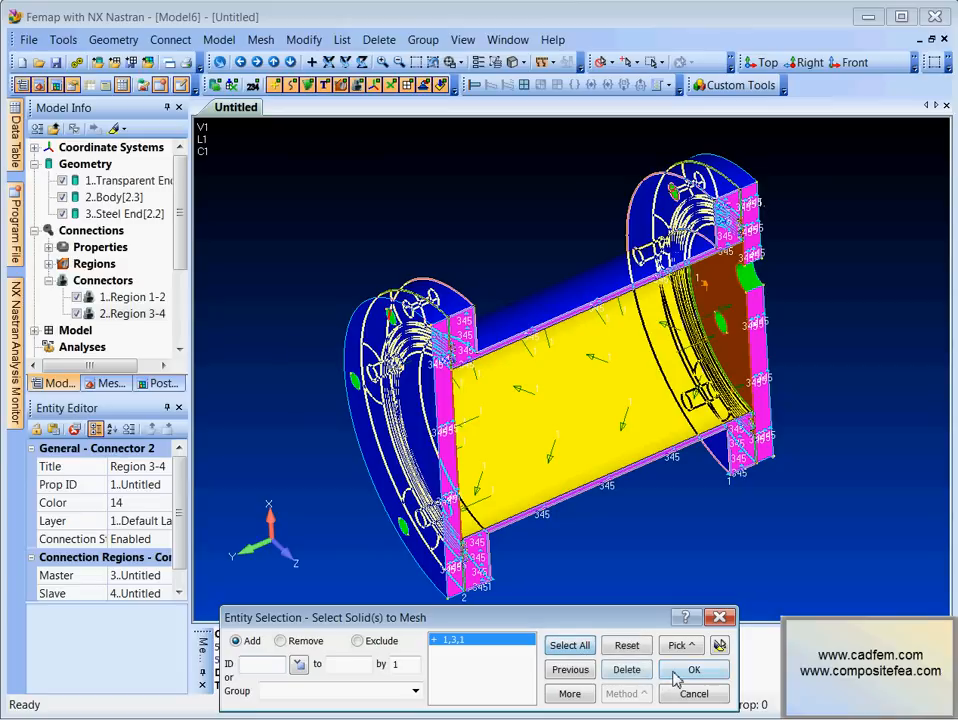
{"action": "left_click", "coordinate": [694, 669]}
{"action": "type", "text": "s"}
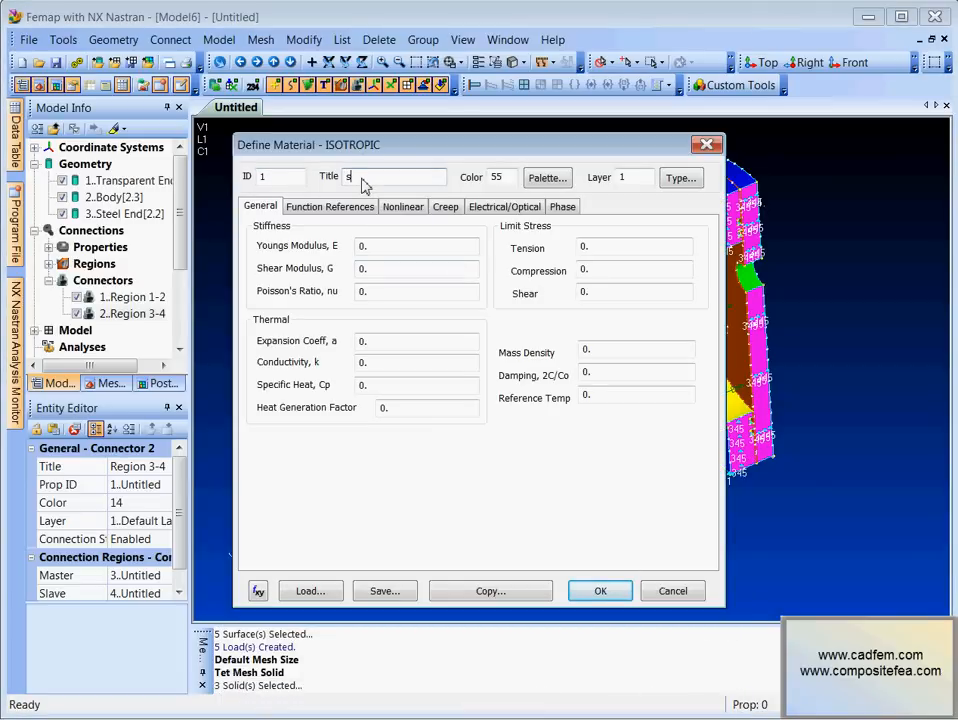
Step: Create a material titled steel with Young's modulus 210000 and Poisson's ratio 0.3
{"action": "type", "text": "te"}
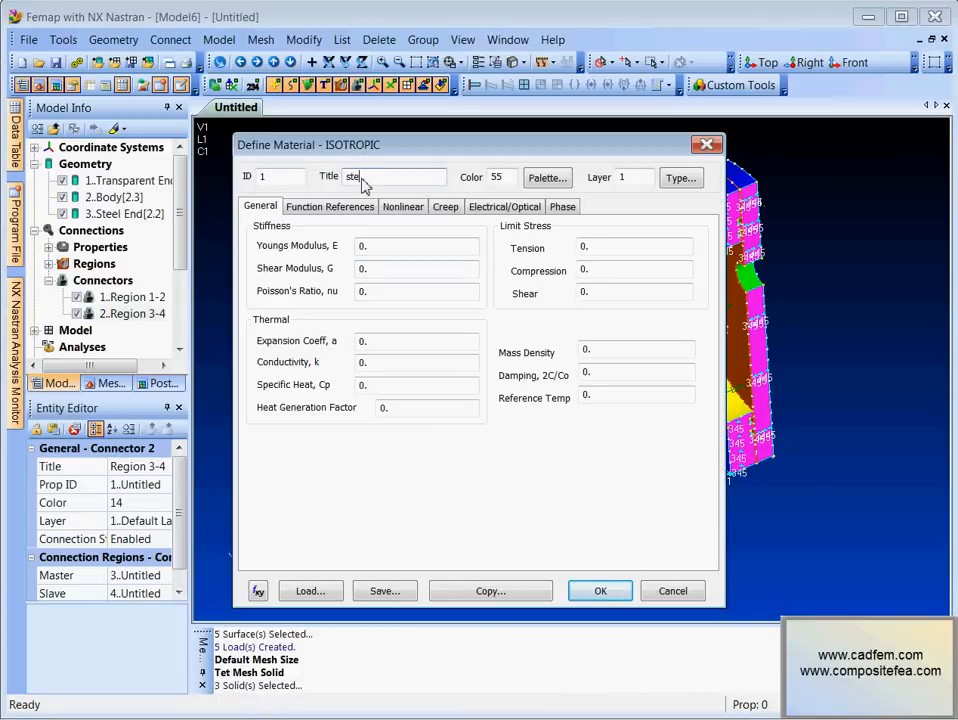
{"action": "type", "text": "el"}
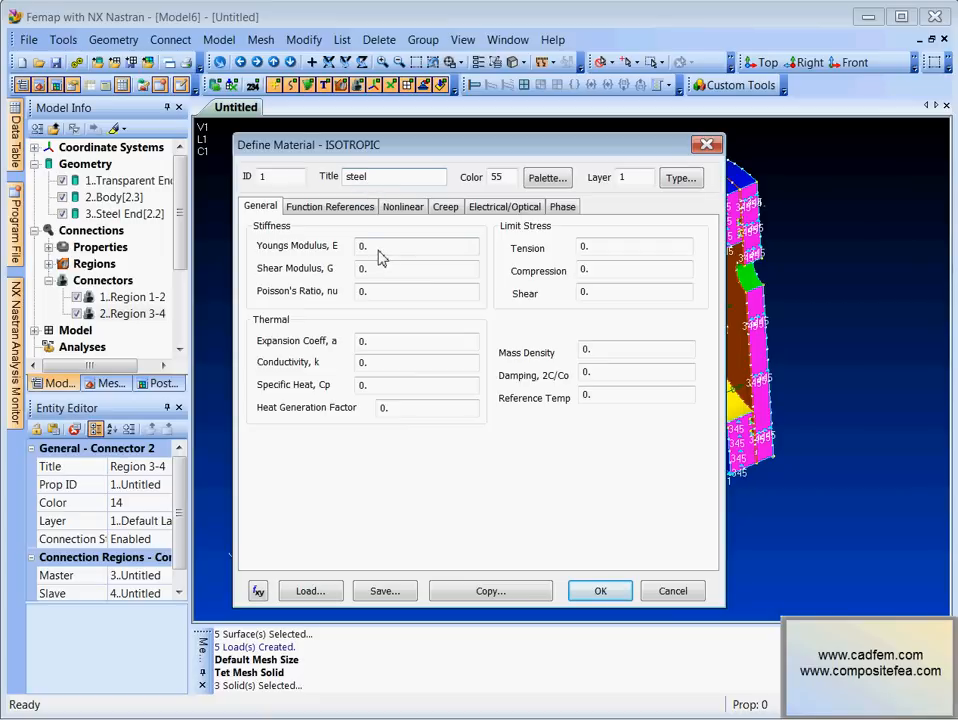
{"action": "type", "text": "210"}
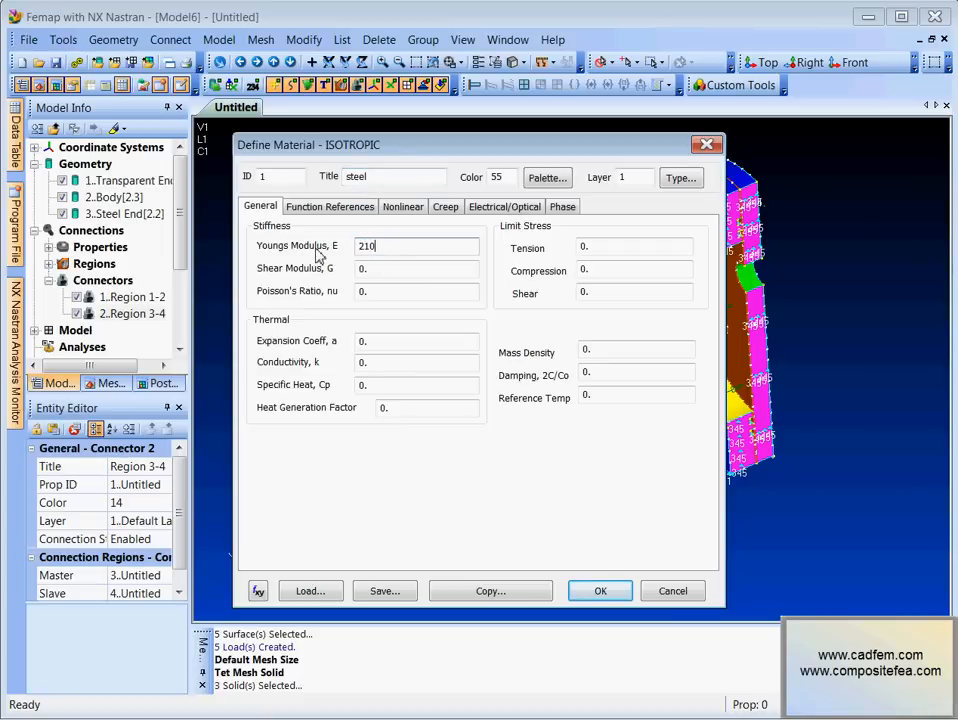
{"action": "type", "text": "000"}
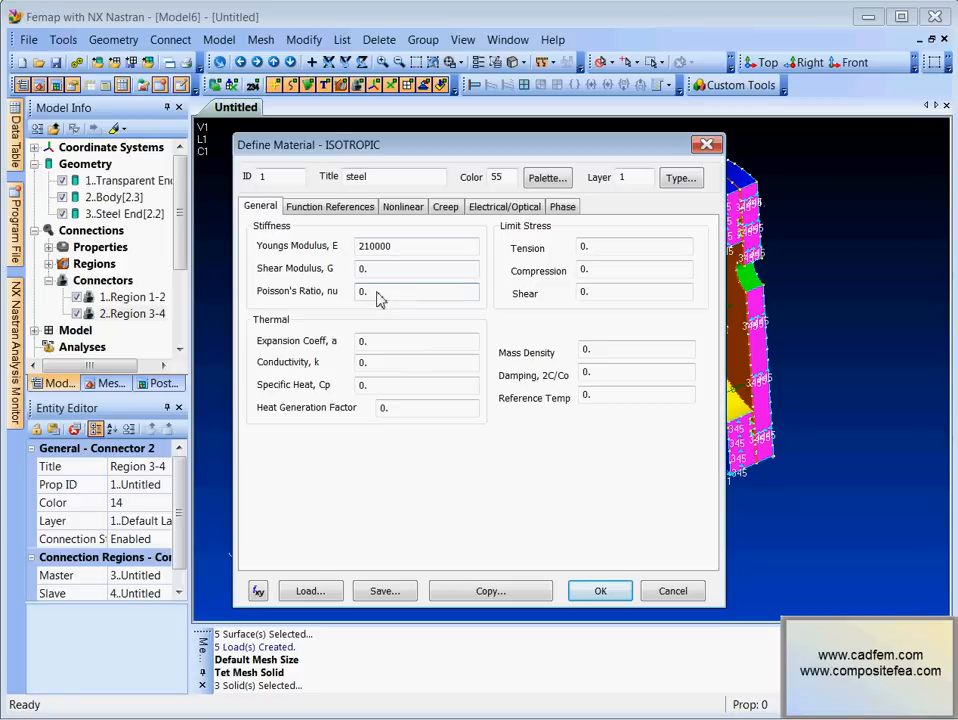
{"action": "type", "text": "0.3"}
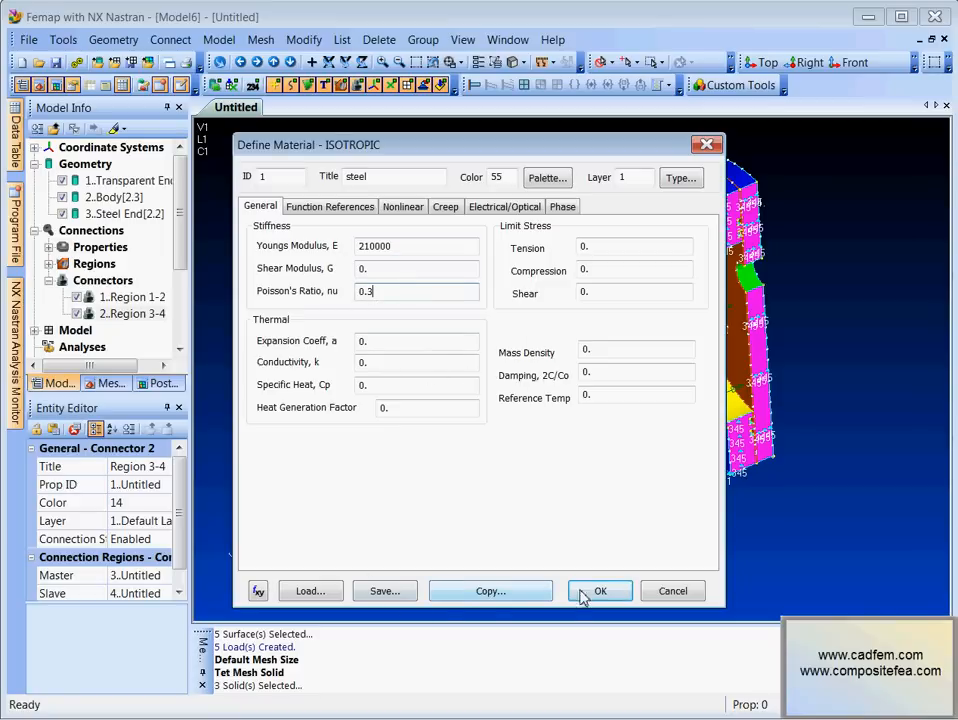
{"action": "left_click", "coordinate": [600, 590]}
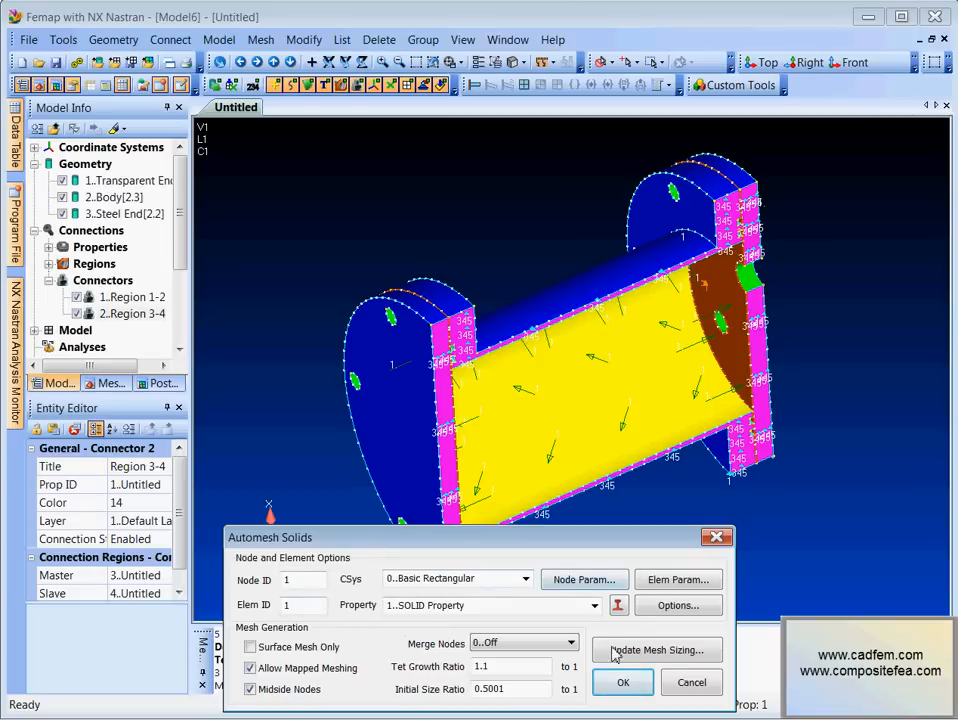
Step: Automesh the three solids with the SOLID property, then orbit and inspect the resulting tet mesh
{"action": "left_click", "coordinate": [623, 682]}
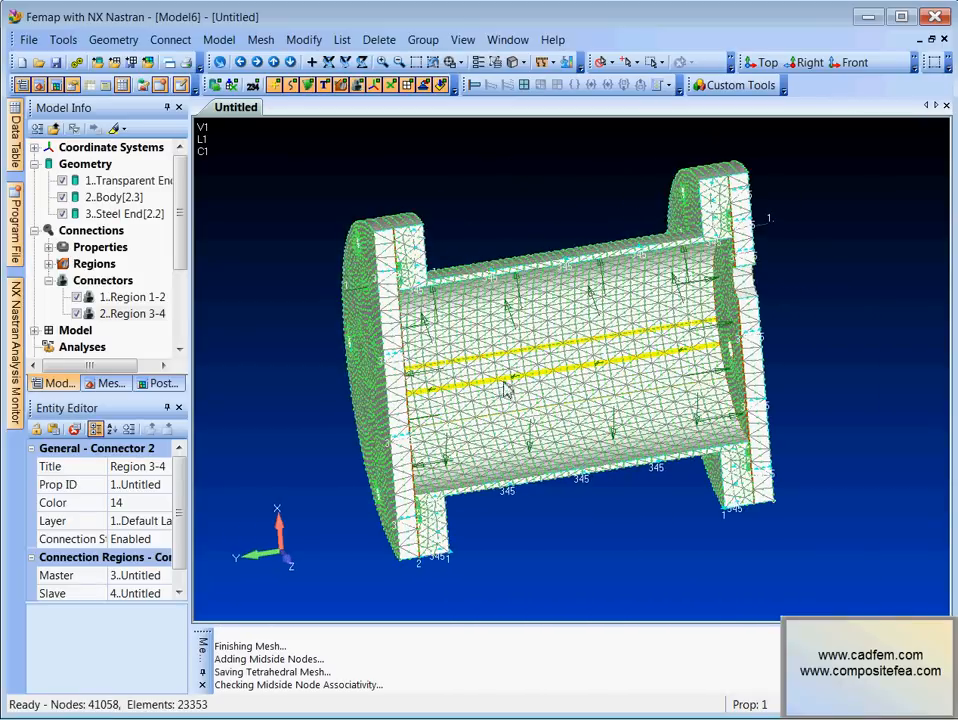
{"action": "left_click_drag", "start_coordinate": [550, 350], "coordinate": [630, 420]}
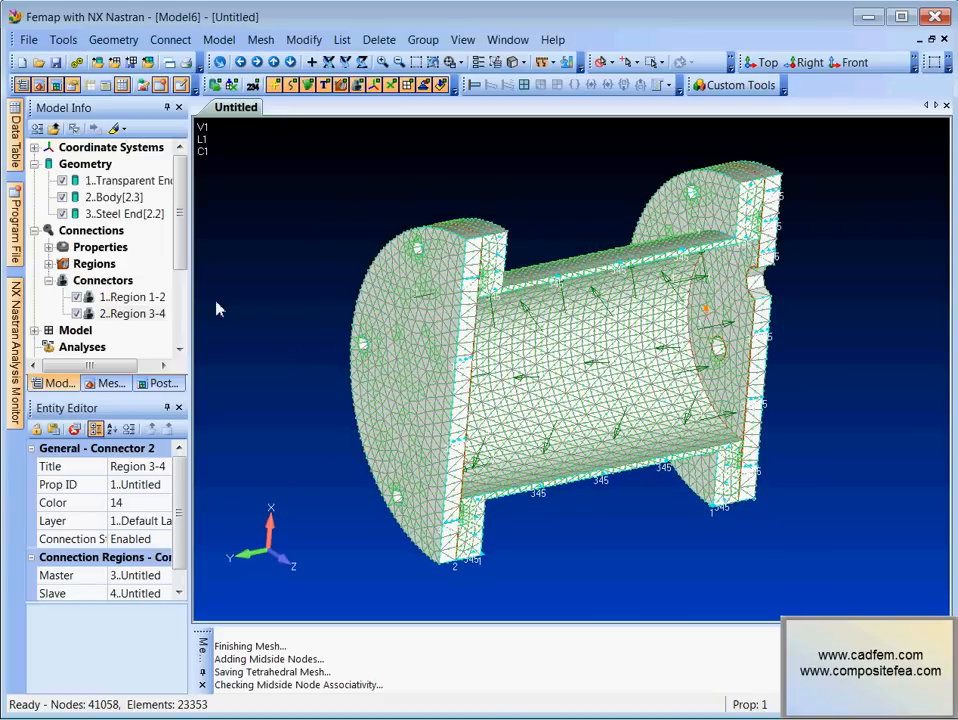
{"action": "scroll", "scroll_direction": "down", "scroll_amount": 3}
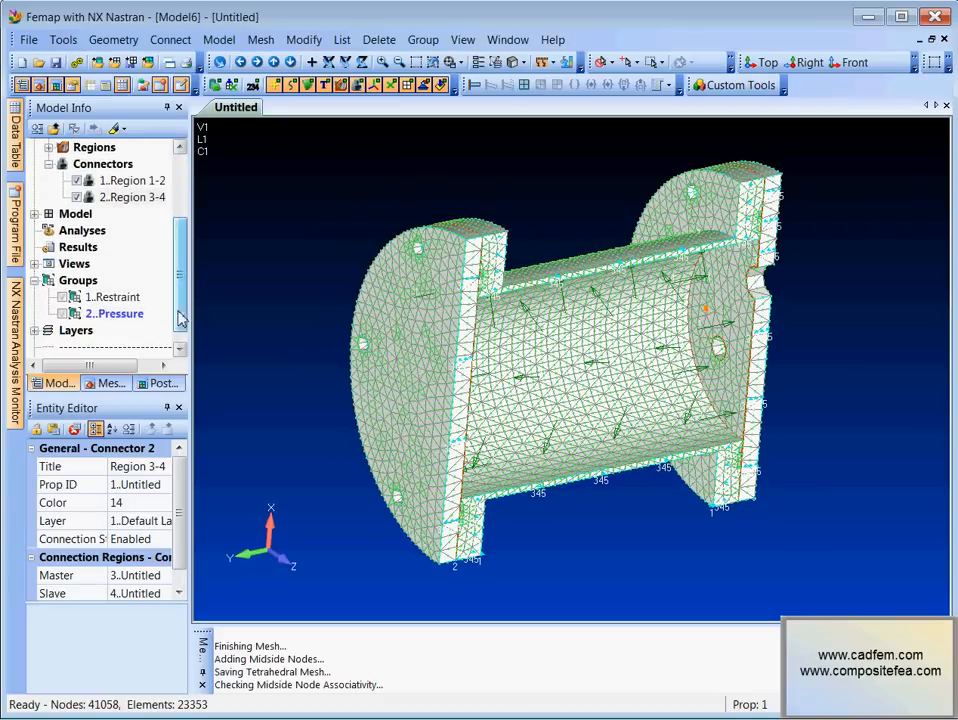
Step: Add a new NX Nastran Static analysis set named Analysis 1 from the Analyses manager
{"action": "right_click", "coordinate": [82, 230]}
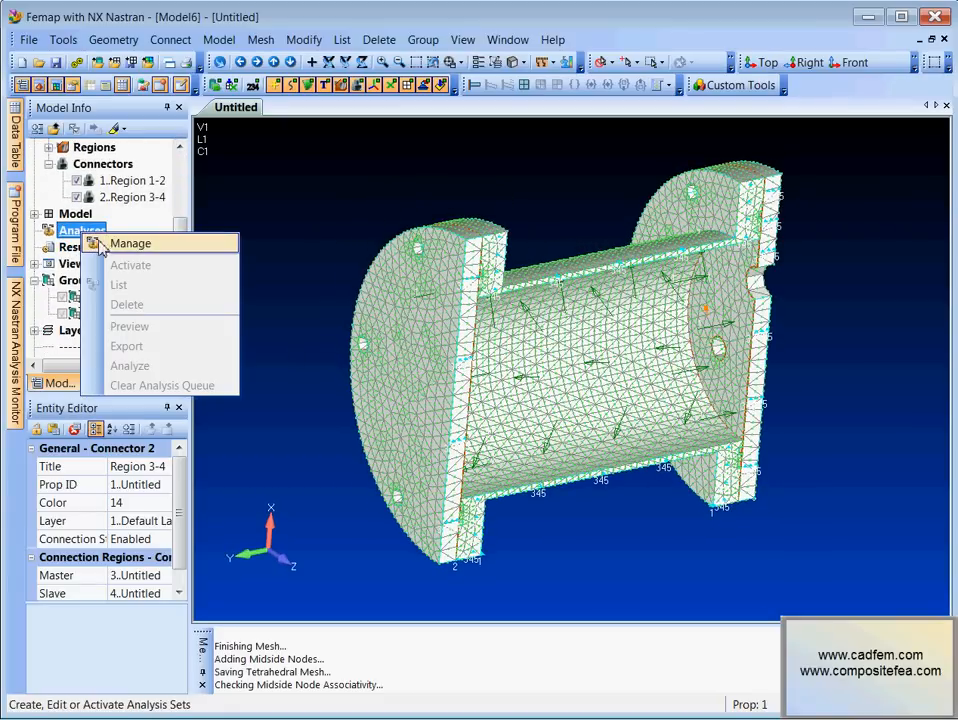
{"action": "left_click", "coordinate": [130, 243]}
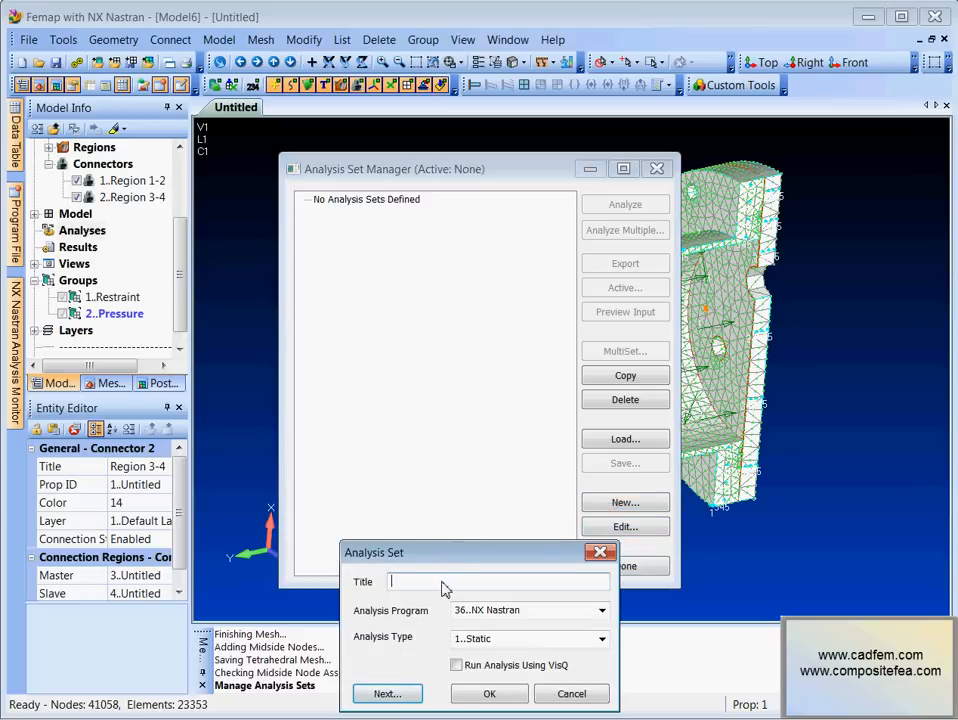
{"action": "type", "text": "Anal"}
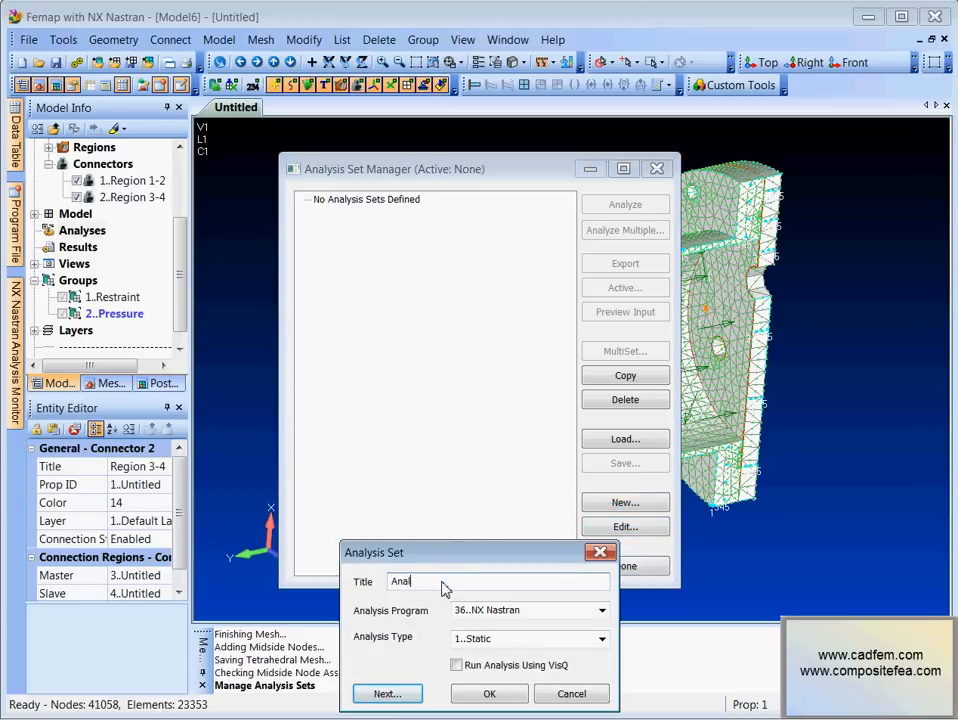
{"action": "type", "text": "ysis 1"}
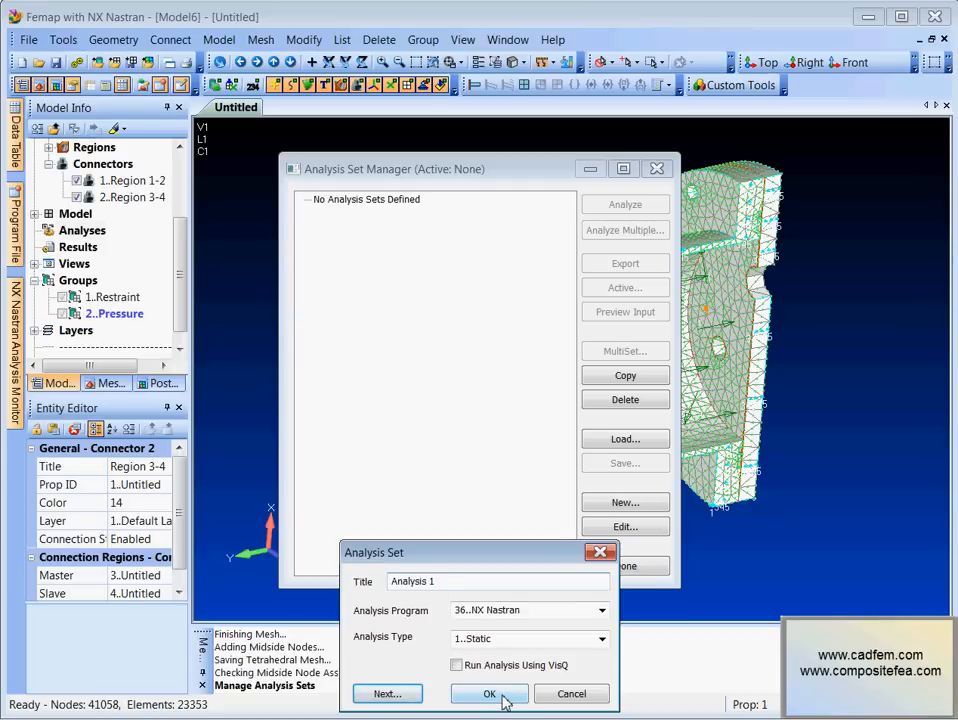
{"action": "left_click", "coordinate": [489, 694]}
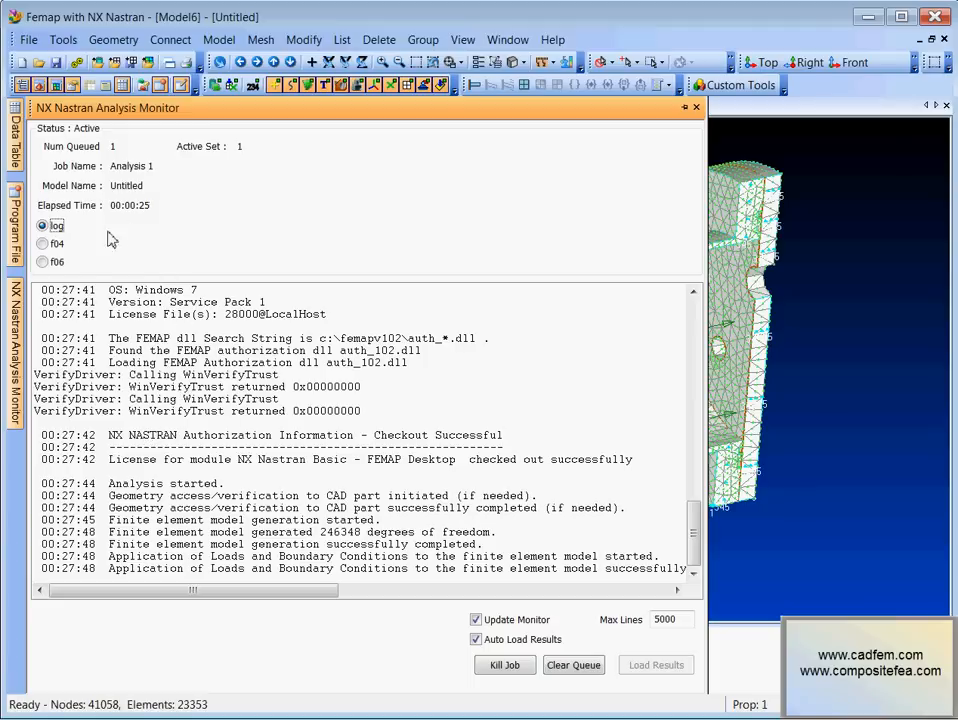
{"action": "mouse_move", "coordinate": [132, 240]}
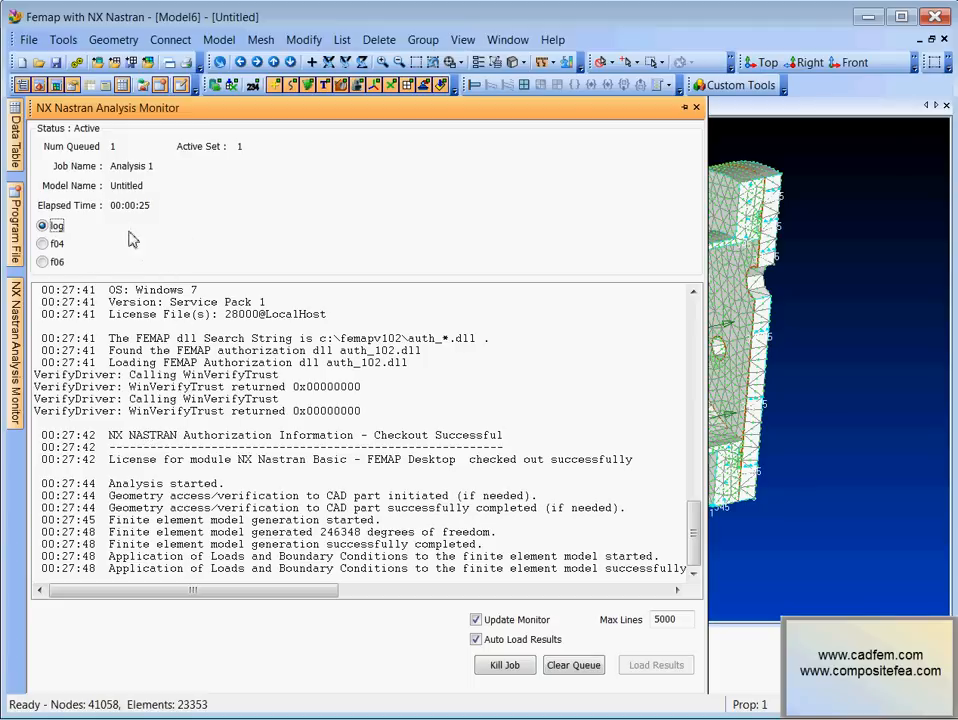
{"action": "mouse_move", "coordinate": [155, 318]}
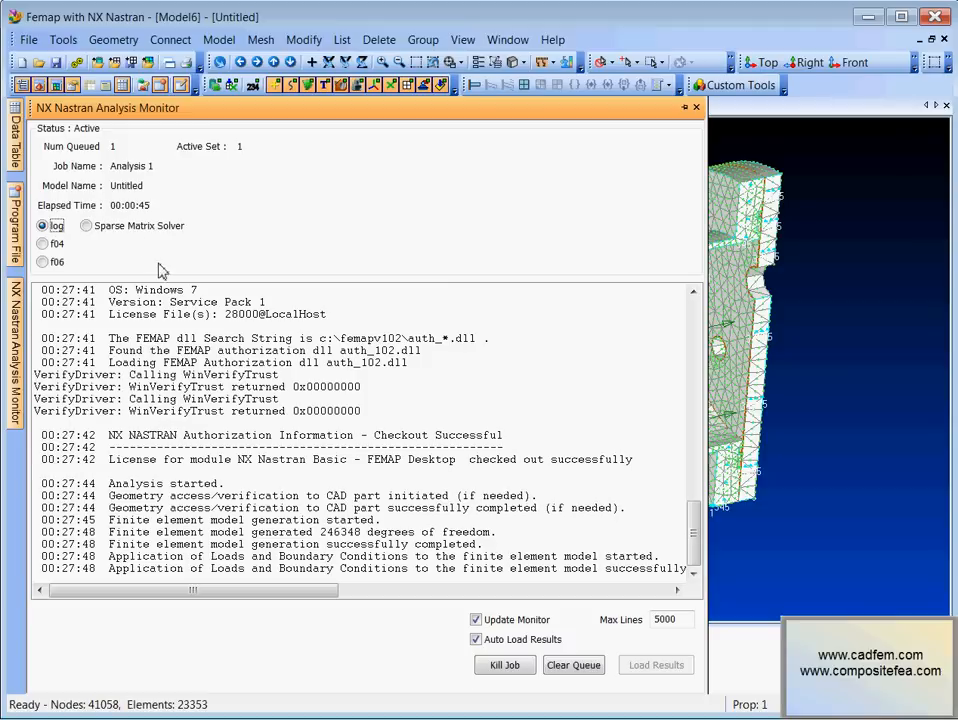
Step: Show the Sparse Matrix Solver equation progress in the Analysis Monitor
{"action": "left_click", "coordinate": [86, 225]}
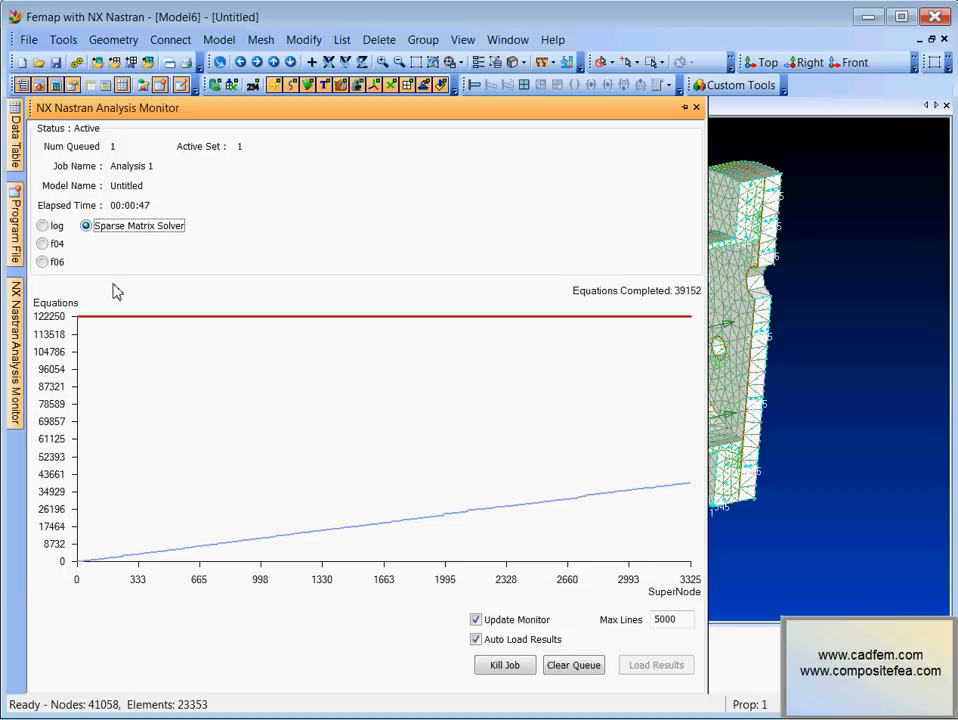
{"action": "mouse_move", "coordinate": [48, 328]}
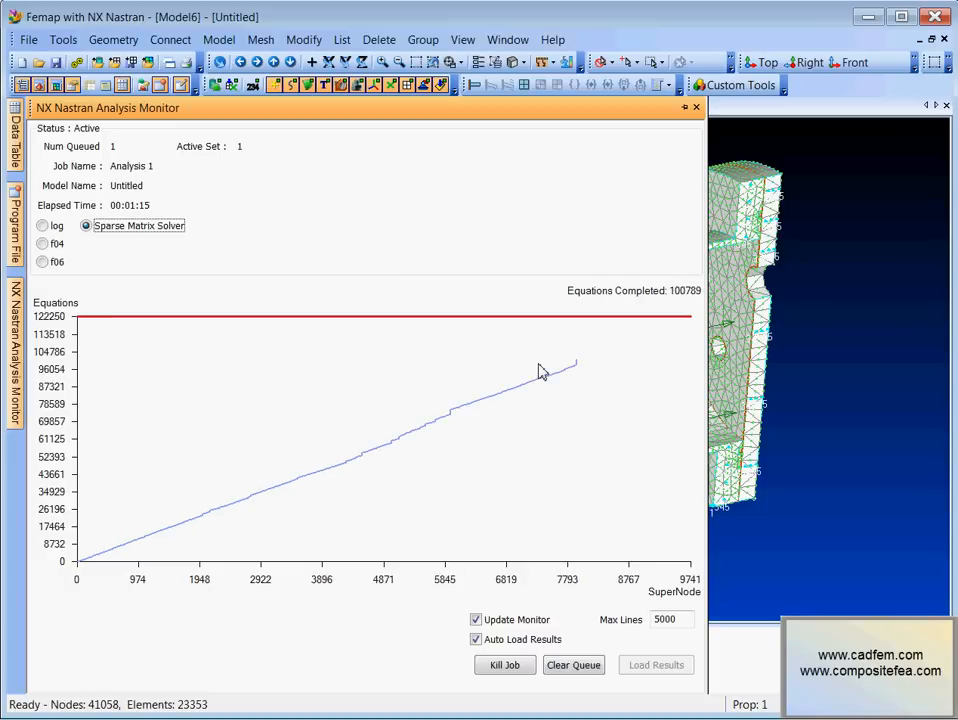
{"action": "mouse_move", "coordinate": [582, 380]}
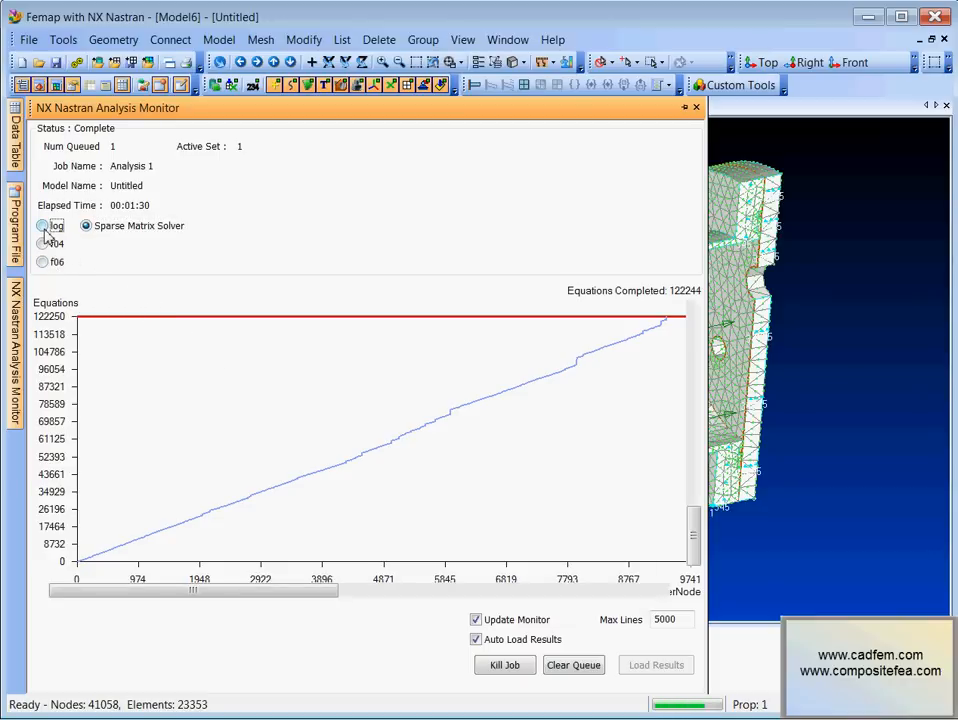
Step: Load Output Set 1 results, show only elements, and orbit the deformed von Mises contour
{"action": "left_click", "coordinate": [43, 225]}
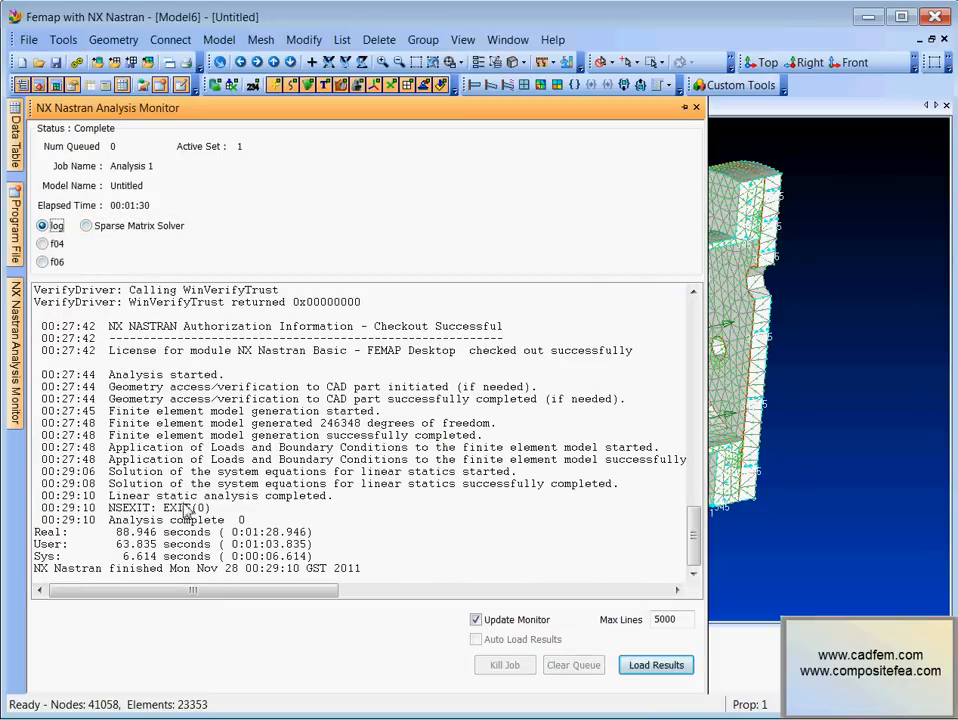
{"action": "left_click", "coordinate": [656, 665]}
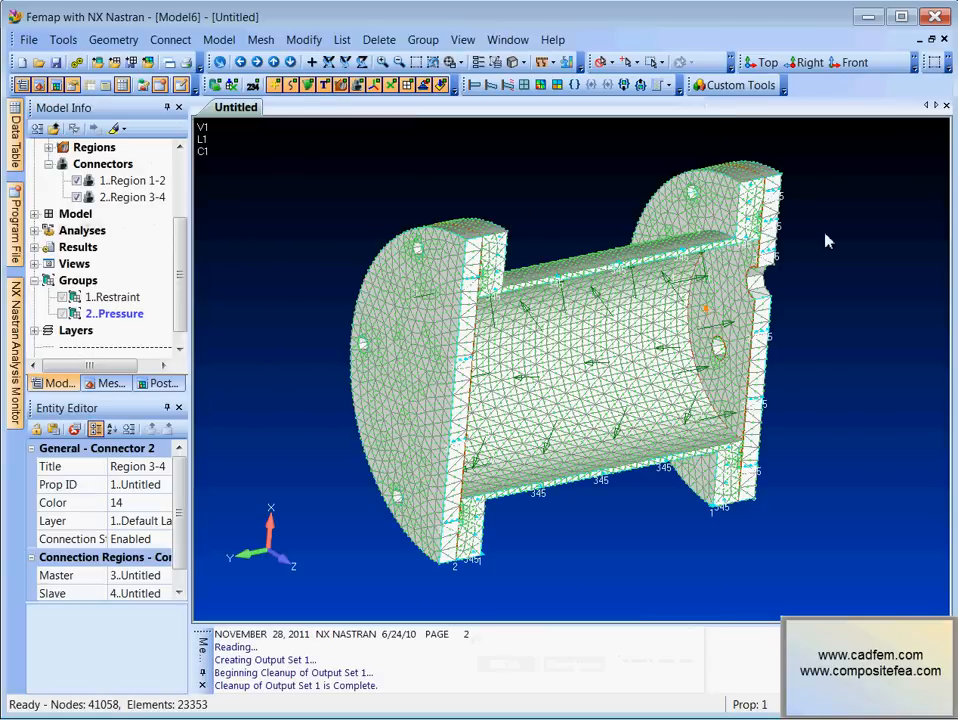
{"action": "mouse_move", "coordinate": [295, 690]}
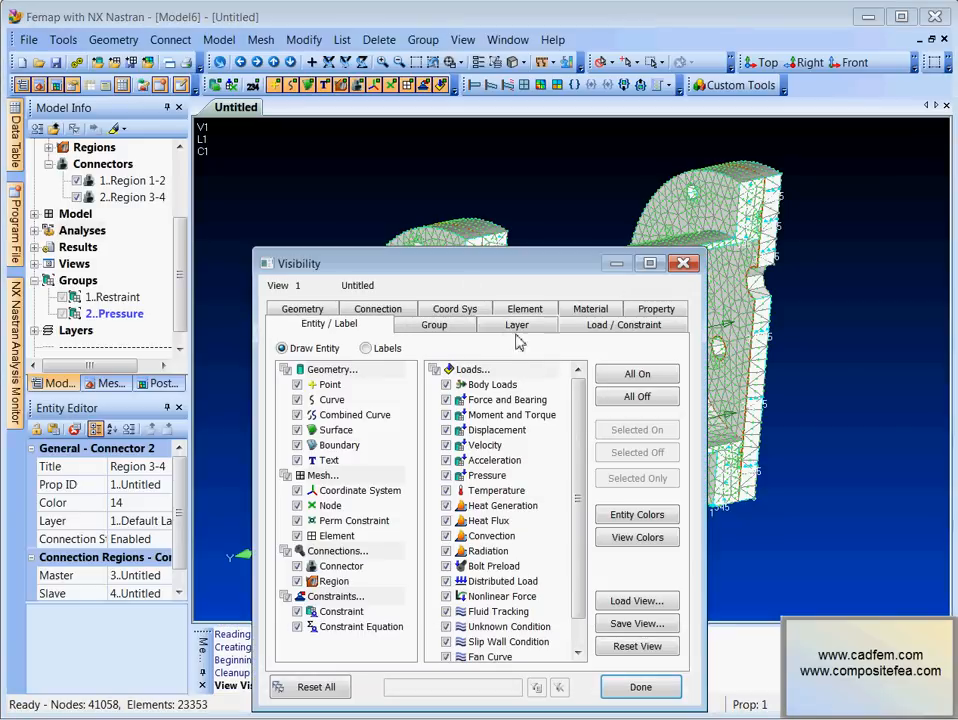
{"action": "left_click", "coordinate": [637, 396]}
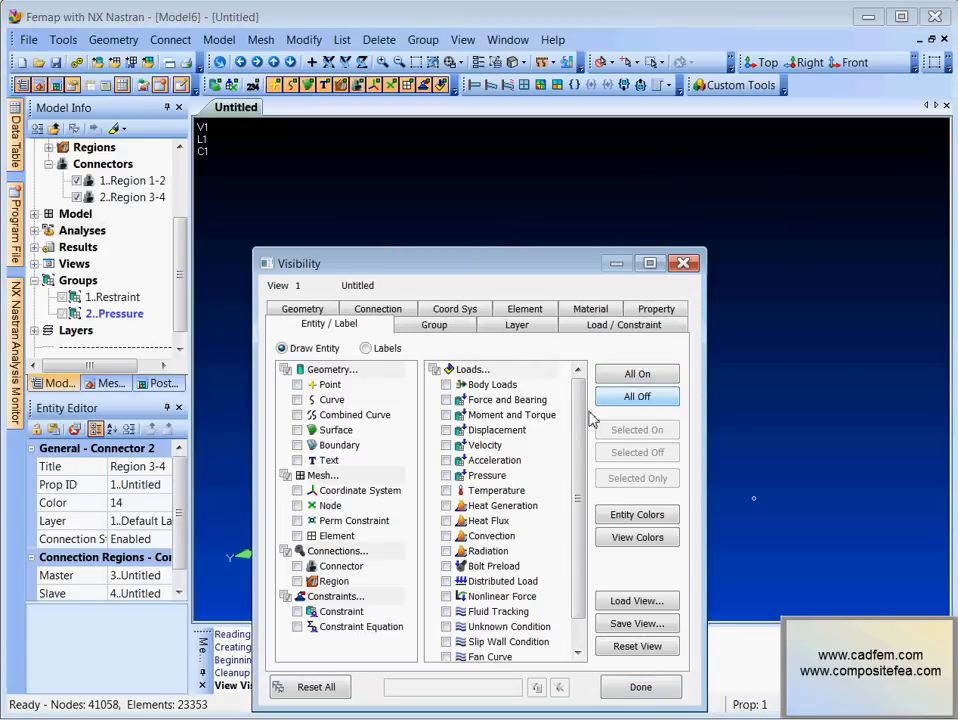
{"action": "left_click", "coordinate": [637, 396]}
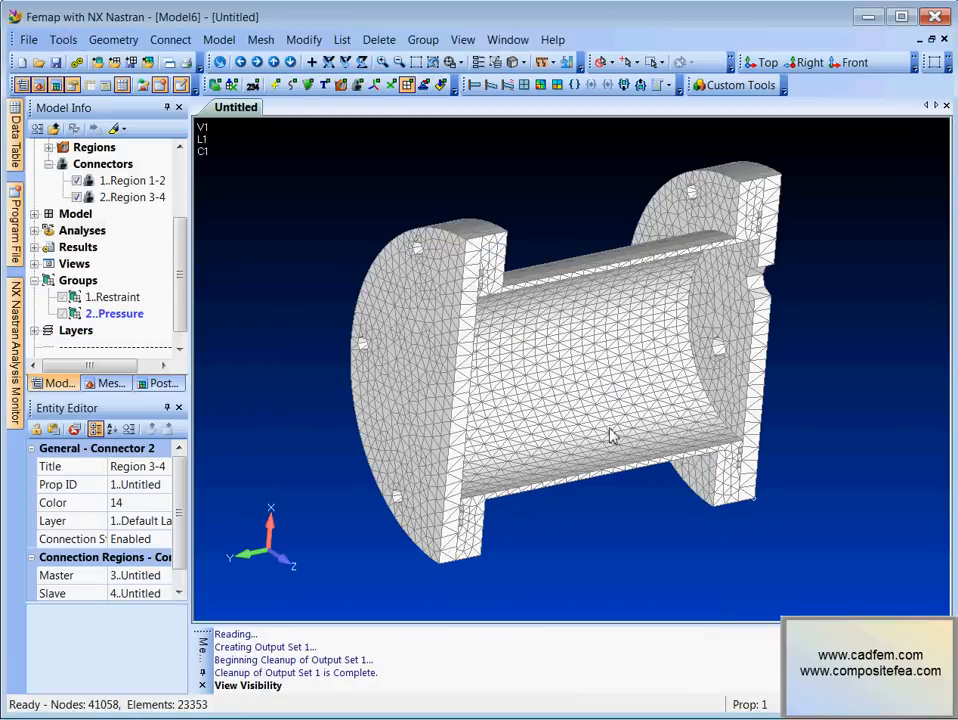
{"action": "left_click_drag", "start_coordinate": [610, 435], "coordinate": [420, 338]}
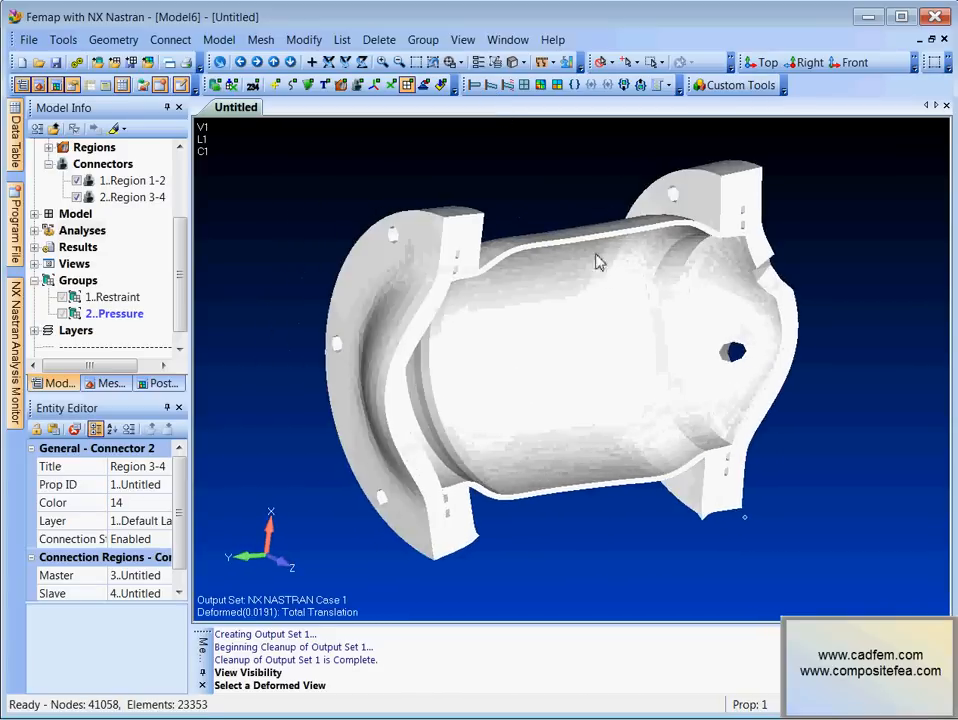
{"action": "left_click_drag", "start_coordinate": [600, 260], "coordinate": [575, 310]}
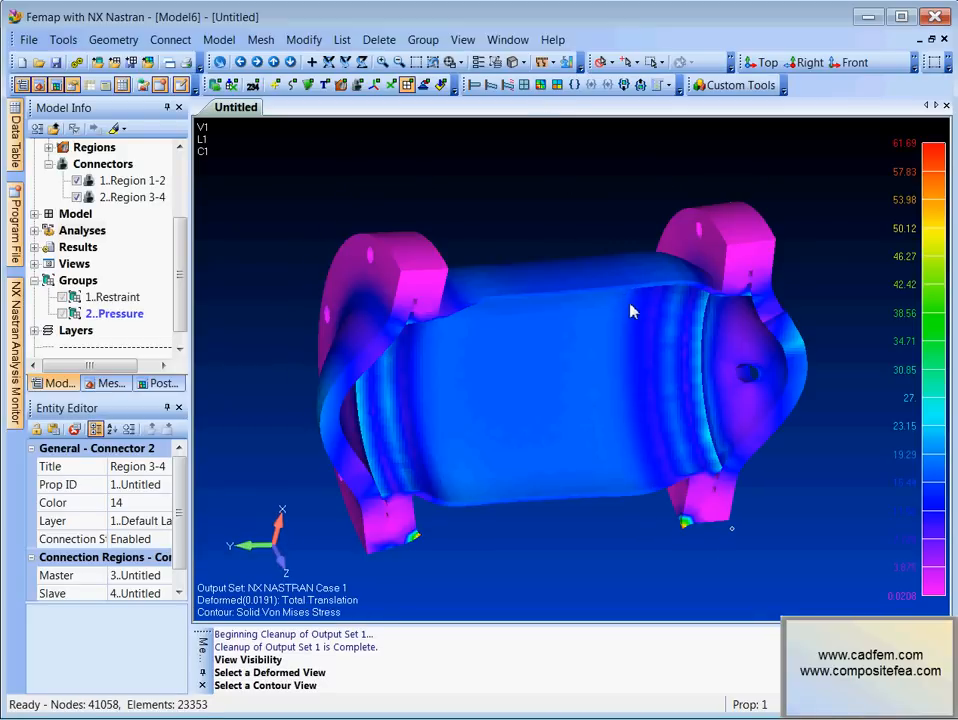
{"action": "left_click_drag", "start_coordinate": [630, 310], "coordinate": [598, 248]}
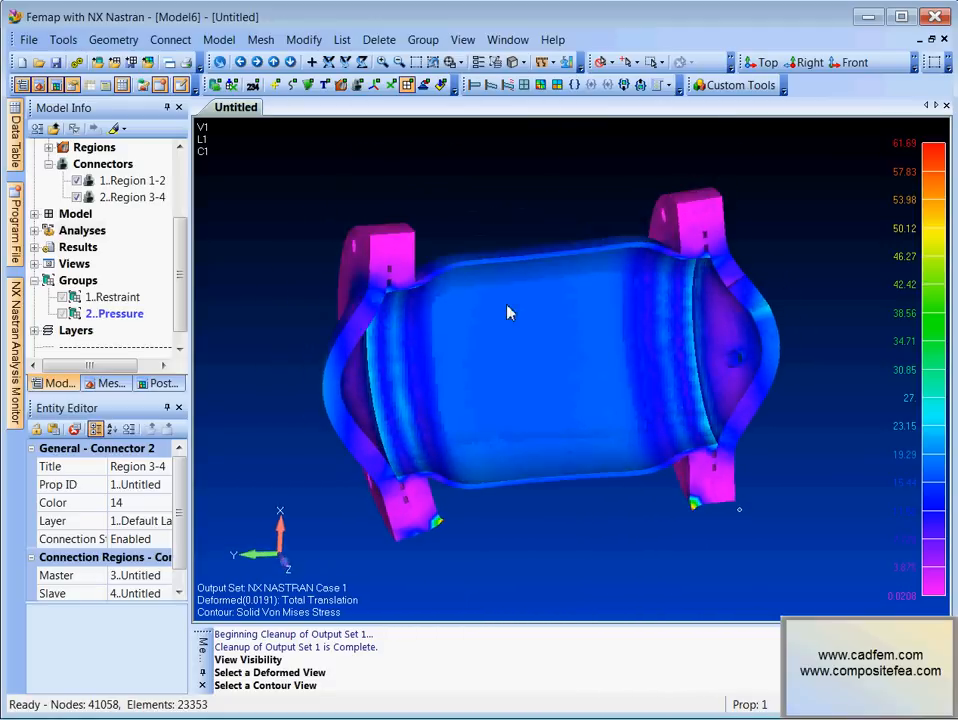
{"action": "left_click_drag", "start_coordinate": [508, 312], "coordinate": [535, 322]}
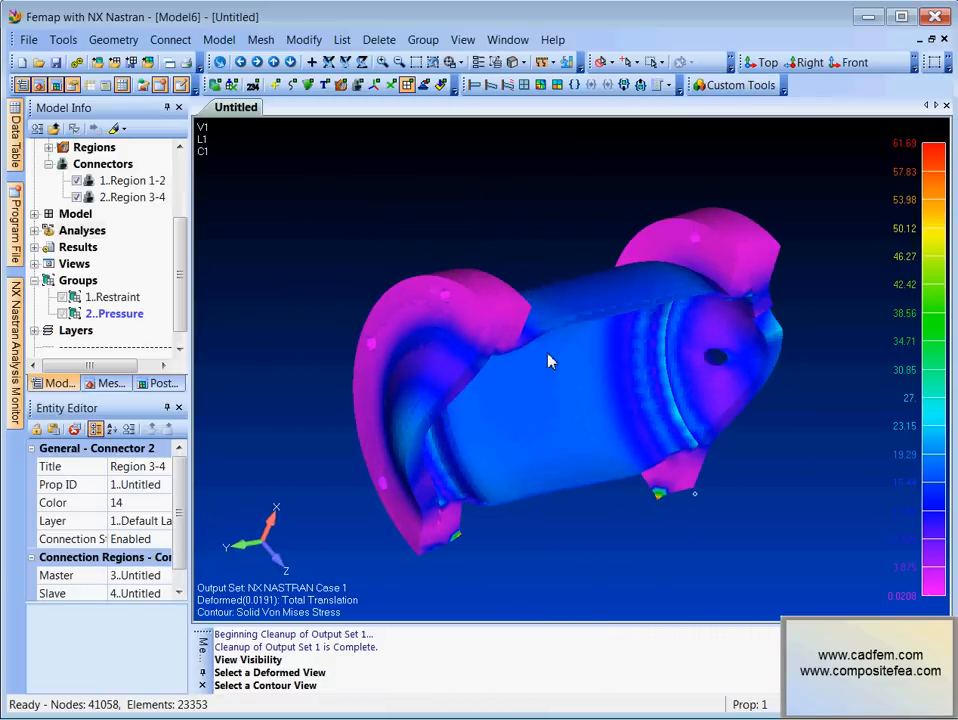
{"action": "left_click_drag", "start_coordinate": [550, 360], "coordinate": [518, 378]}
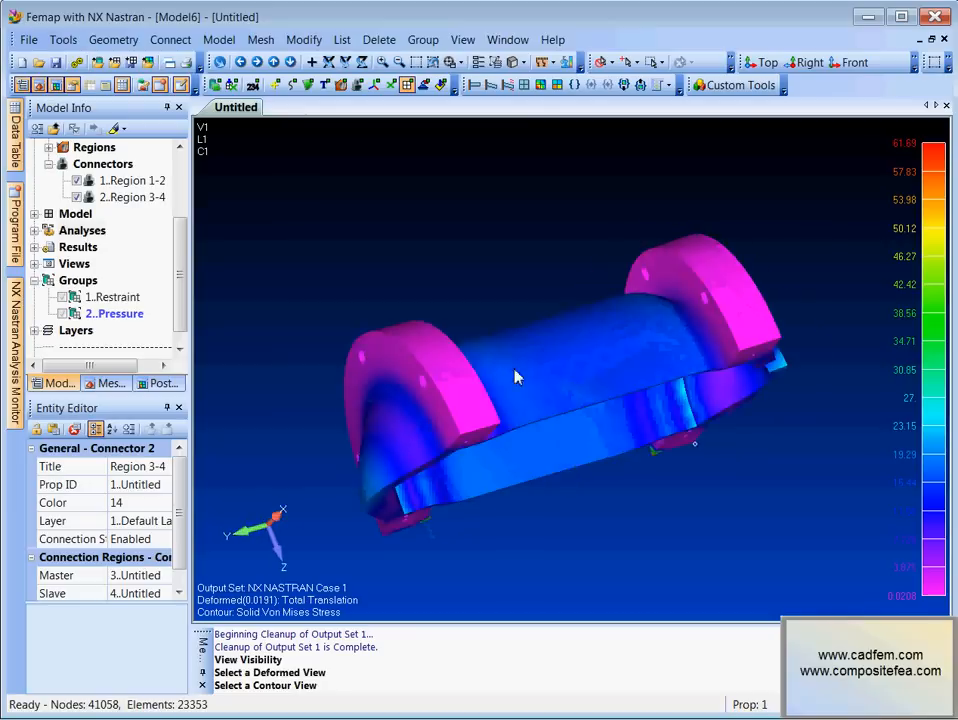
{"action": "left_click_drag", "start_coordinate": [518, 377], "coordinate": [556, 294]}
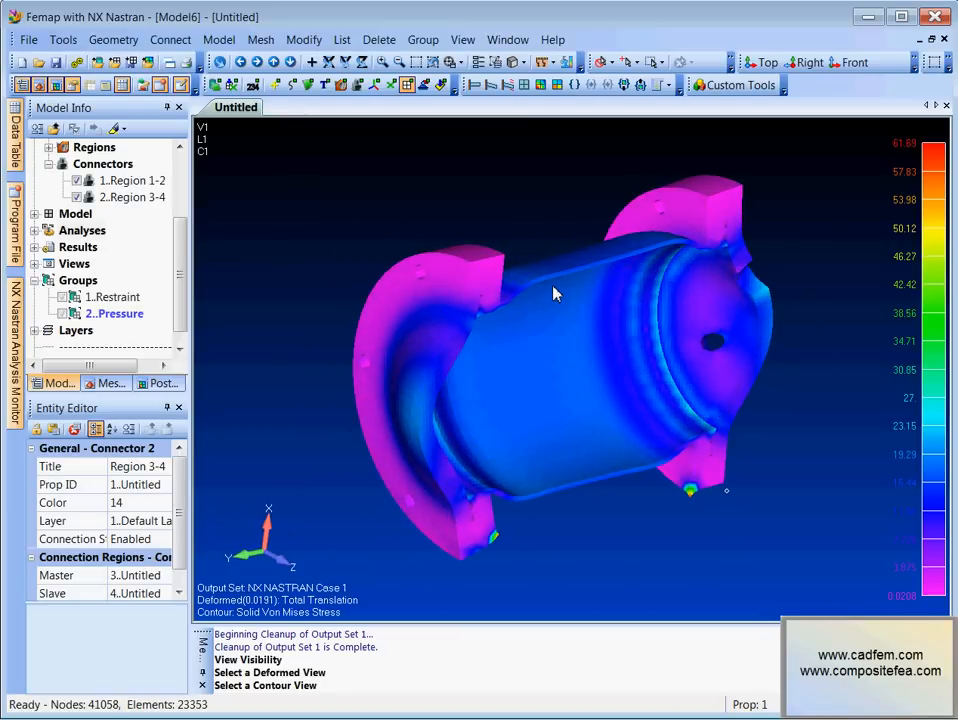